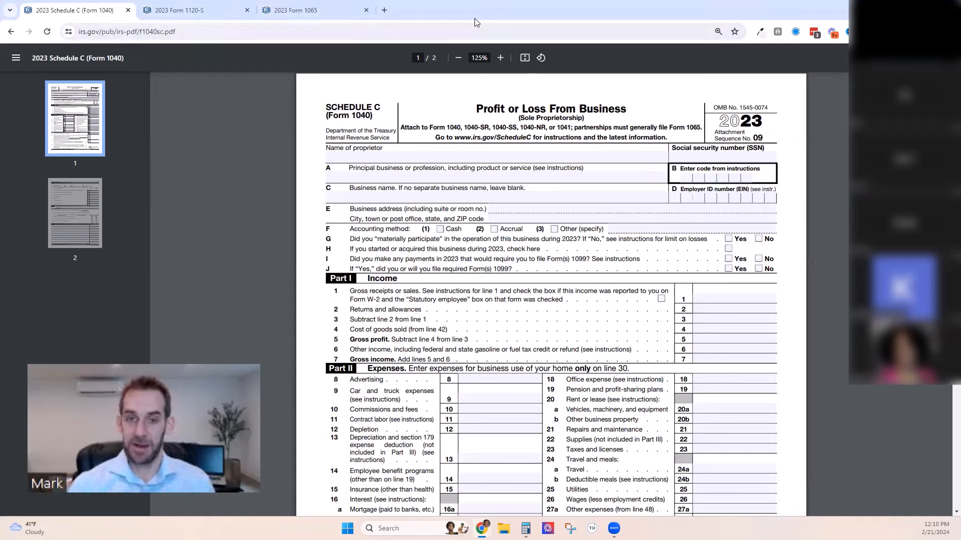
mouse_move(614, 143)
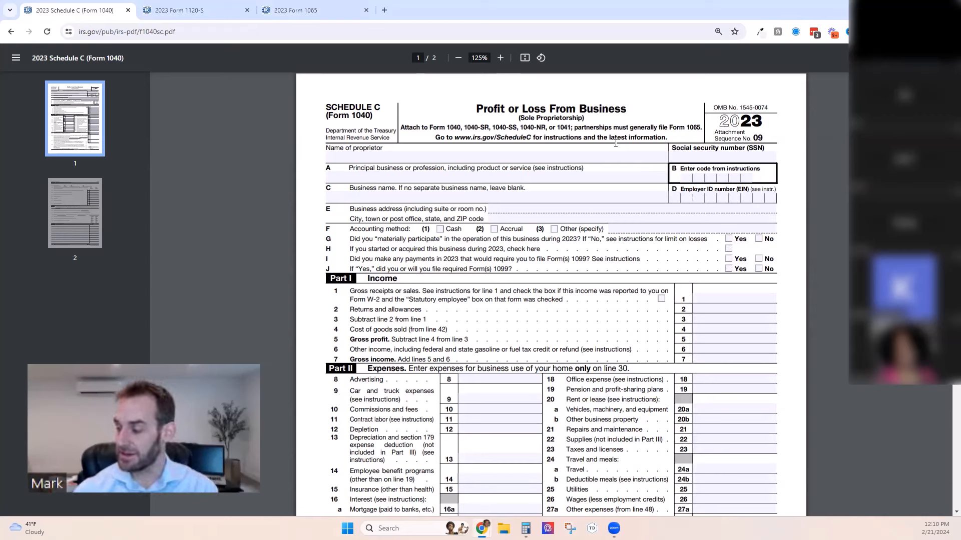
mouse_move(704, 162)
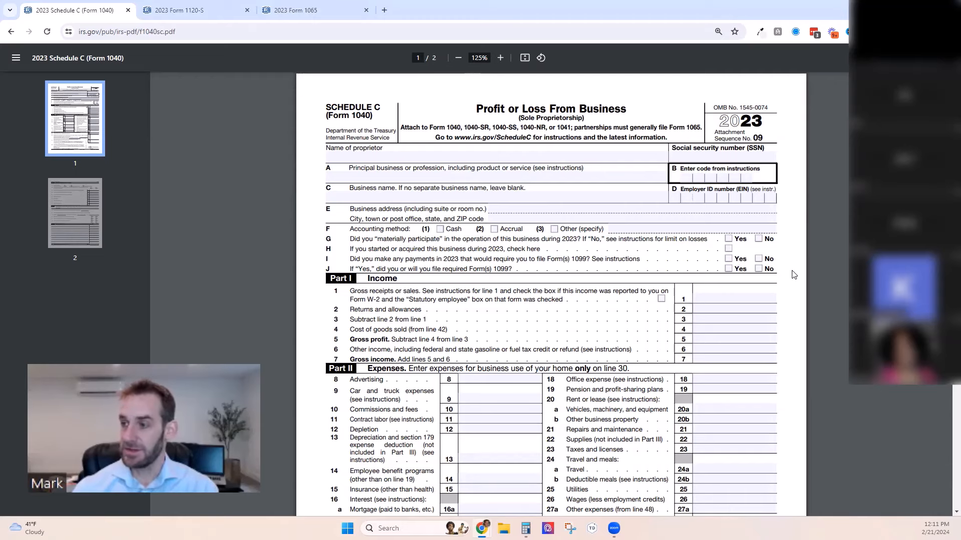
scroll("down", 3)
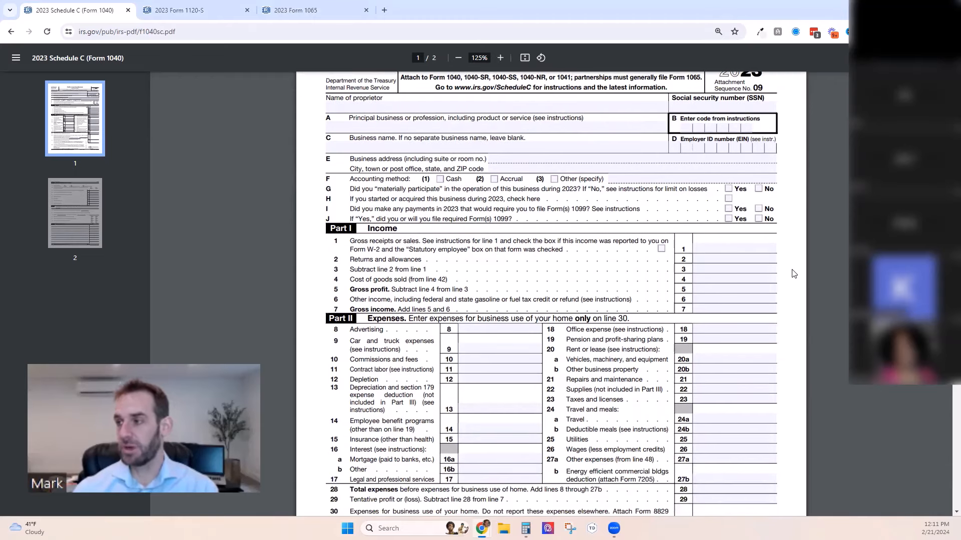
scroll("up", 3)
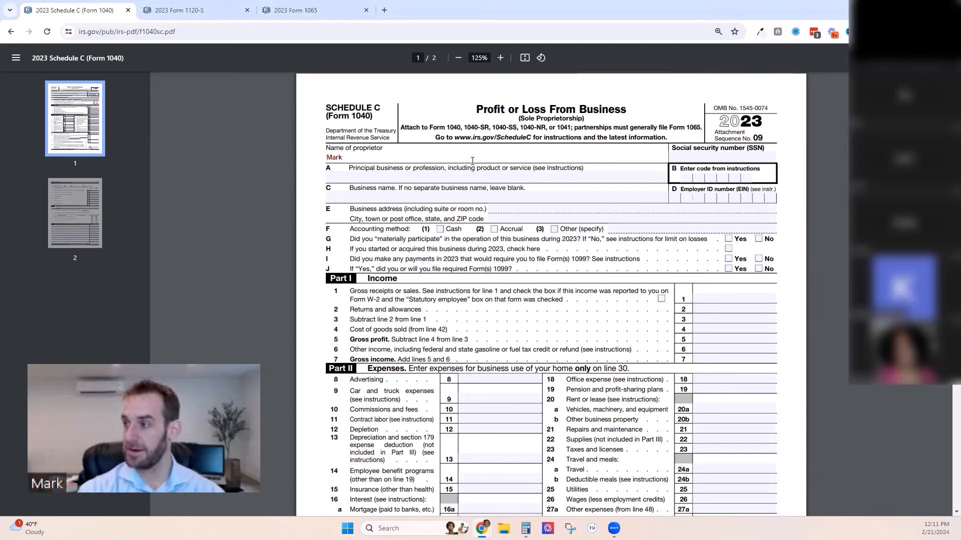
type("Tew")
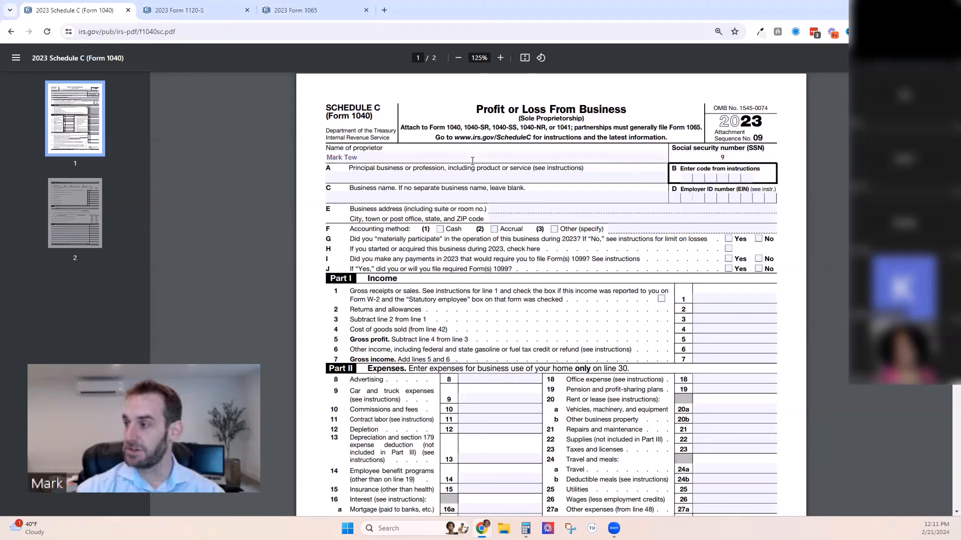
type("9999999999")
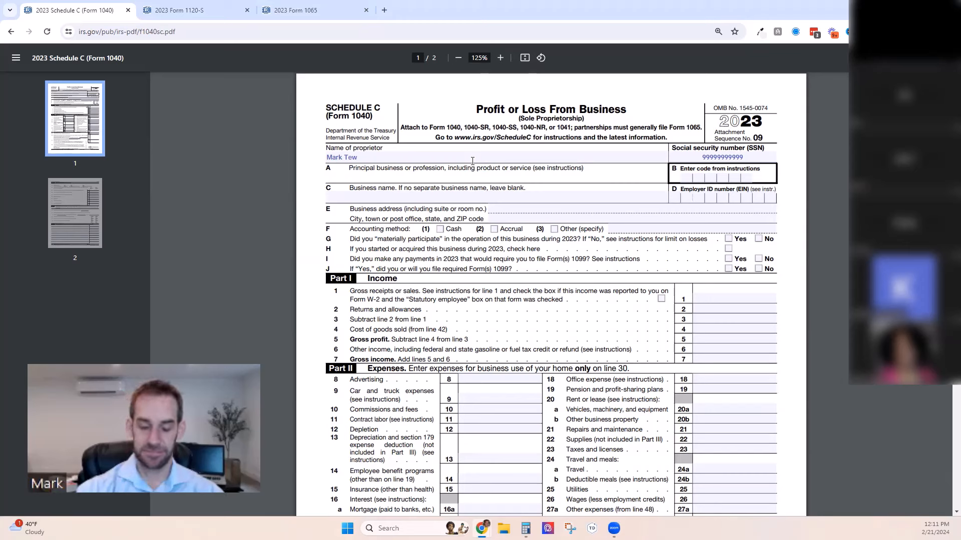
type("Ecommer")
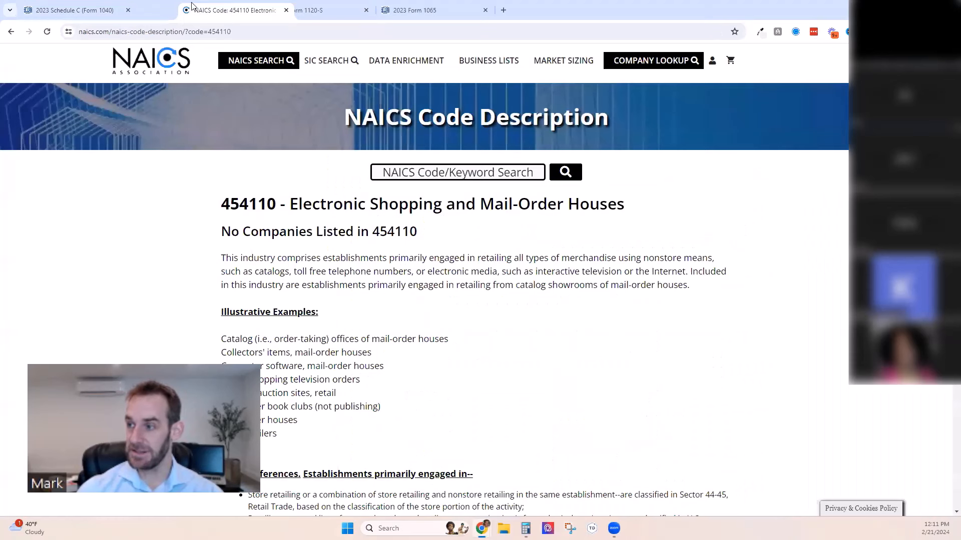
Step: Copy NAICS code 454110 for Electronic Shopping and Mail-Order Houses for use on Schedule C
double_click(248, 204)
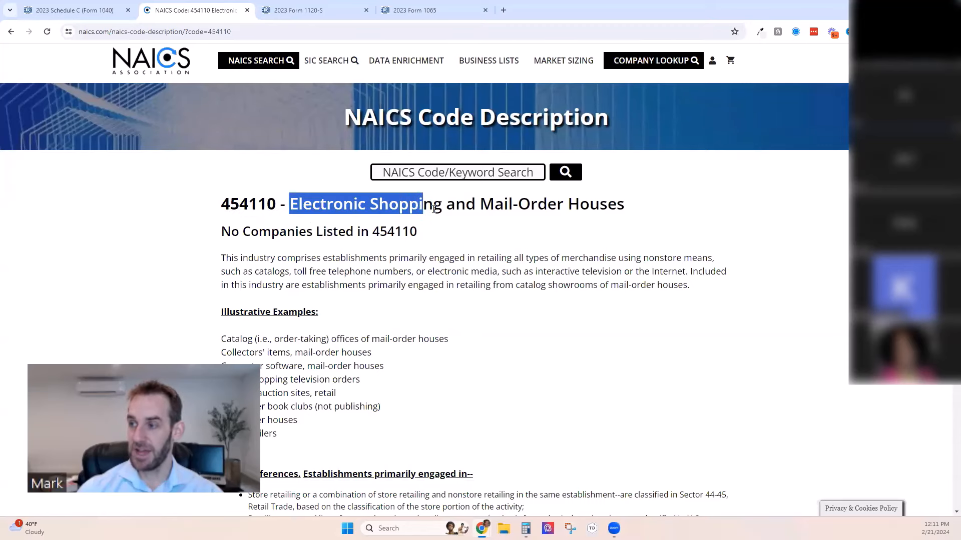
left_click(74, 10)
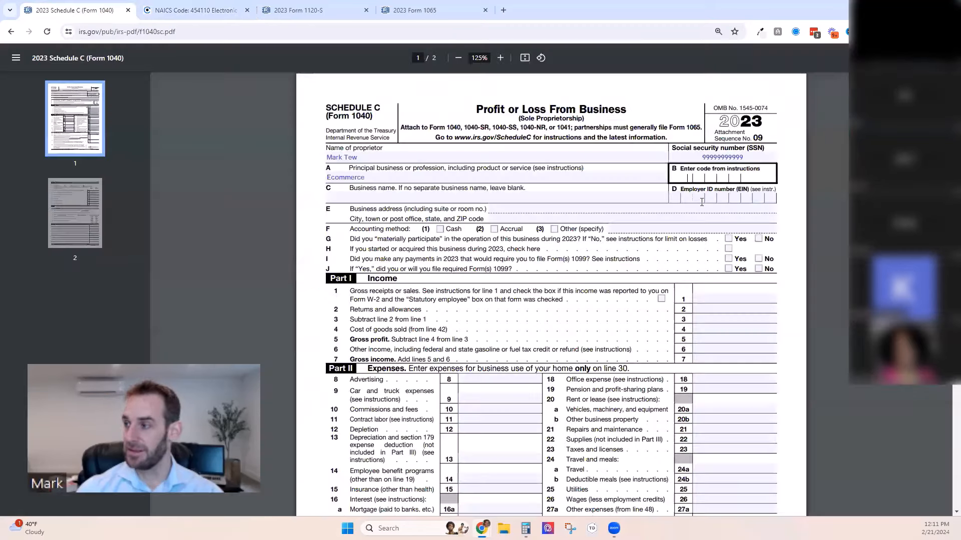
left_click(193, 10)
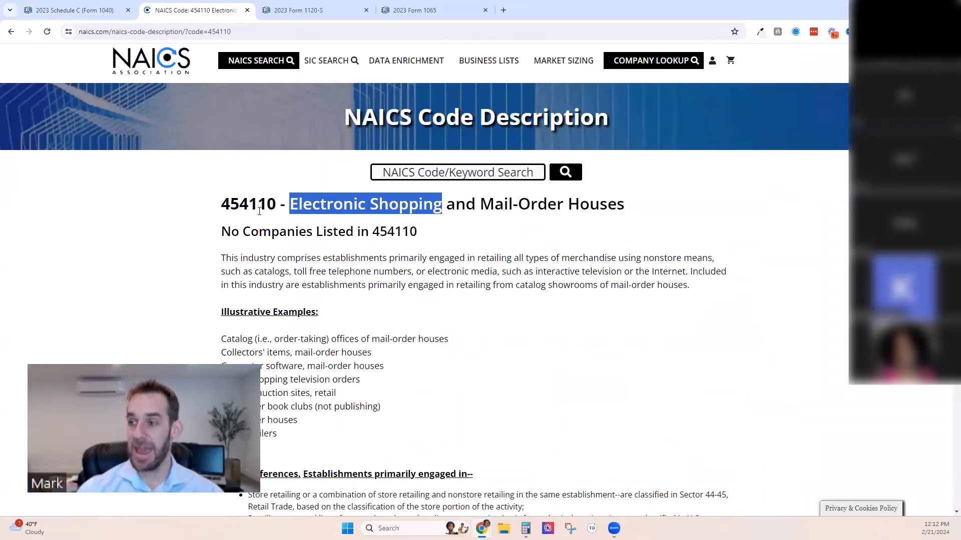
double_click(248, 203)
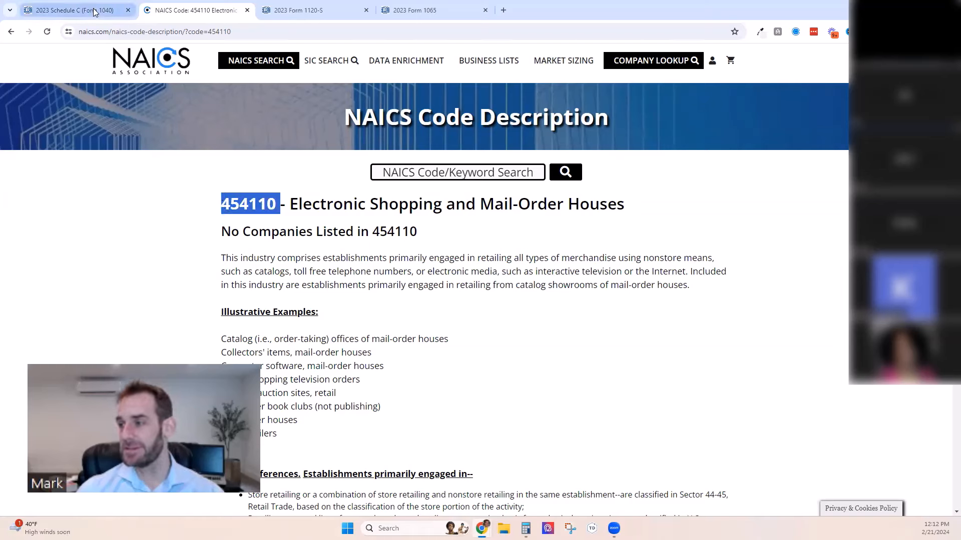
left_click(73, 10)
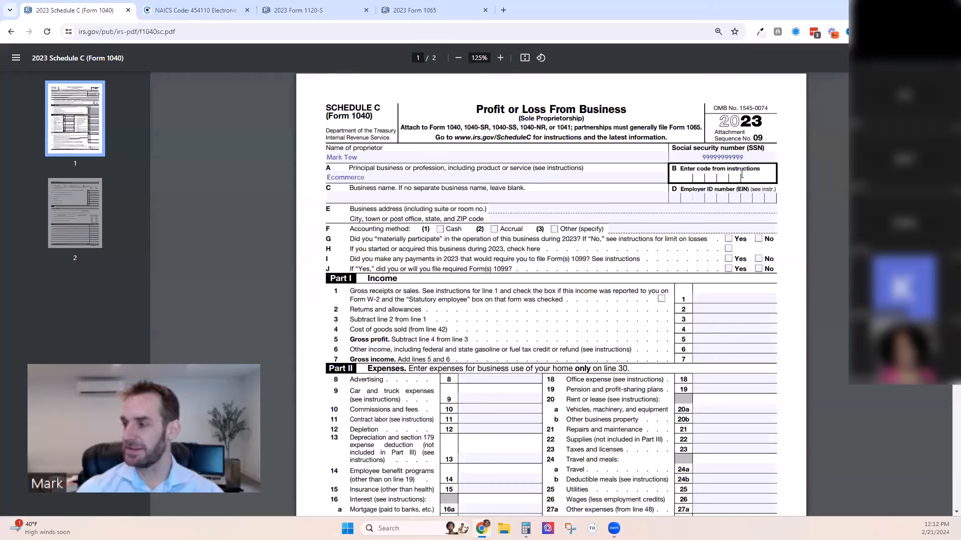
Step: Enter business code 454110 in box B and answer G and I Yes, J No
type("454110")
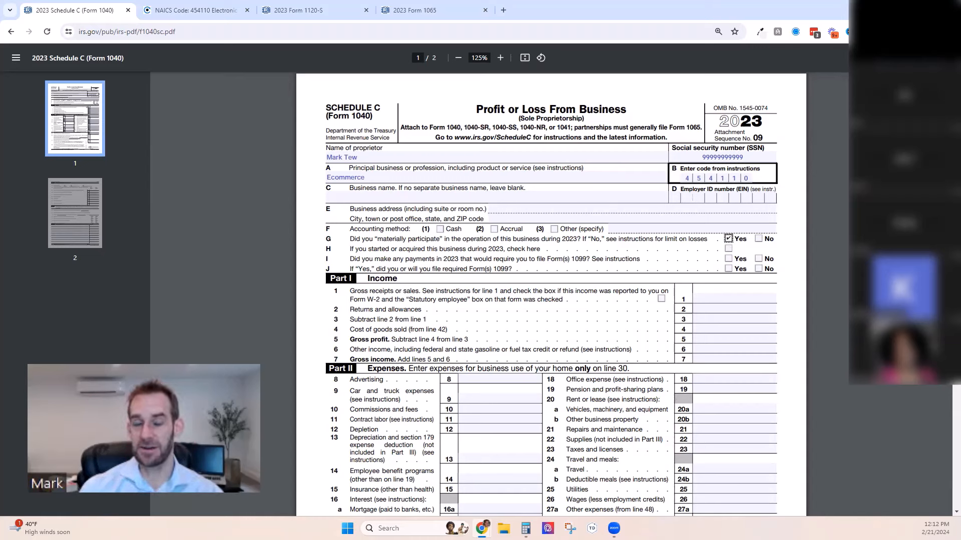
mouse_move(731, 262)
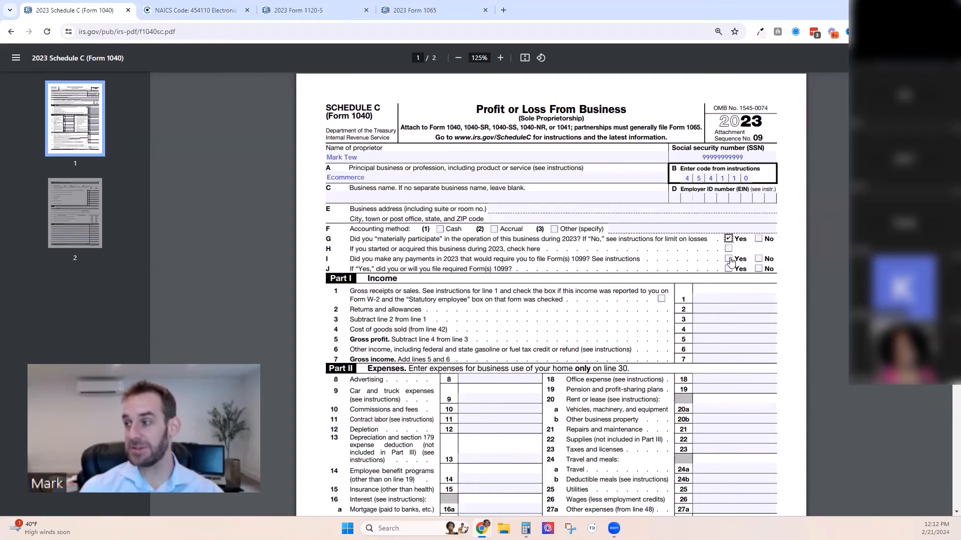
left_click(728, 238)
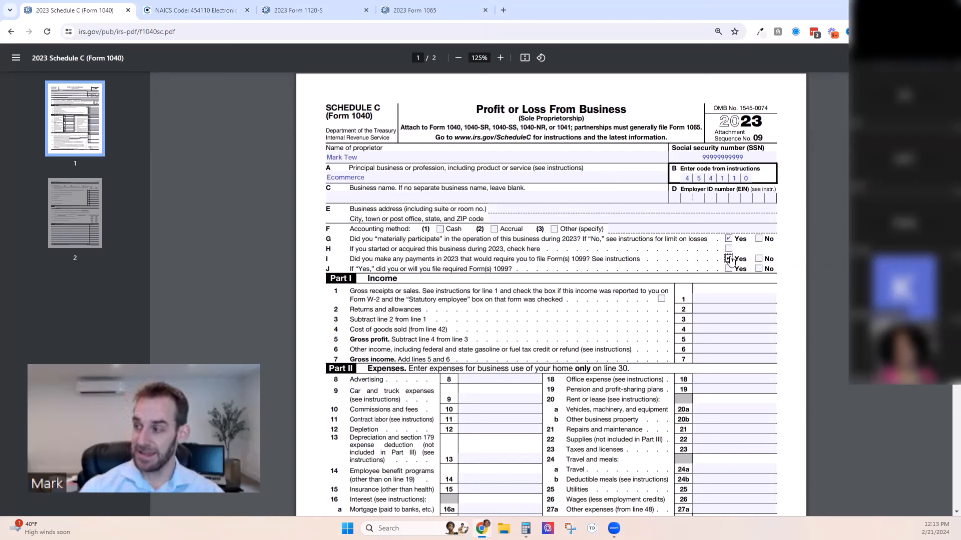
left_click(759, 268)
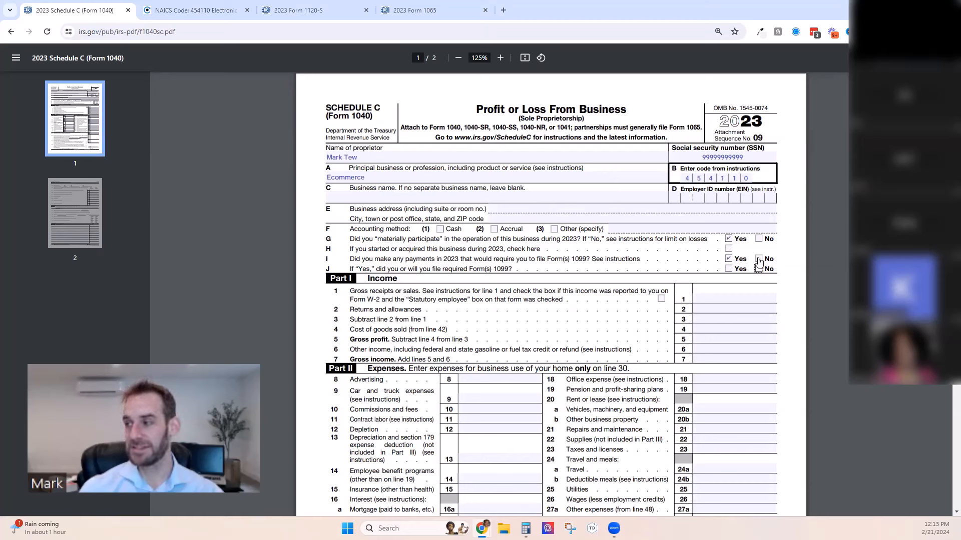
left_click(758, 258)
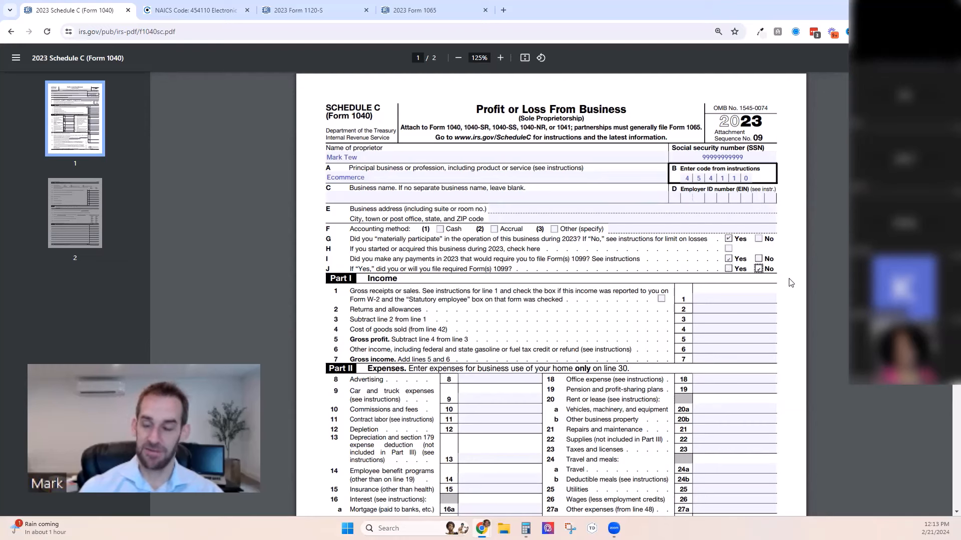
Step: Enter gross receipts 10000, returns 5000 and 9500 on line 3 of Part I
scroll("down", 3)
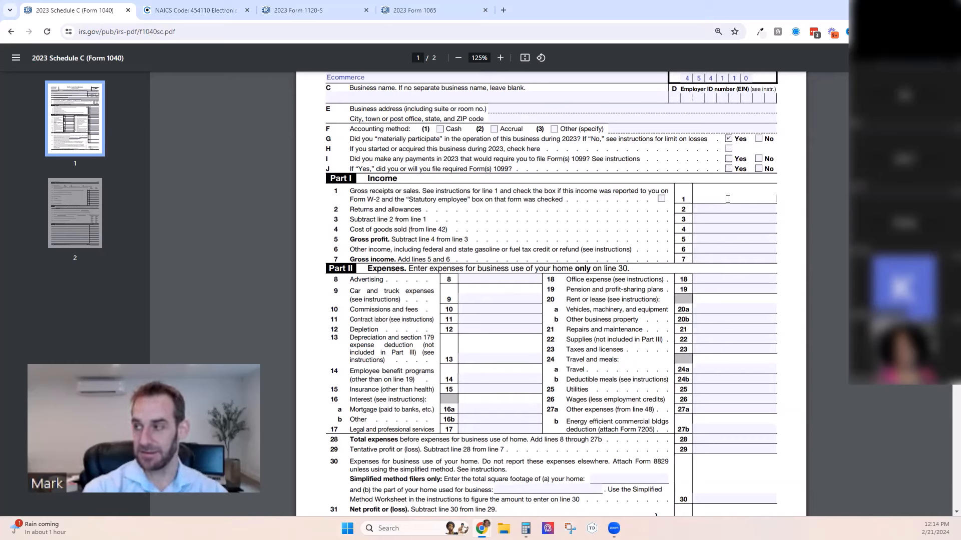
type("10000")
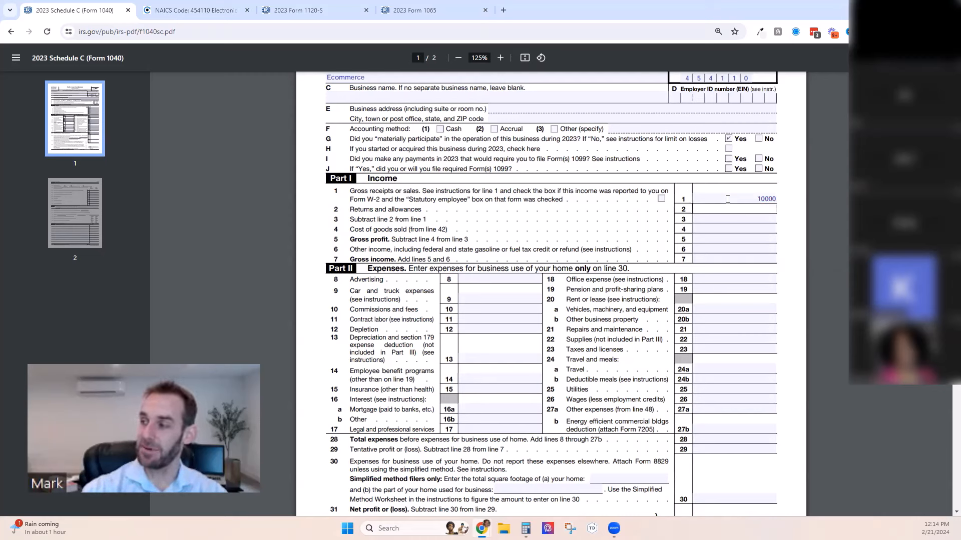
type("5000")
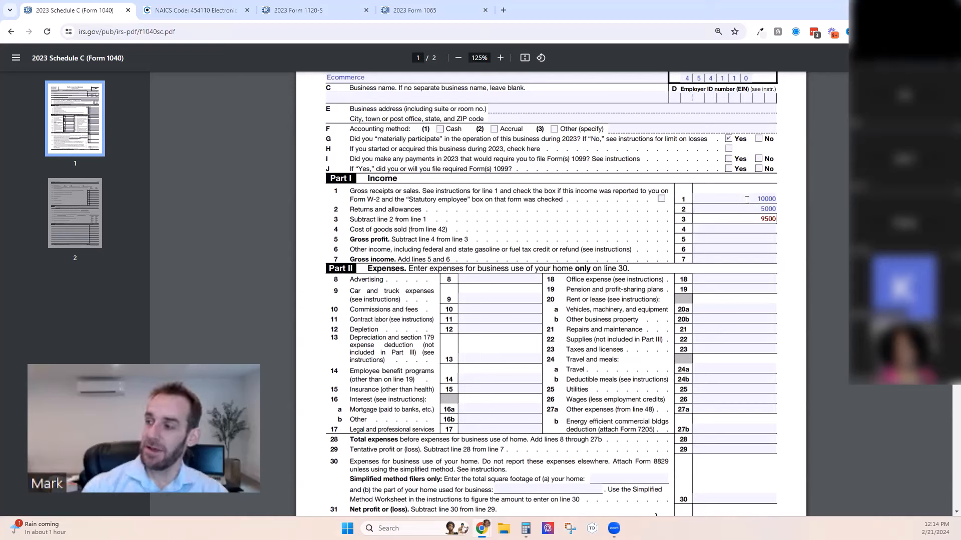
left_click(759, 199)
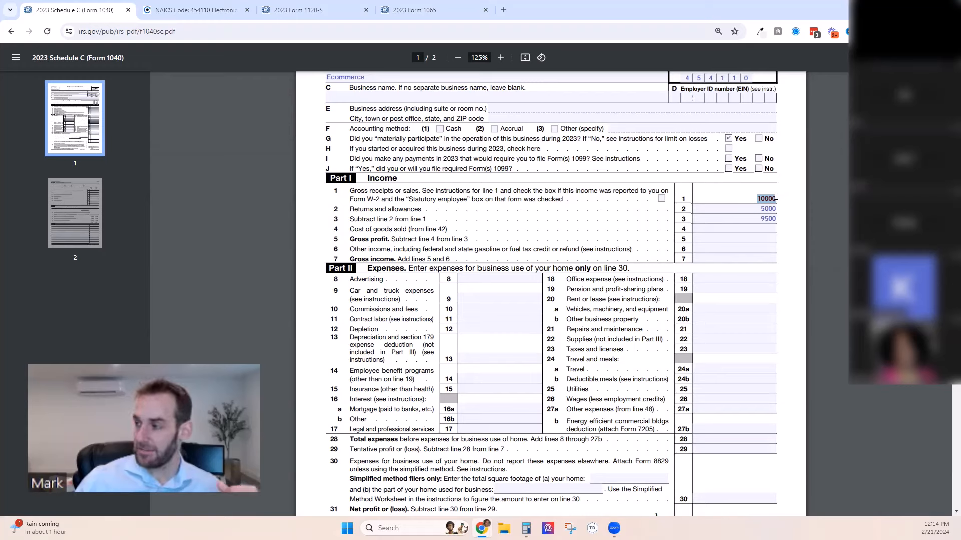
mouse_move(784, 198)
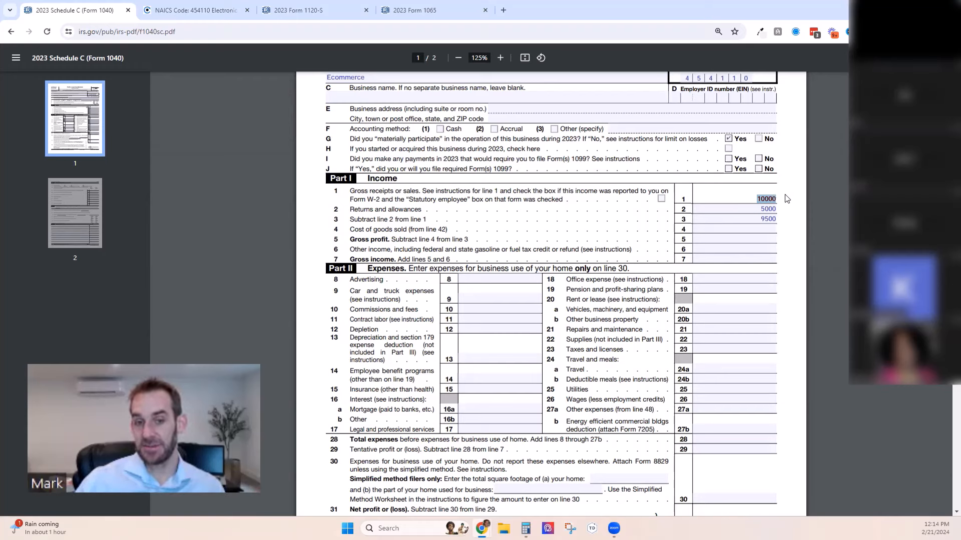
mouse_move(786, 197)
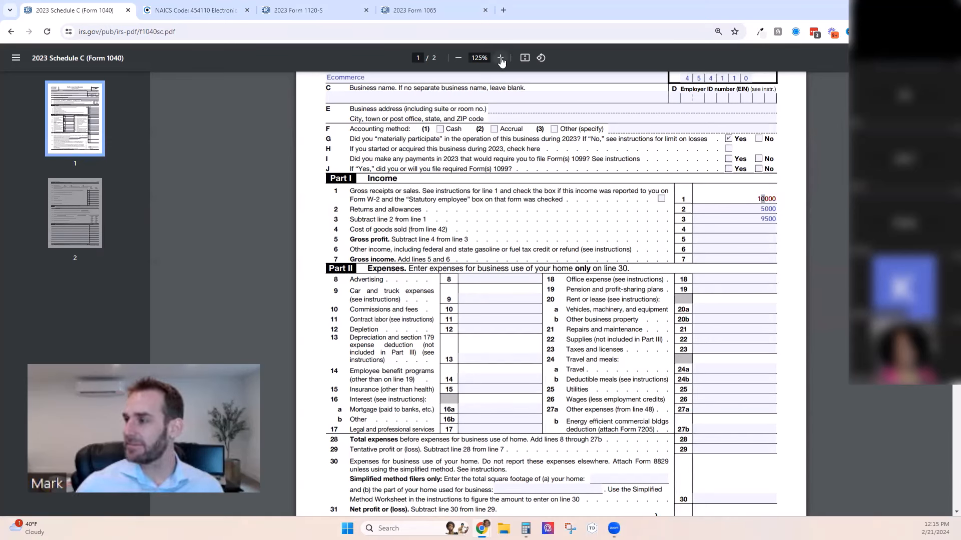
Step: Zoom in on the form and enter 2000 for taxes and licenses
left_click(500, 57)
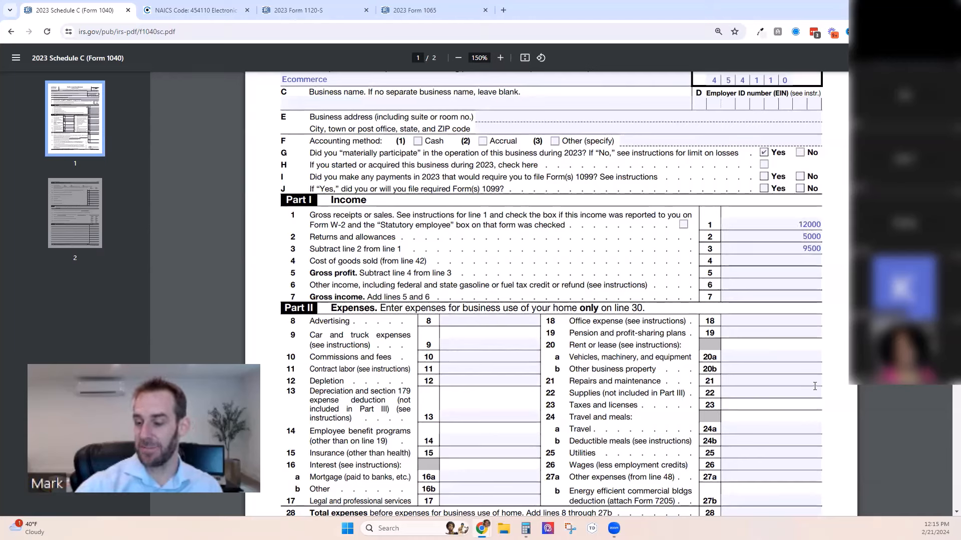
type("2000")
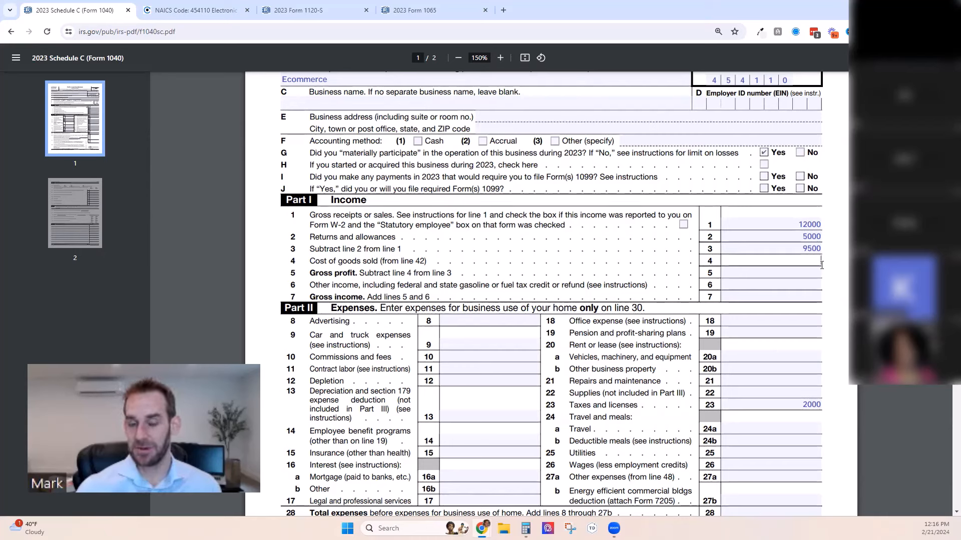
mouse_move(820, 265)
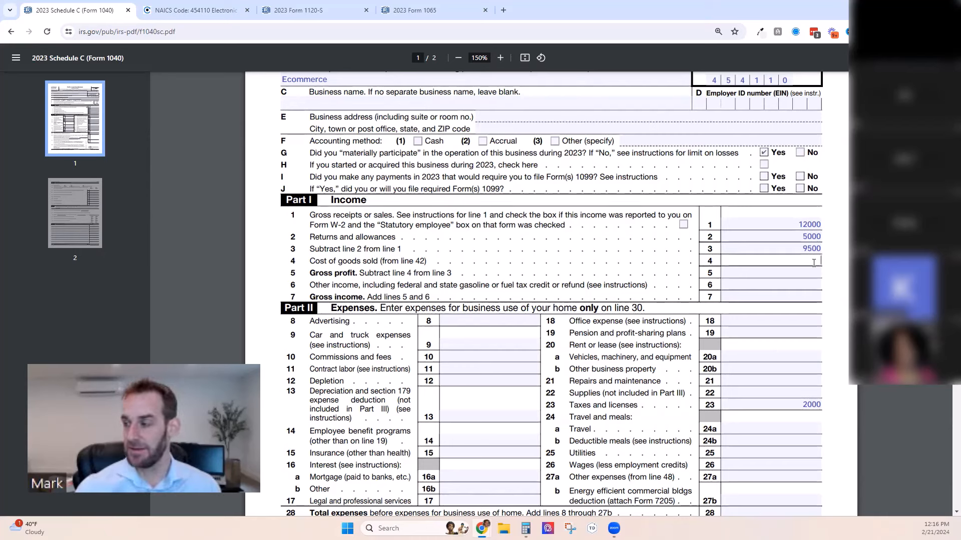
scroll("down", 3)
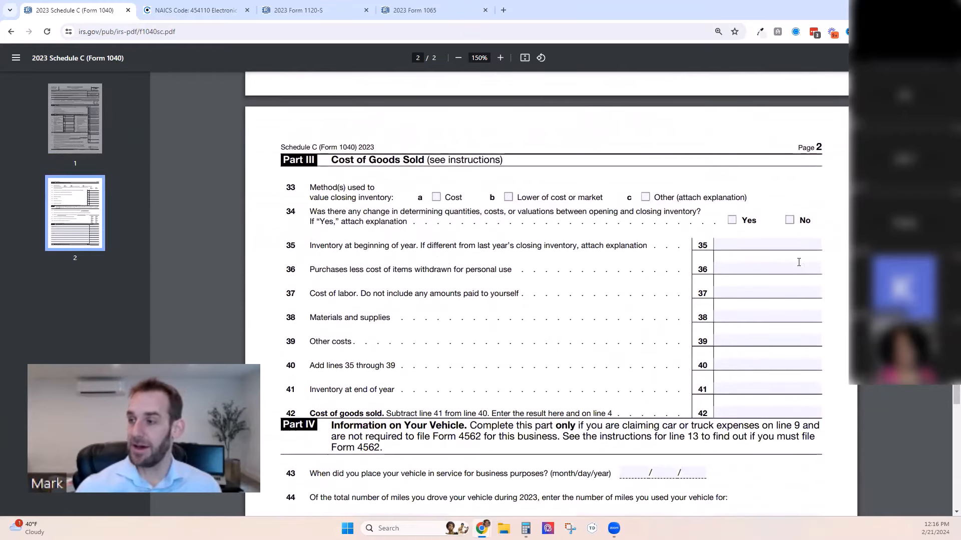
mouse_move(234, 188)
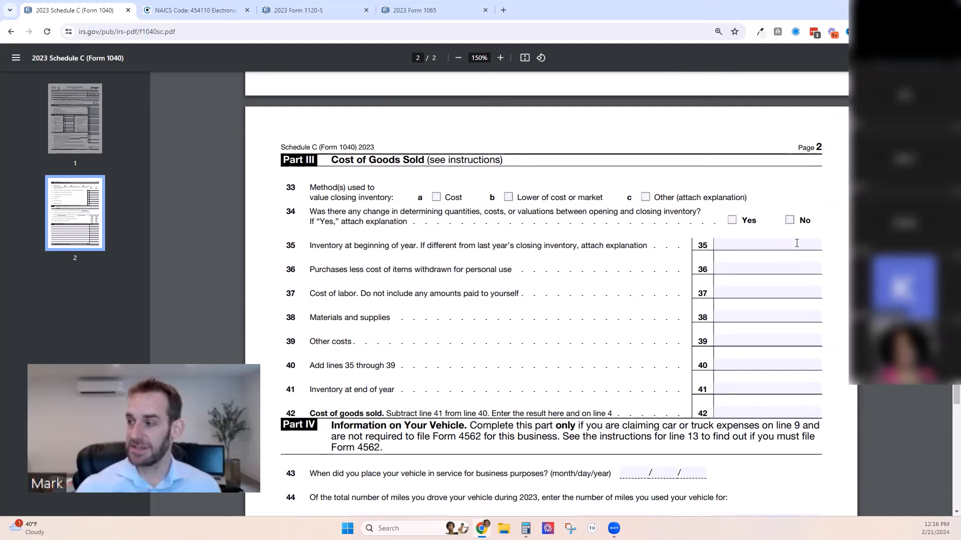
mouse_move(795, 241)
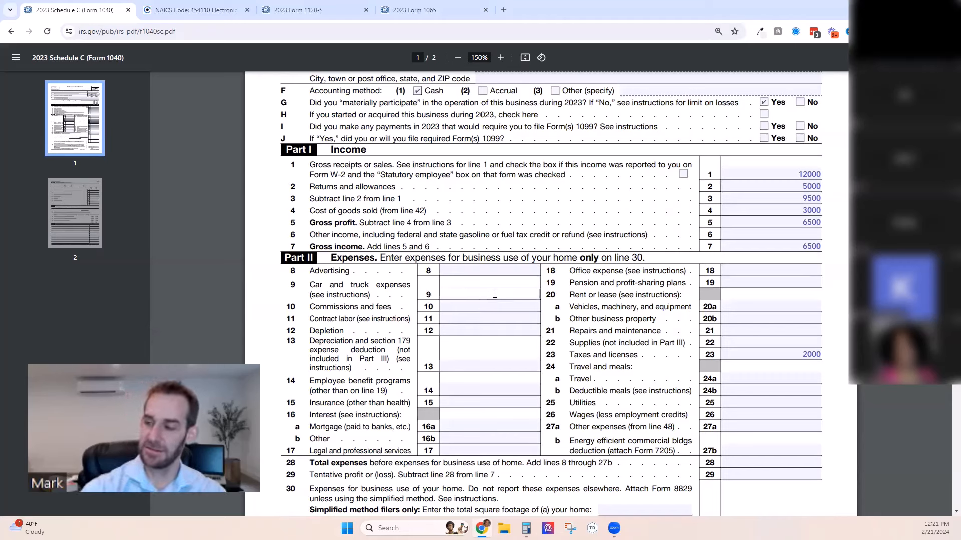
Step: Enter car and truck expenses of 655, correcting the mistyped 6550
type("6550")
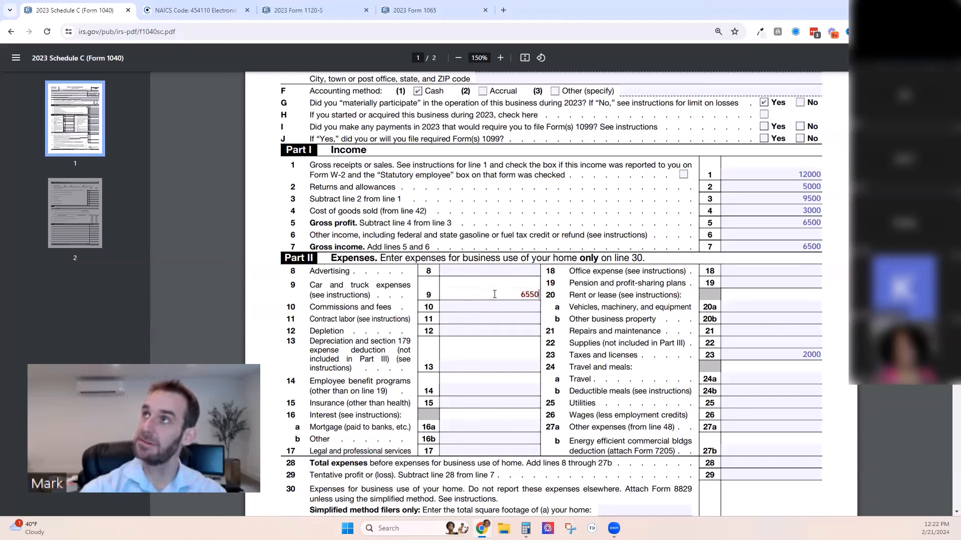
key("Backspace")
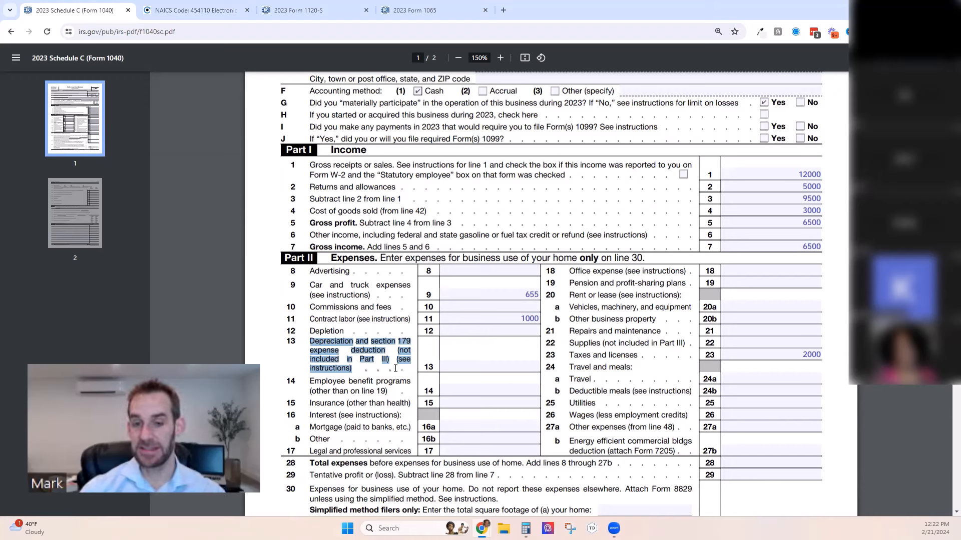
mouse_move(472, 382)
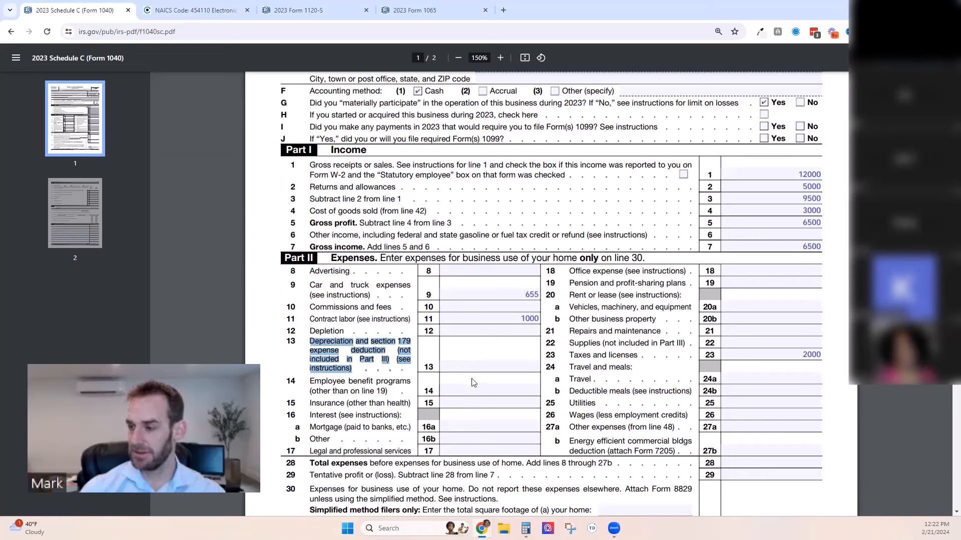
Step: Enter 250 for legal and professional services on line 17
left_click(478, 391)
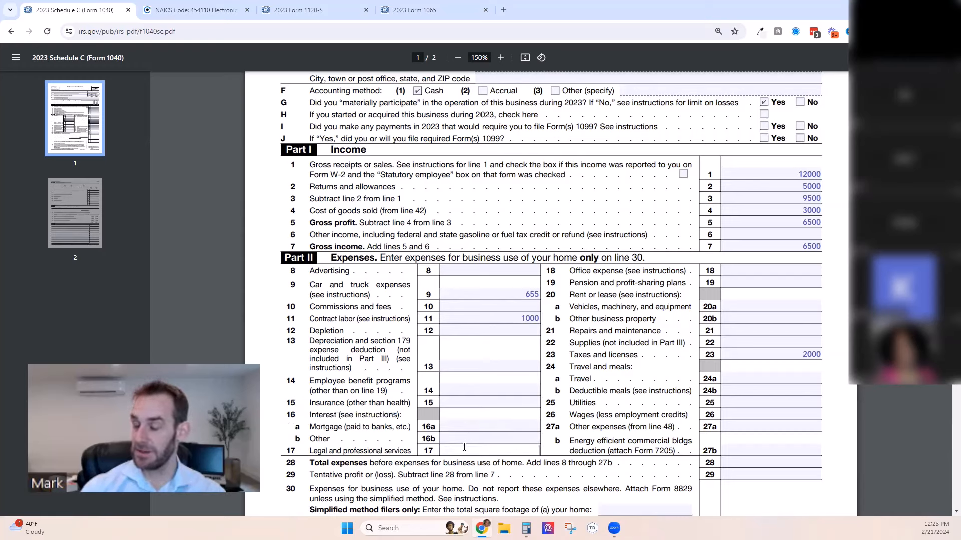
mouse_move(485, 421)
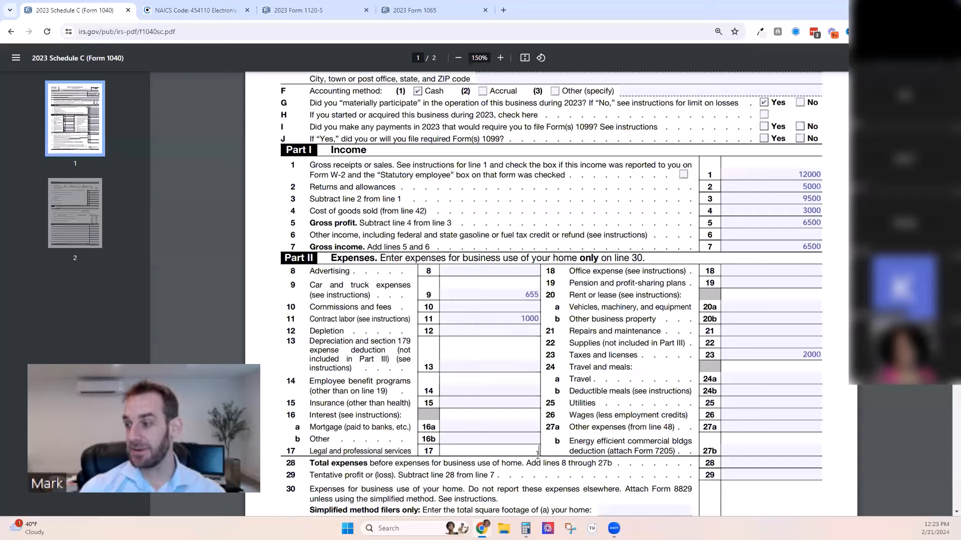
type("250")
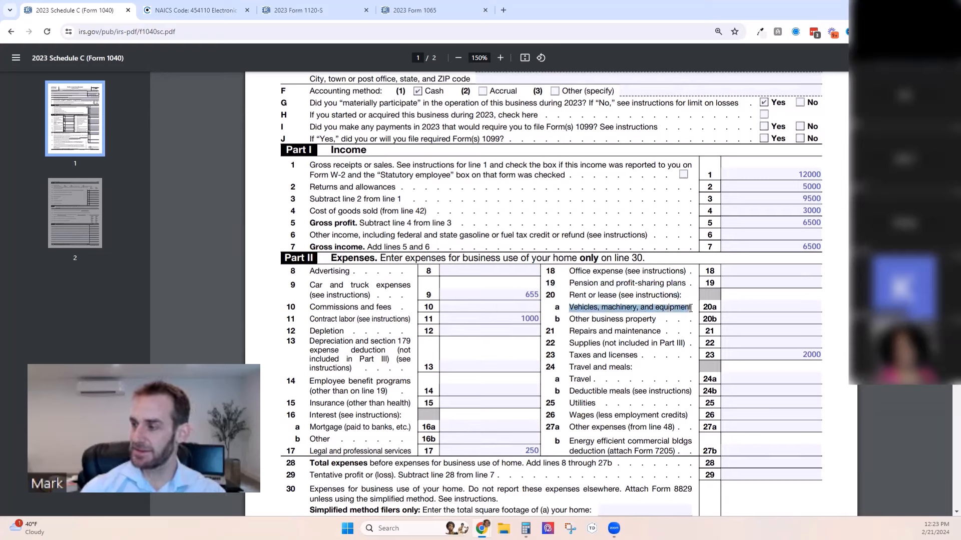
left_click(630, 294)
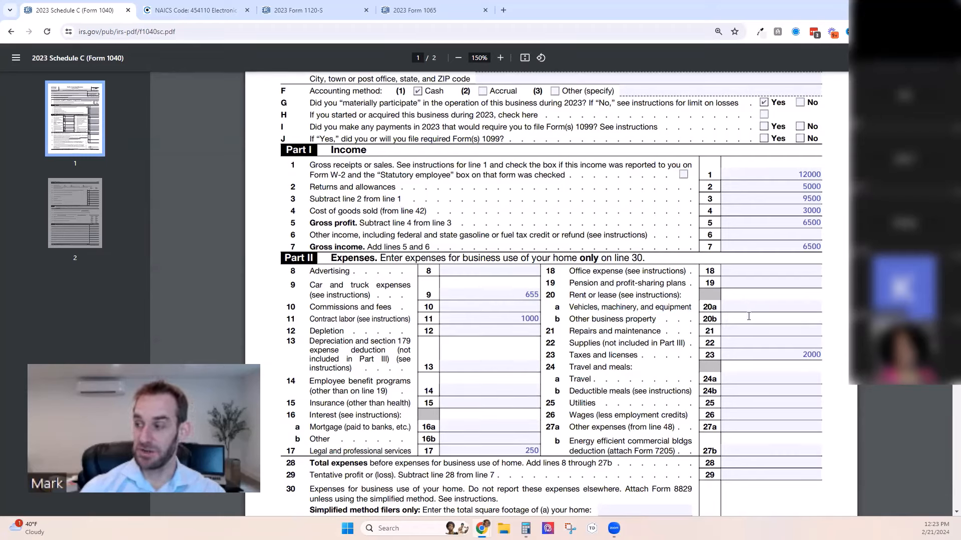
mouse_move(739, 325)
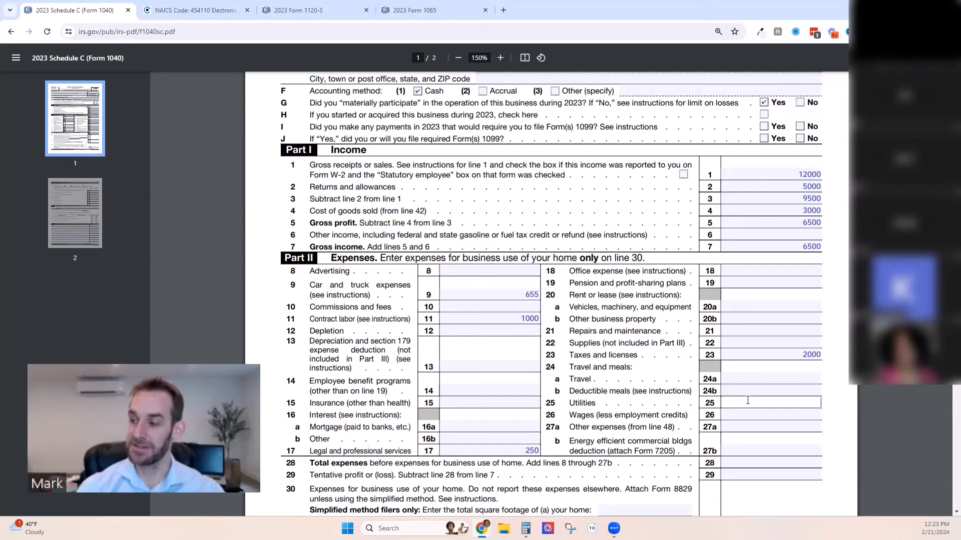
scroll("down", 3)
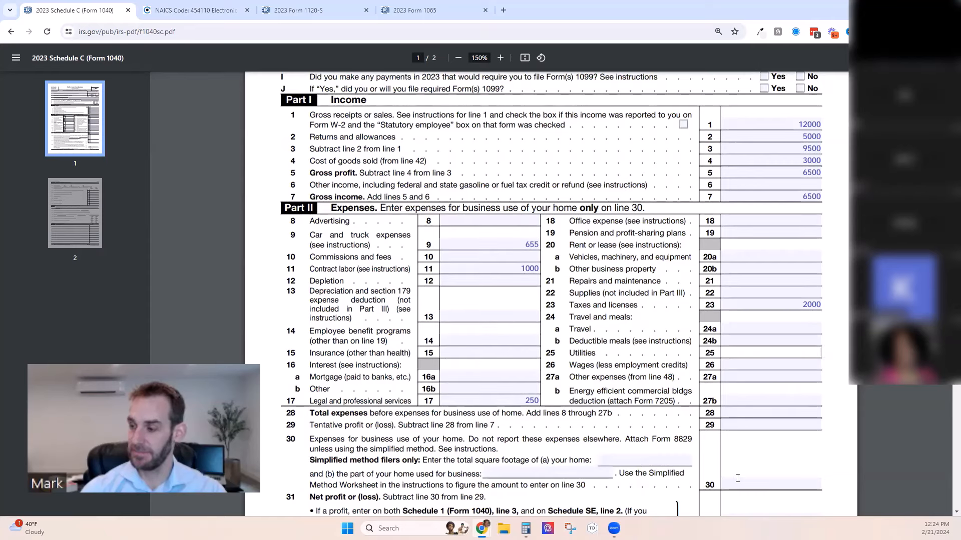
scroll("up", 3)
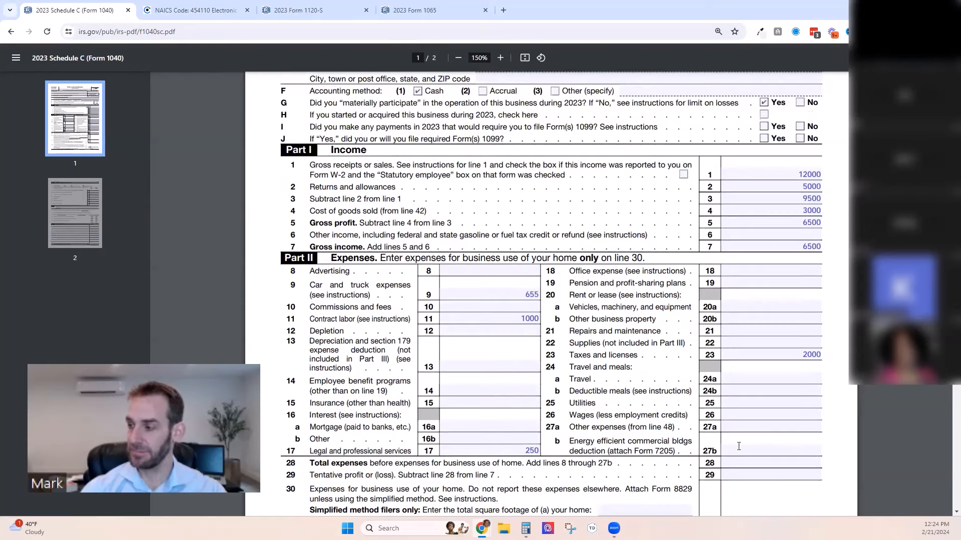
left_click(772, 415)
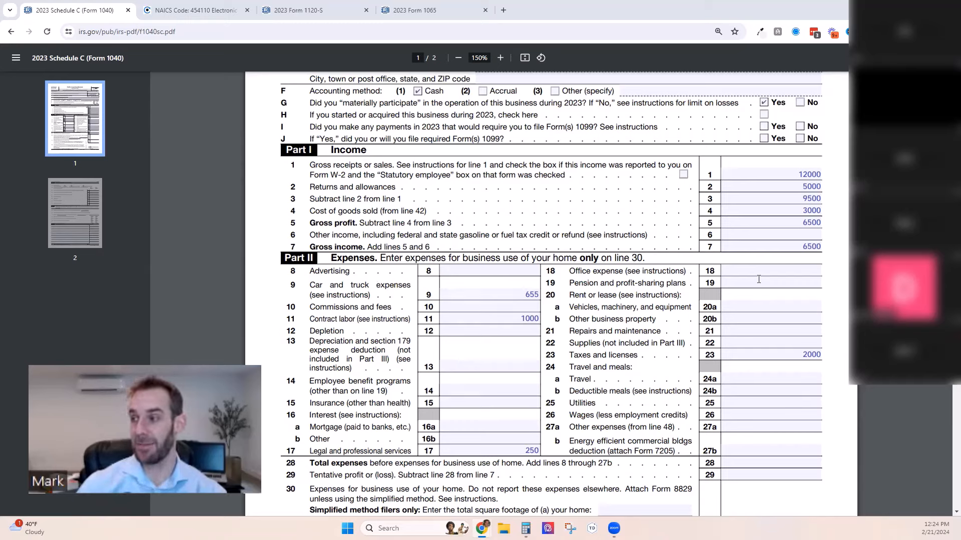
mouse_move(756, 307)
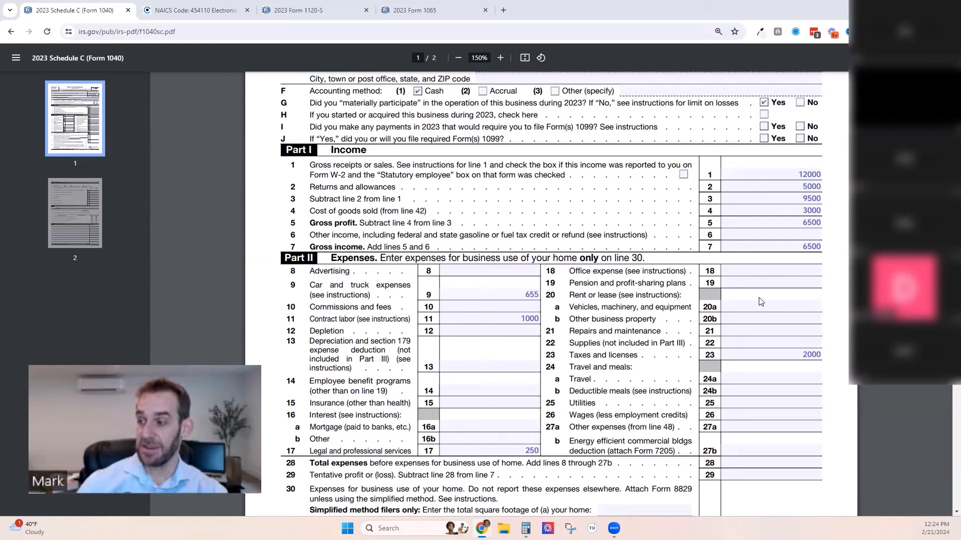
mouse_move(763, 436)
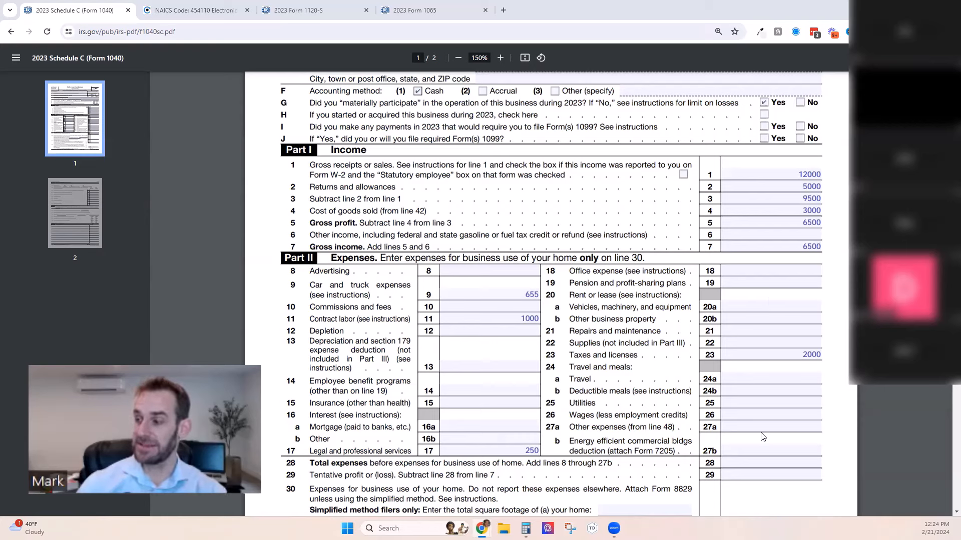
left_click(770, 427)
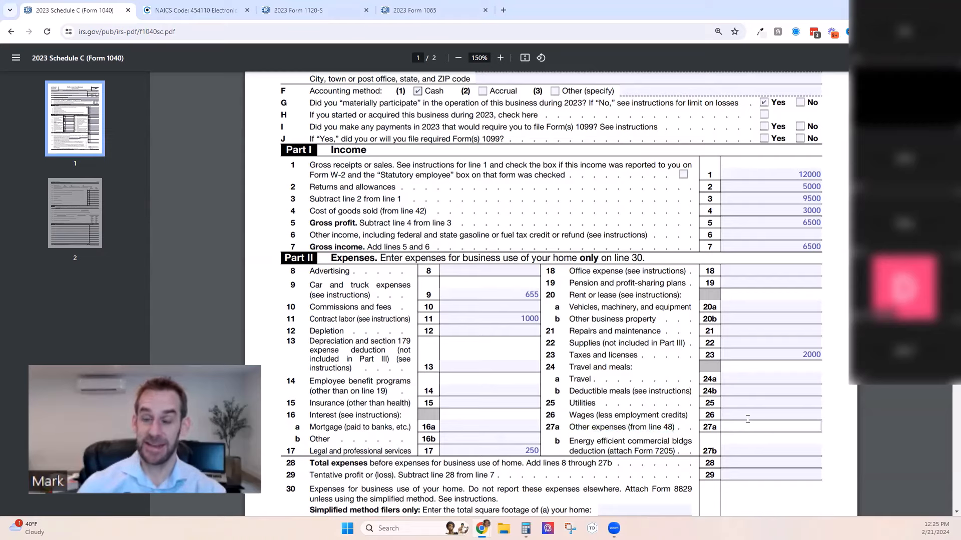
Step: List ebay fees, shipping fees and software as Part V other expenses
scroll("down", 3)
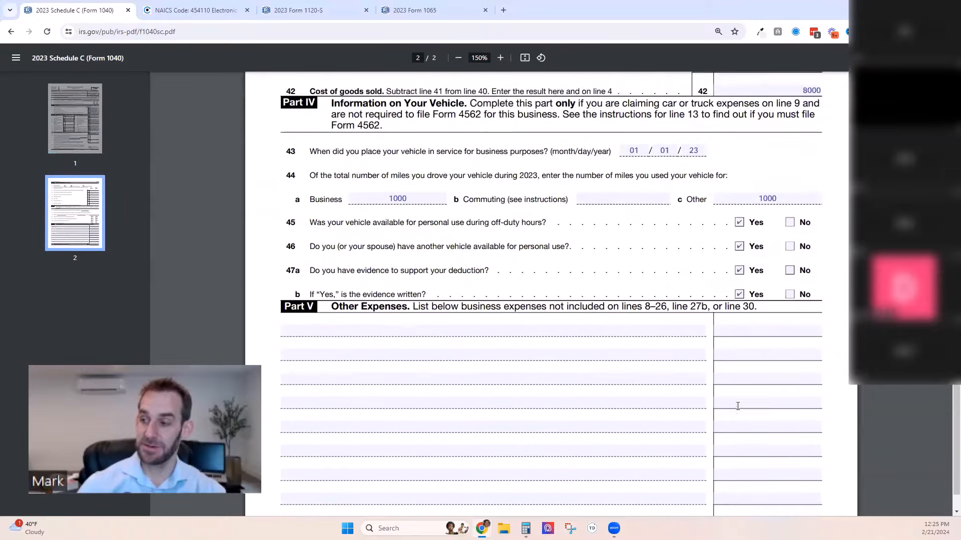
scroll("down", 3)
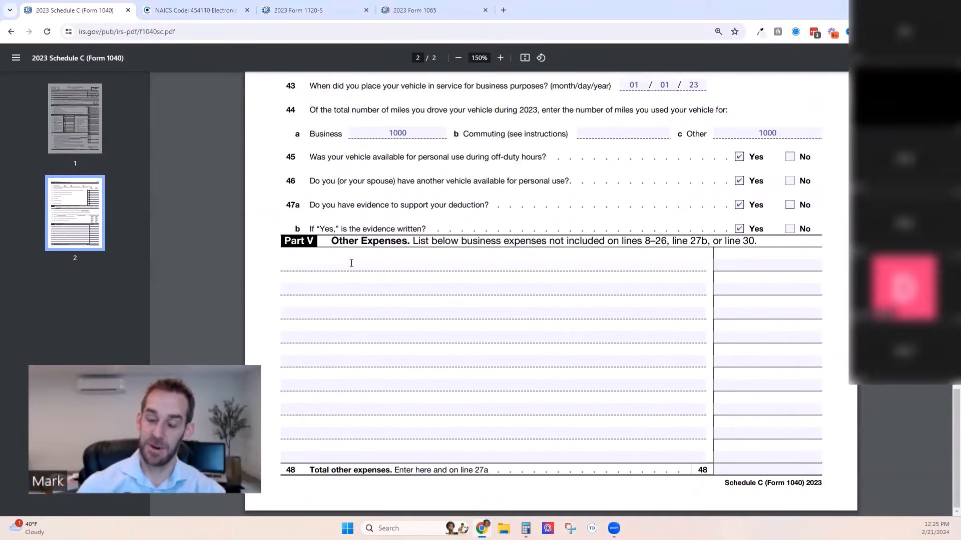
type("ebay")
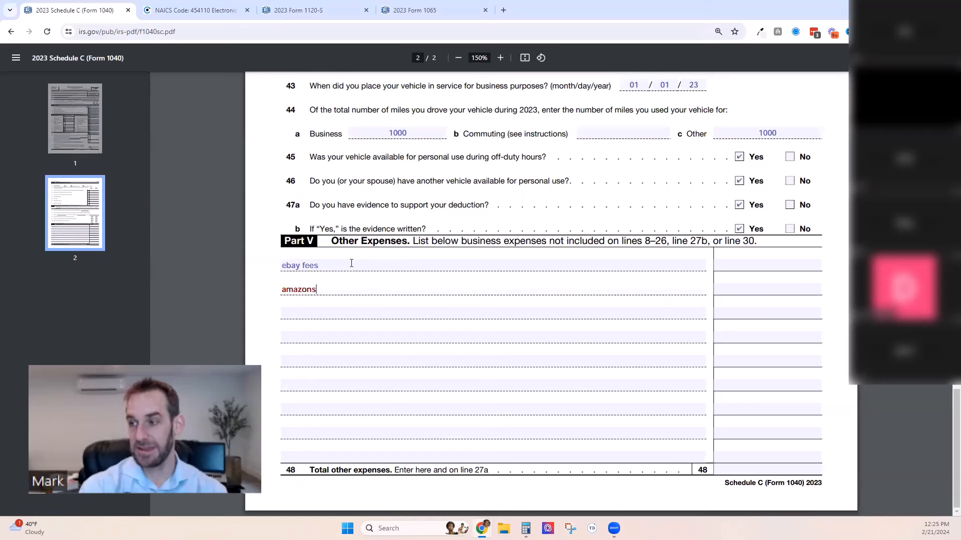
type("fees")
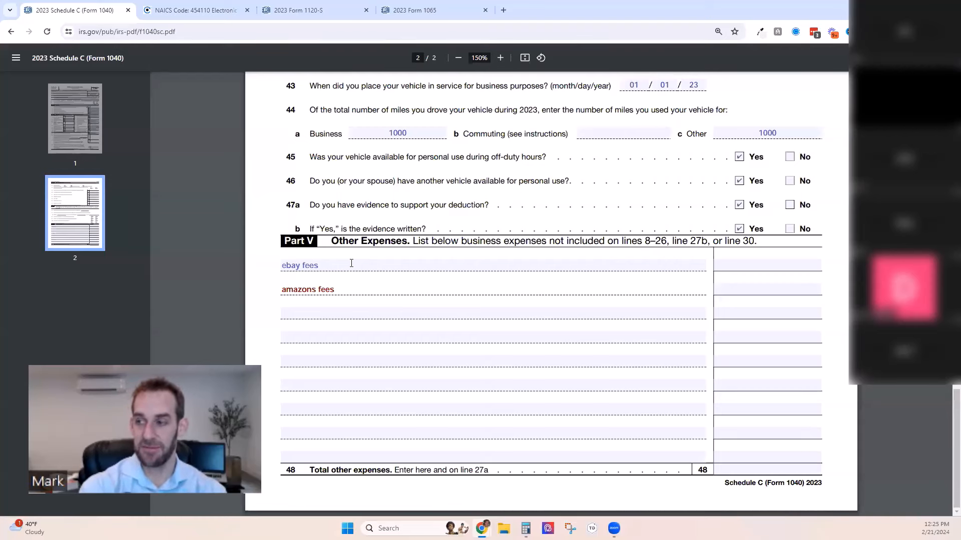
type("s")
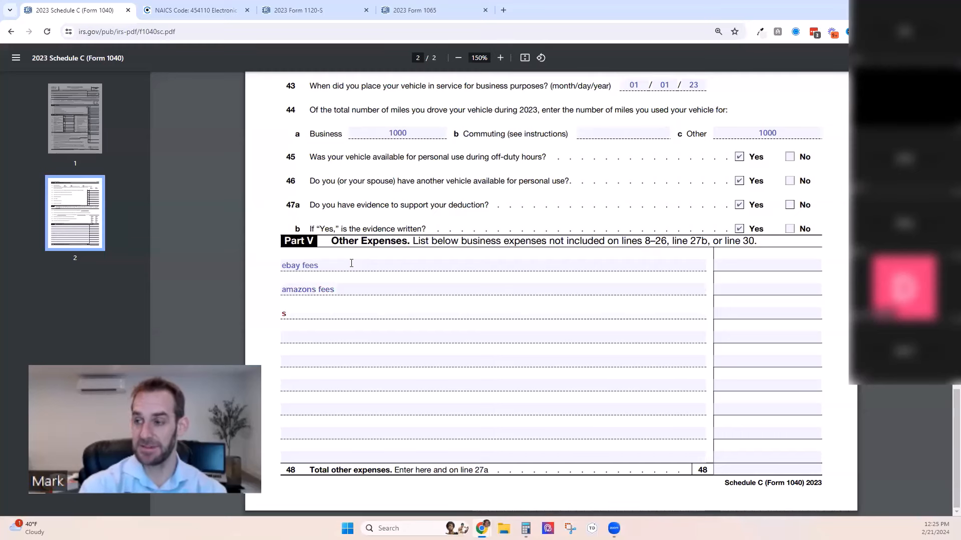
type("hipping fees")
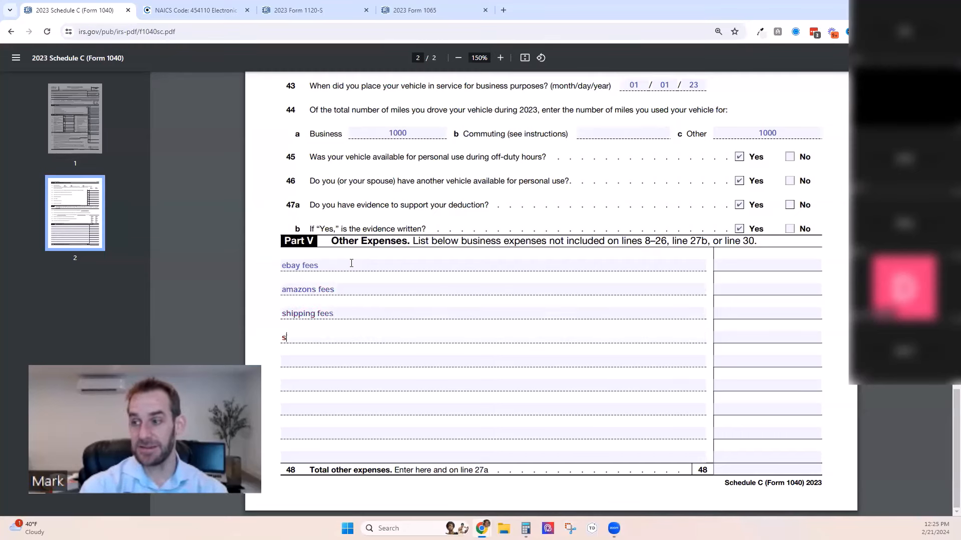
type("oftware")
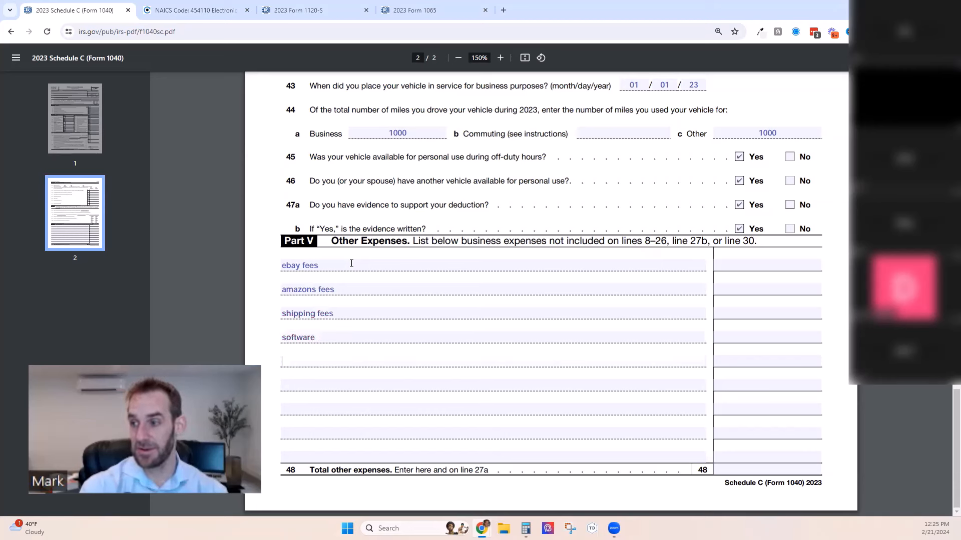
Step: Add education & training and subscriptions to the Part V expense descriptions
type("educ")
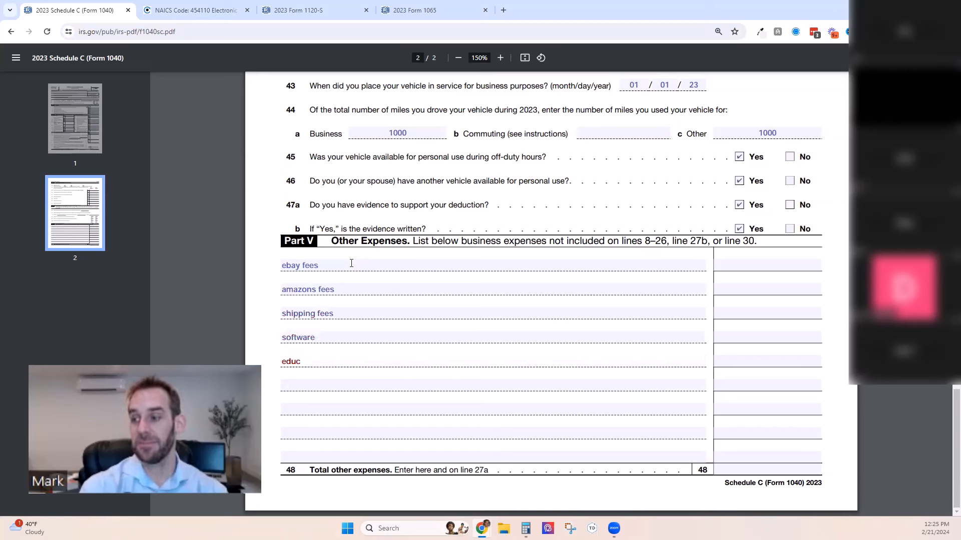
type("ation &")
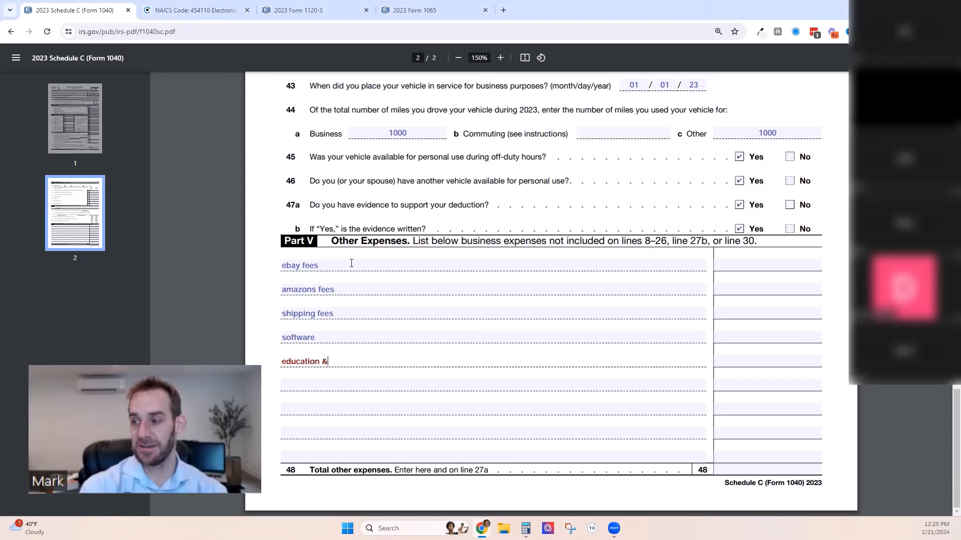
type("trainin")
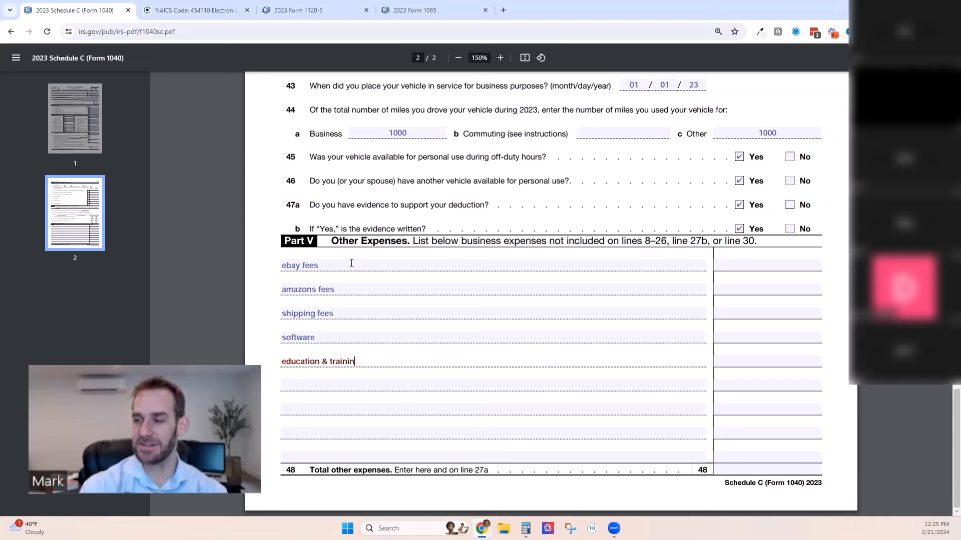
type("g")
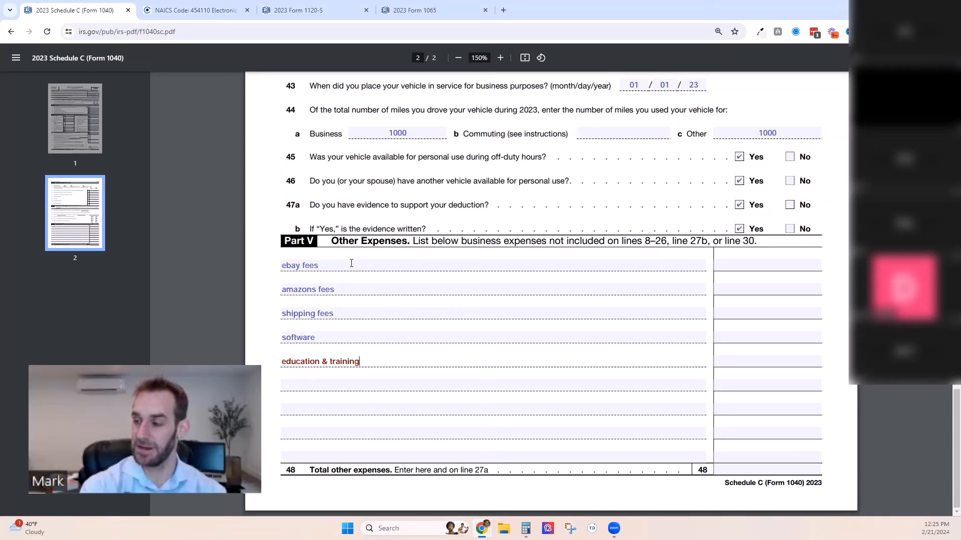
type("s")
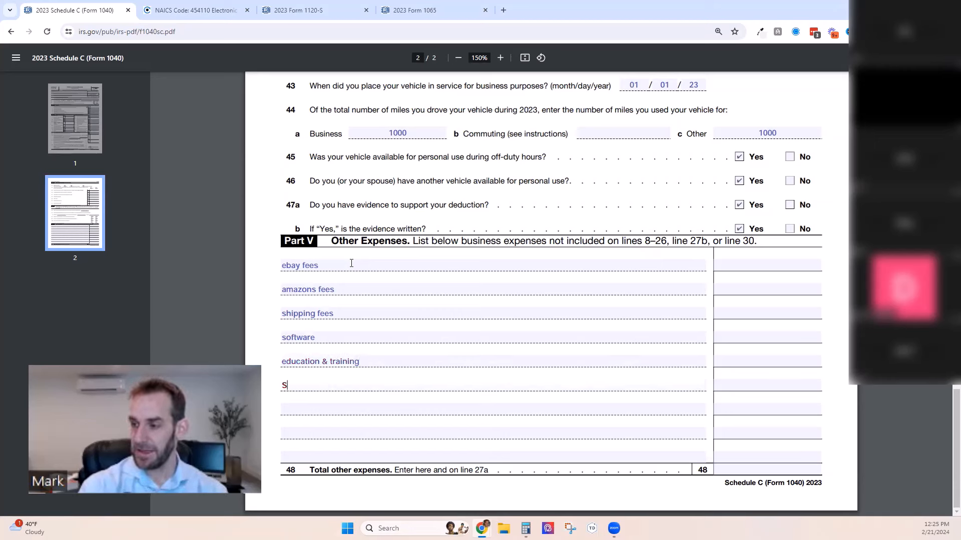
type("ubscrip")
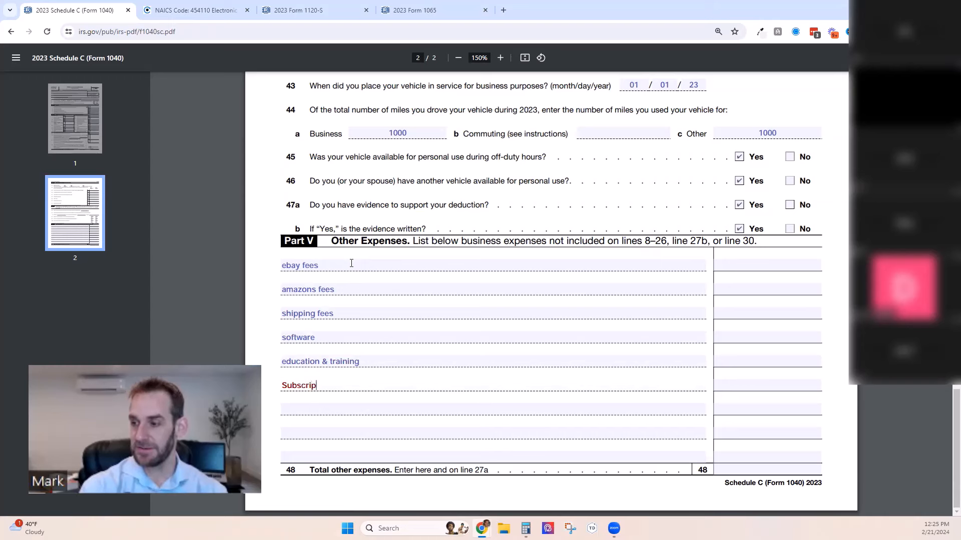
type("tions")
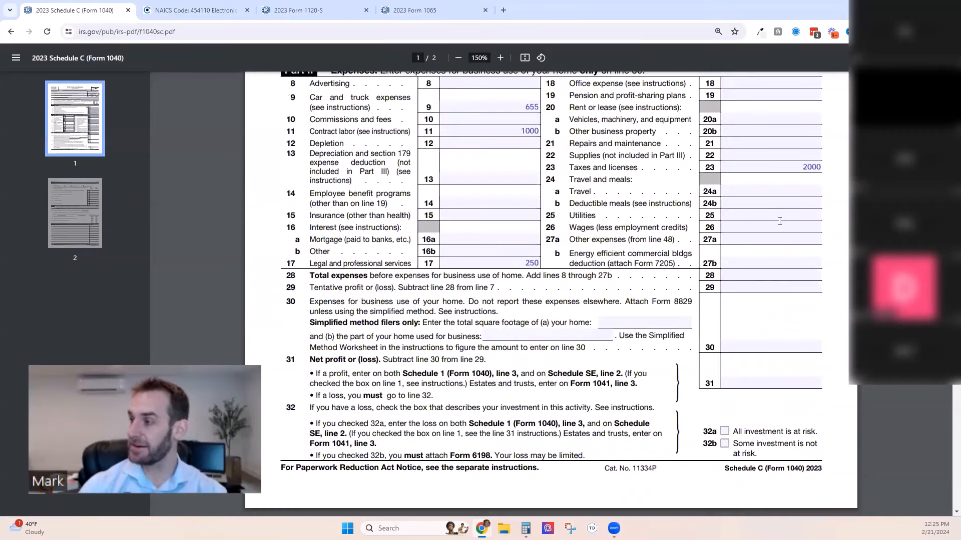
mouse_move(808, 256)
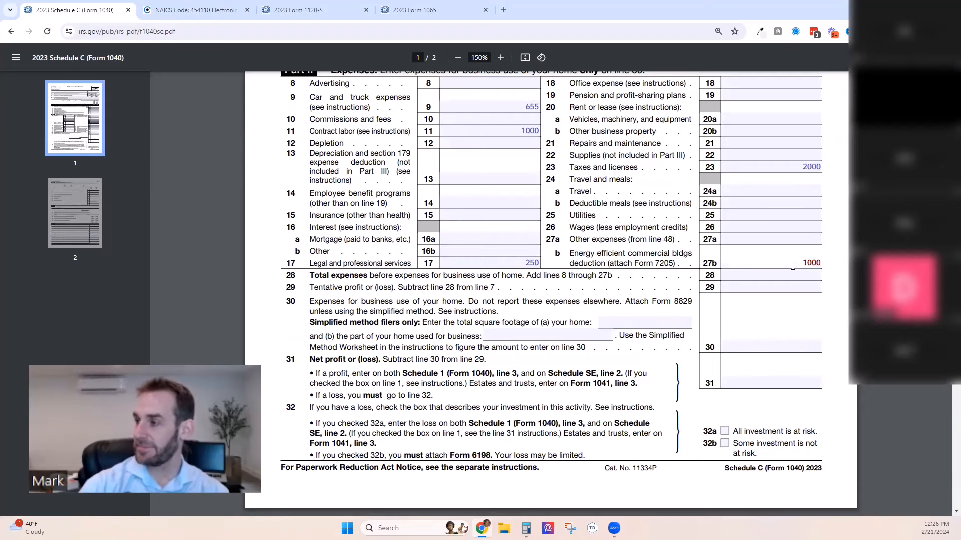
Step: Scroll back to page 1 to check 1000 on line 27b and total expenses 4905
scroll("up", 3)
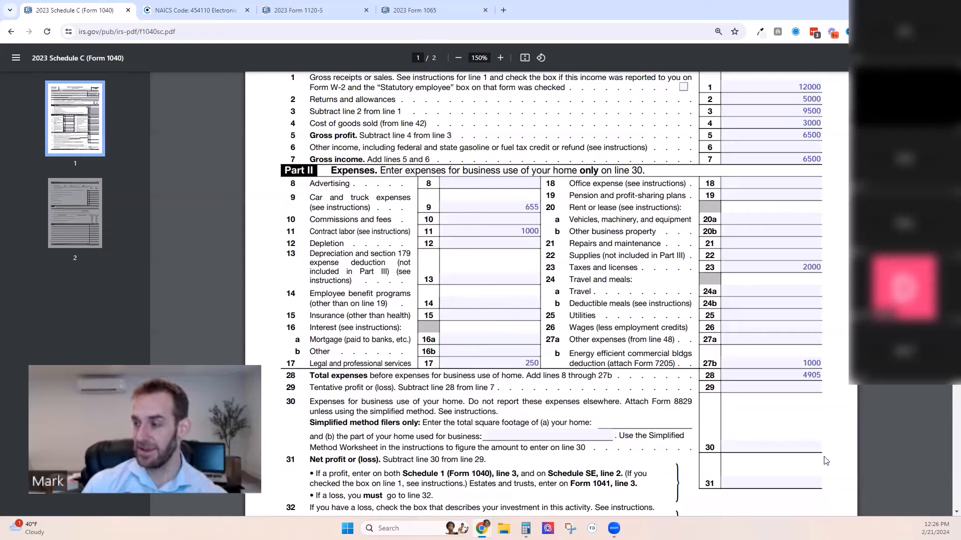
mouse_move(654, 422)
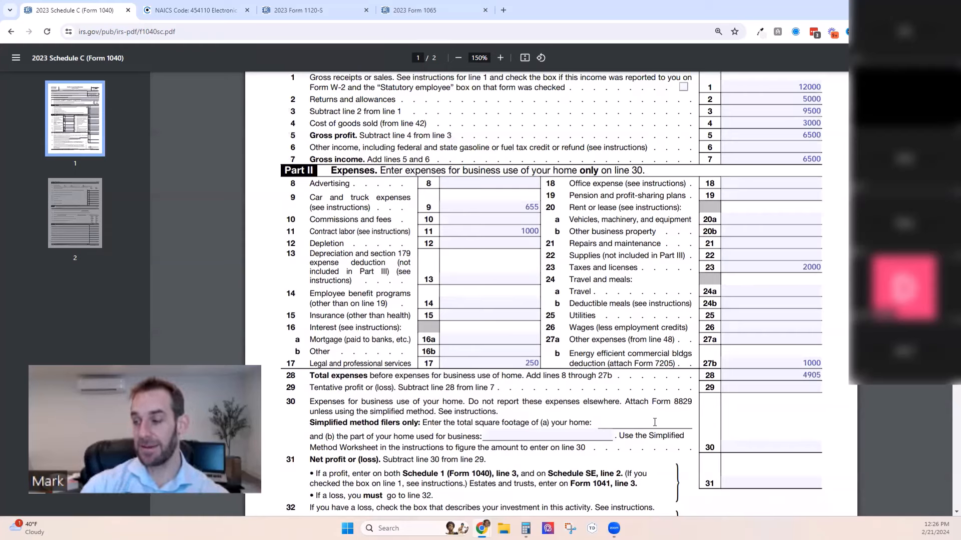
Step: Enter 300 business and 2000 total home square feet, with 1500 on line 30
type("300")
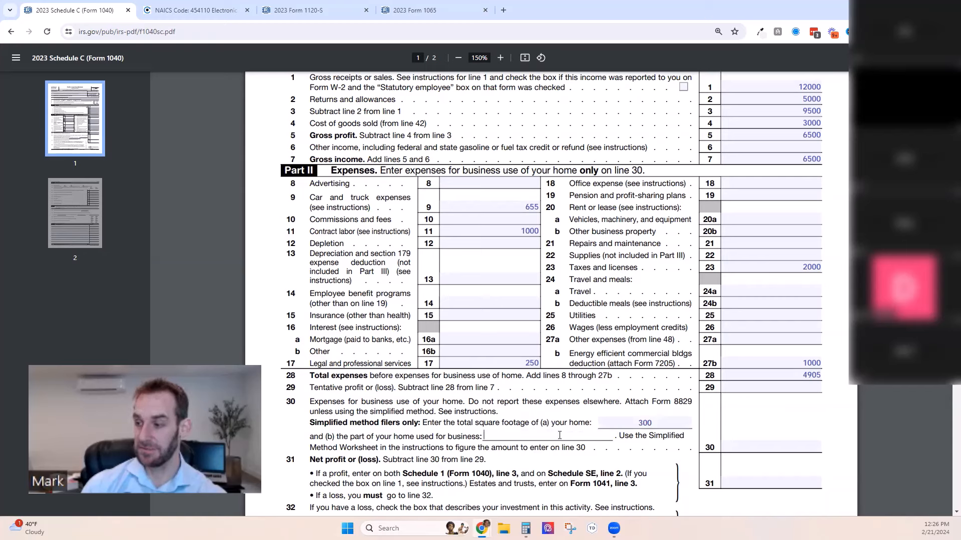
mouse_move(336, 436)
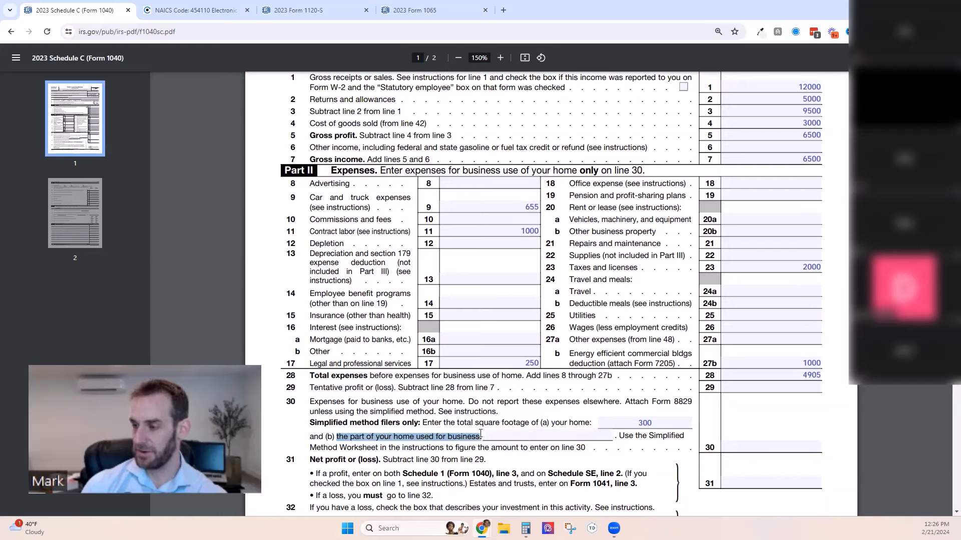
left_click(552, 436)
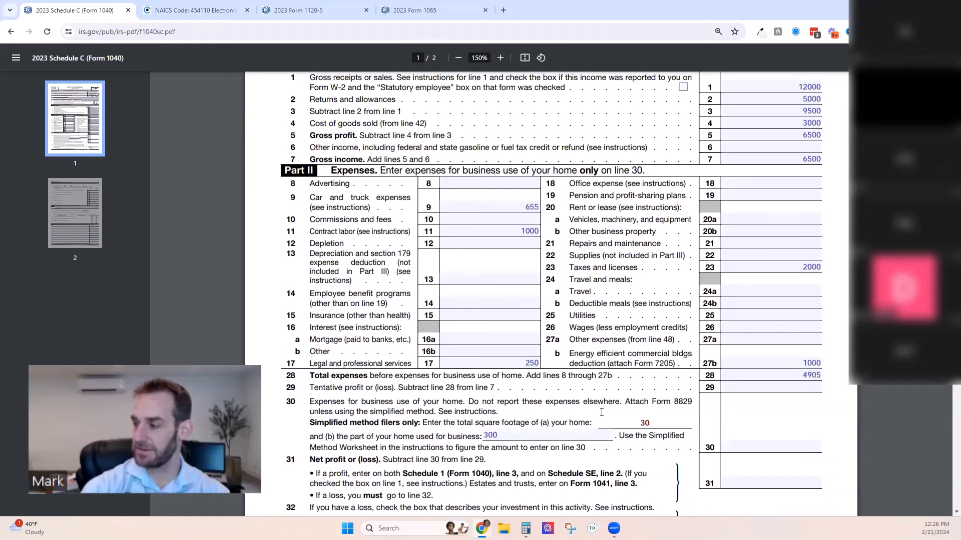
type("1500")
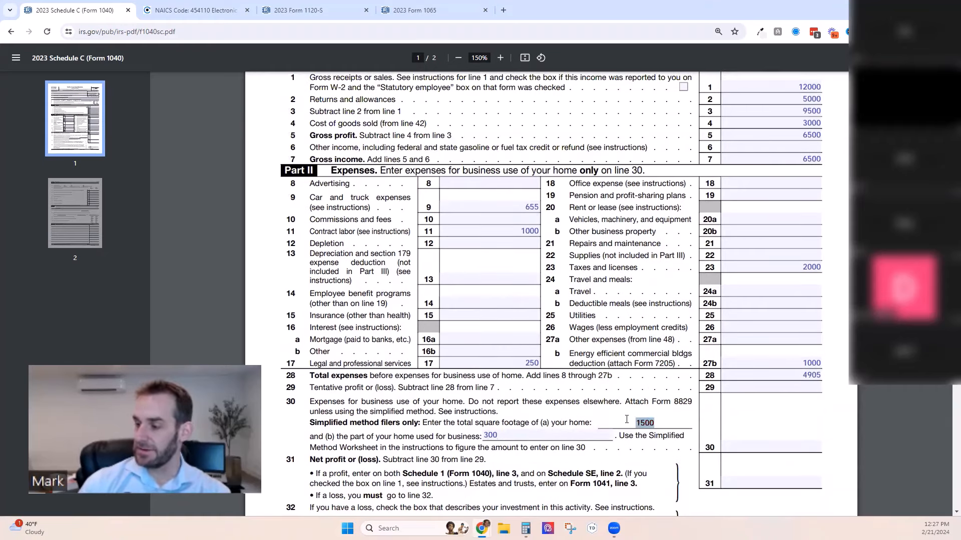
scroll("down", 3)
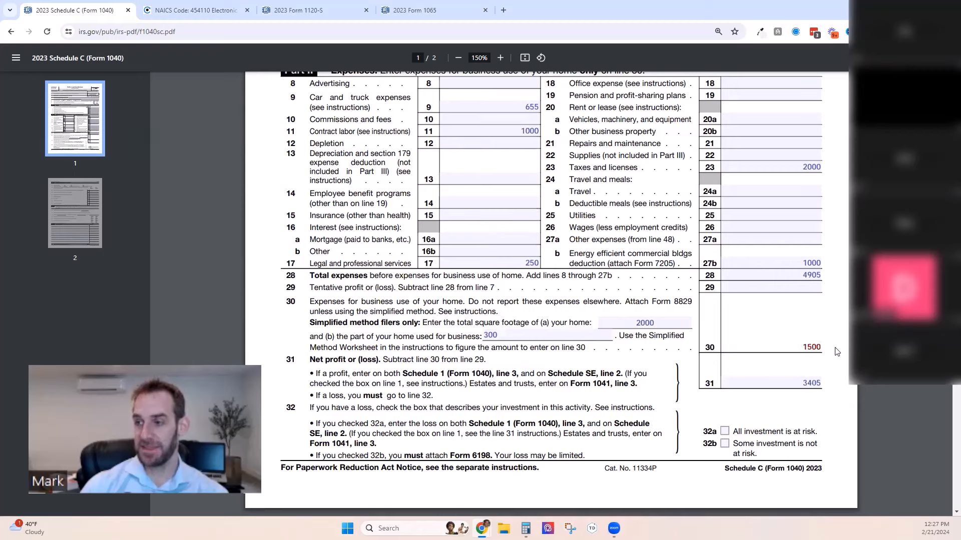
Step: Clear both square-footage entries, then search Google for '1040' and open the IRS f1040.pdf
left_click(644, 322)
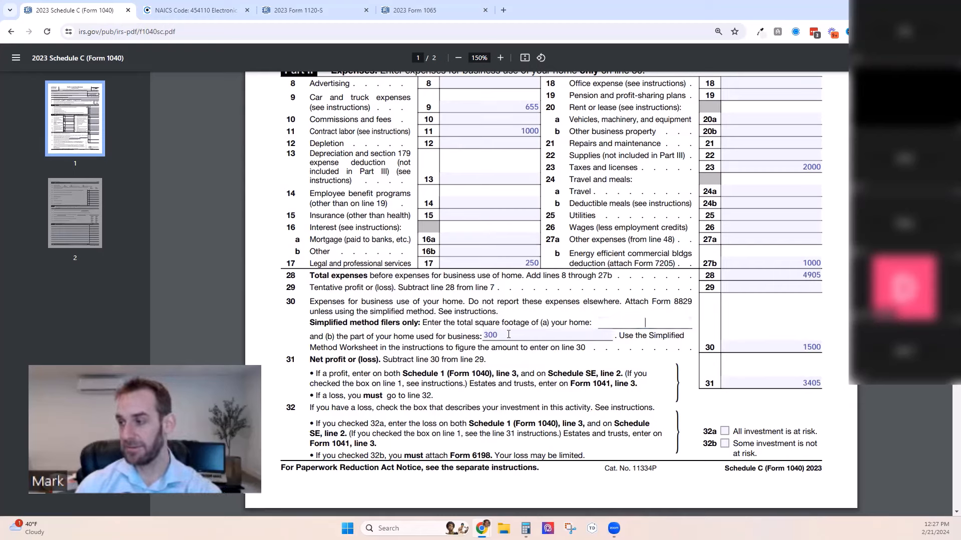
left_click(811, 347)
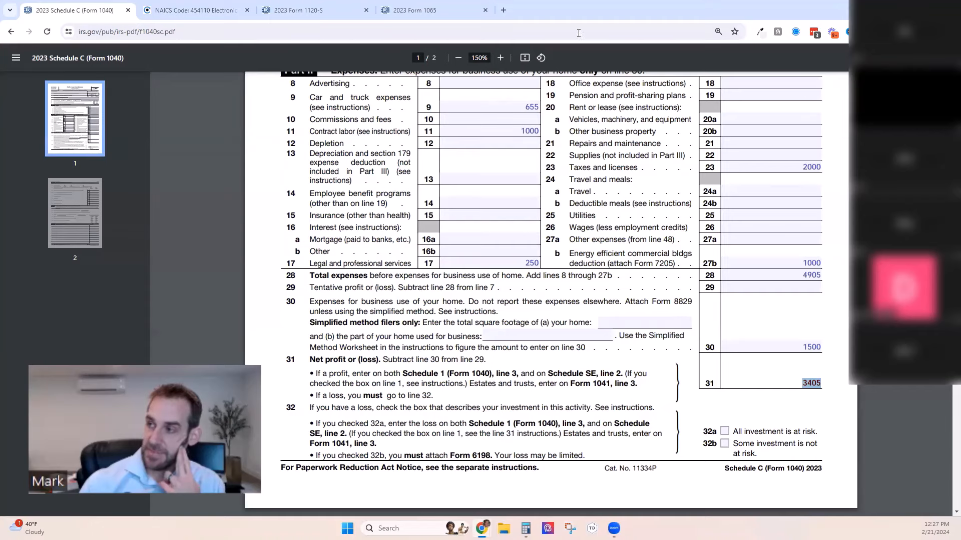
mouse_move(504, 10)
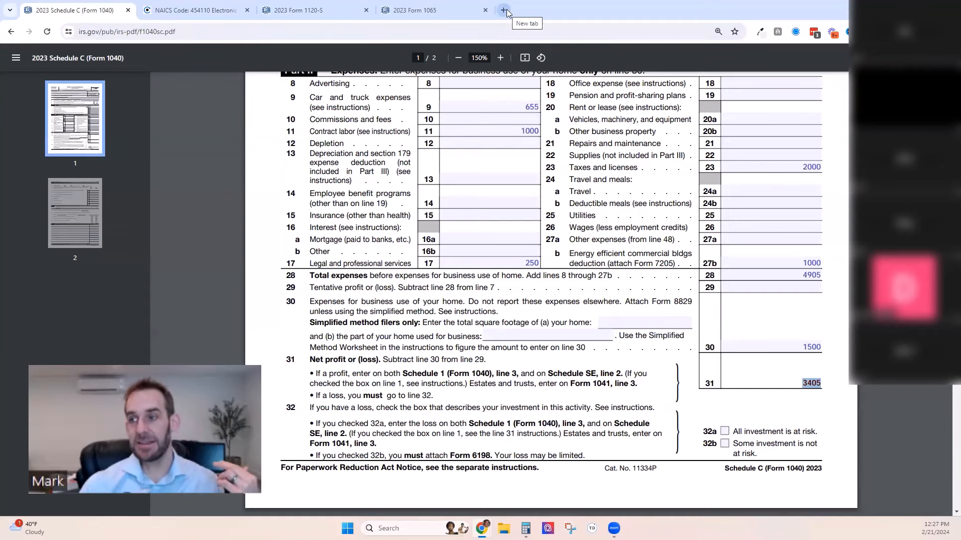
left_click(504, 10)
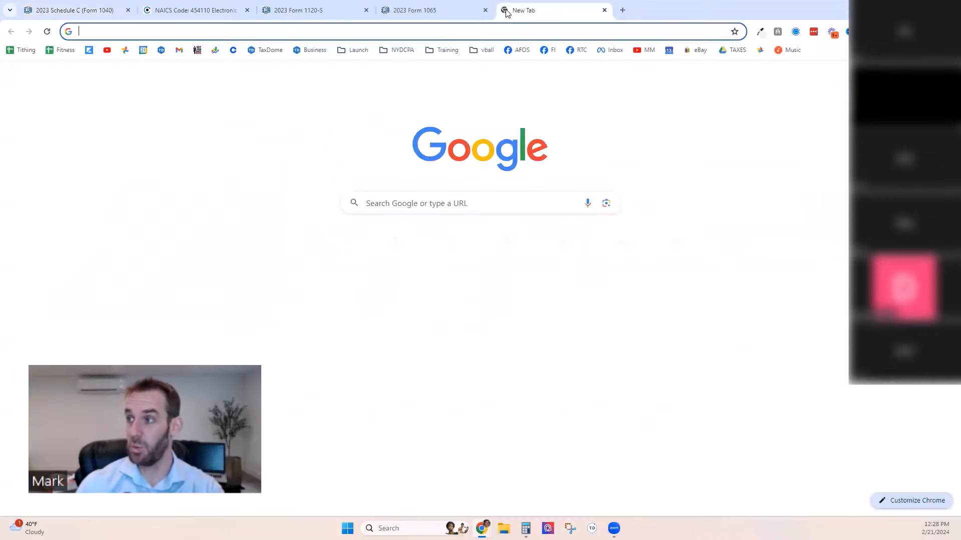
type("1040")
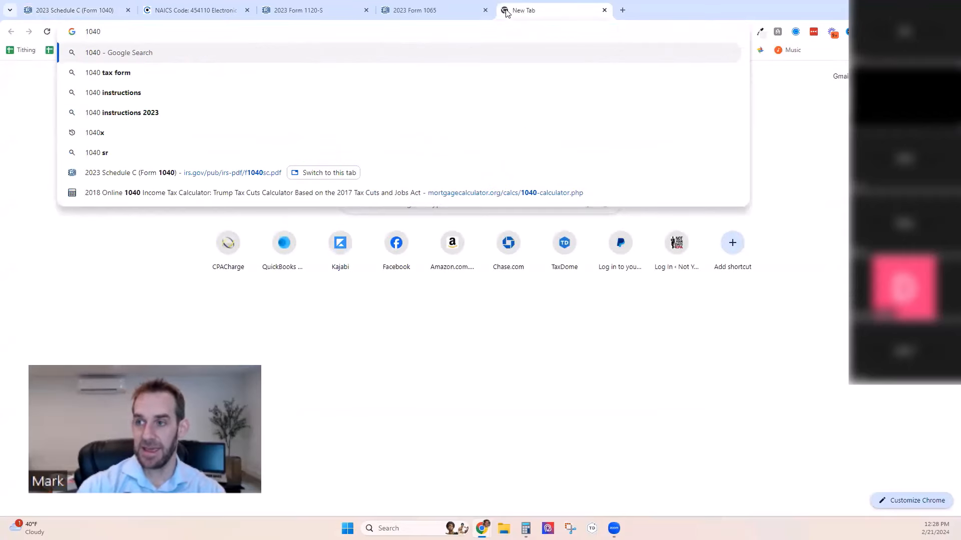
left_click(108, 72)
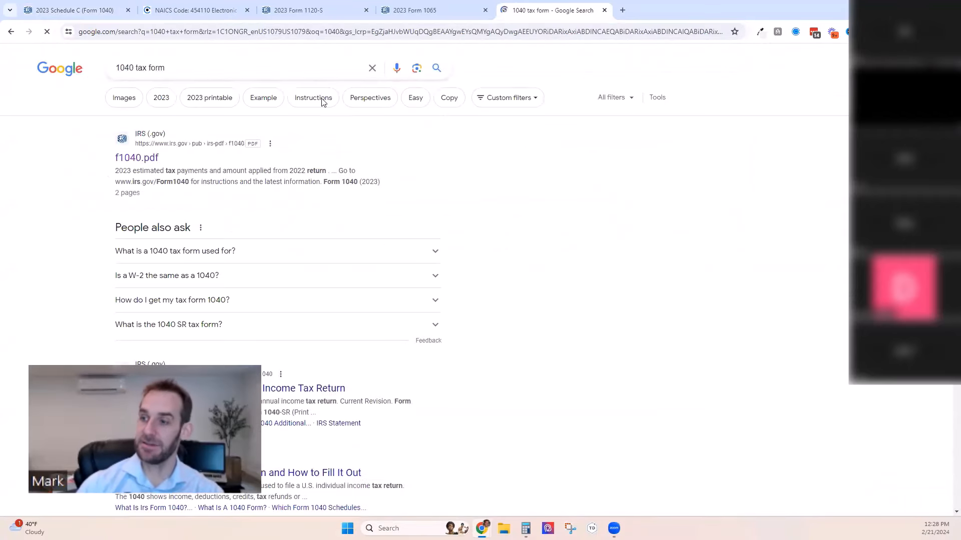
left_click(137, 158)
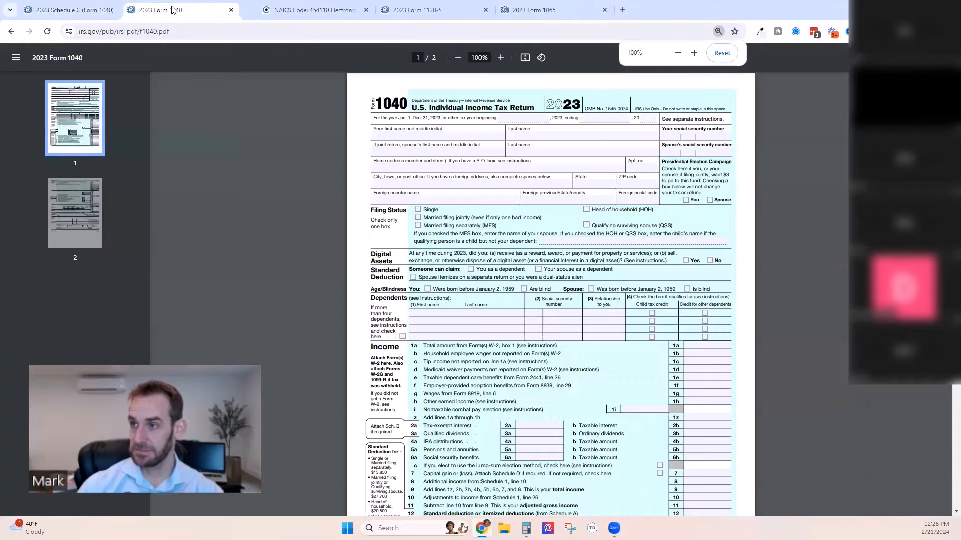
Step: Zoom into Form 1040, enter 3405 on line 8, and go back to Schedule C
left_click(500, 58)
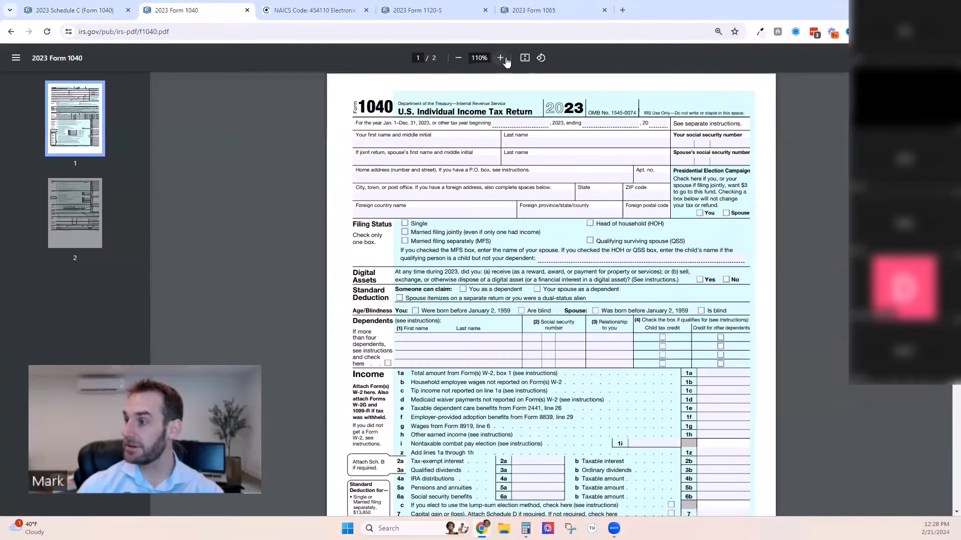
left_click(499, 58)
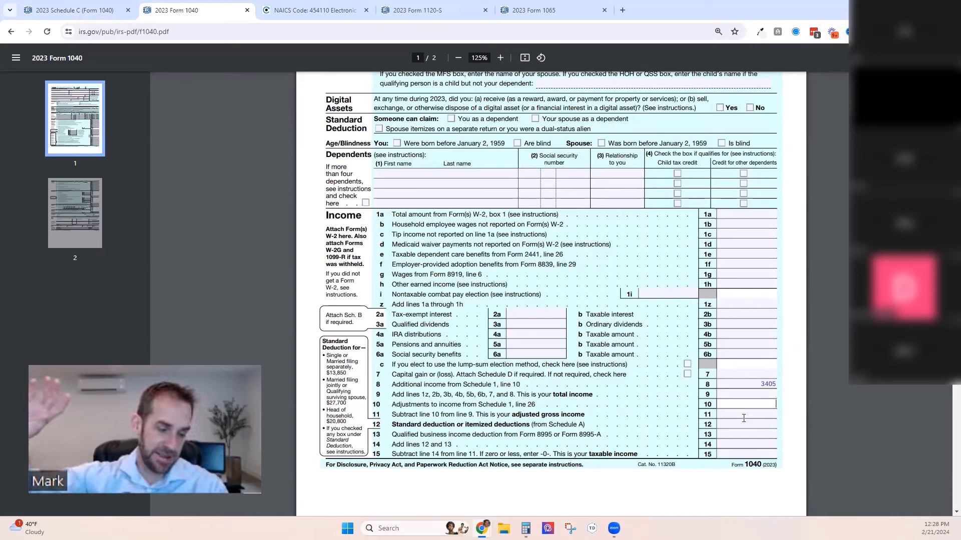
mouse_move(644, 361)
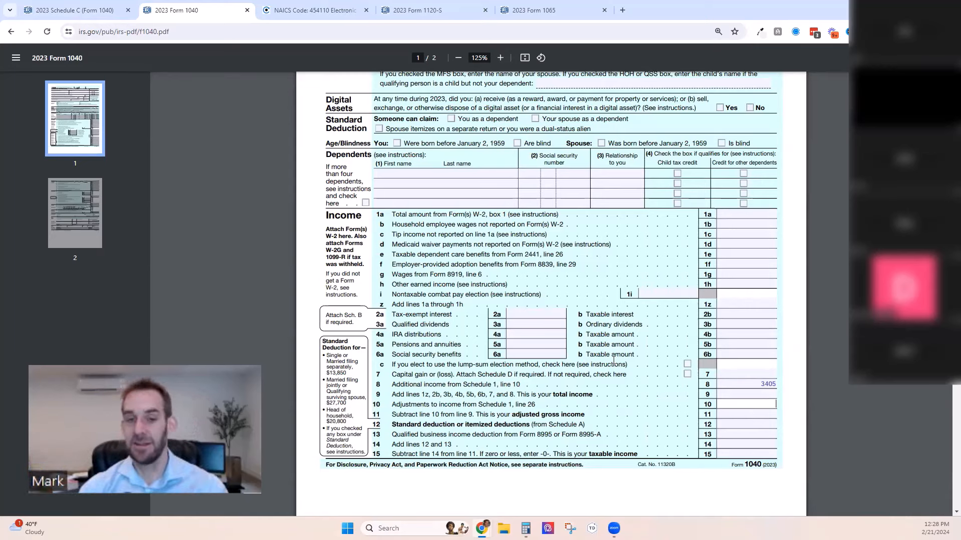
left_click(74, 10)
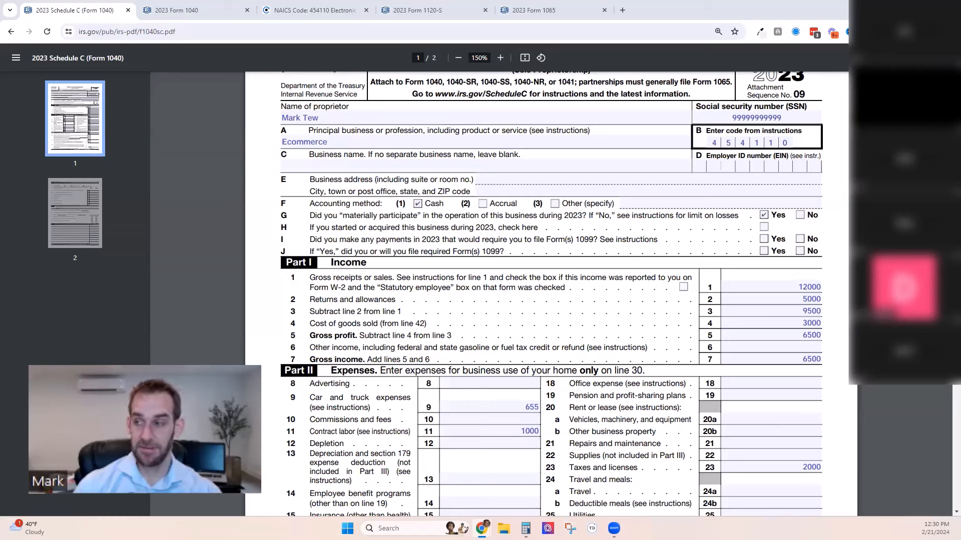
mouse_move(553, 137)
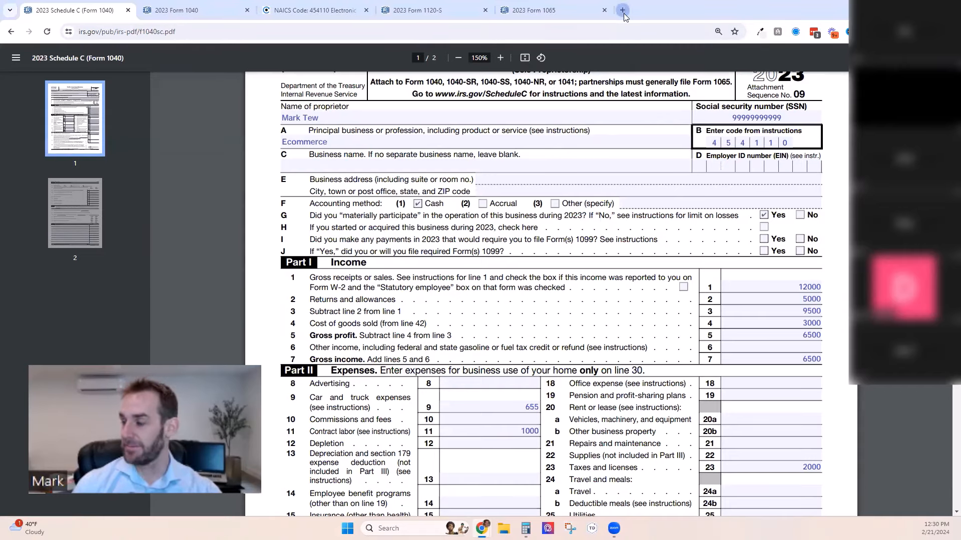
Step: Search Google for 8829 and open the IRS 'Expenses for Business Use of Your Home' PDF
scroll("down", 3)
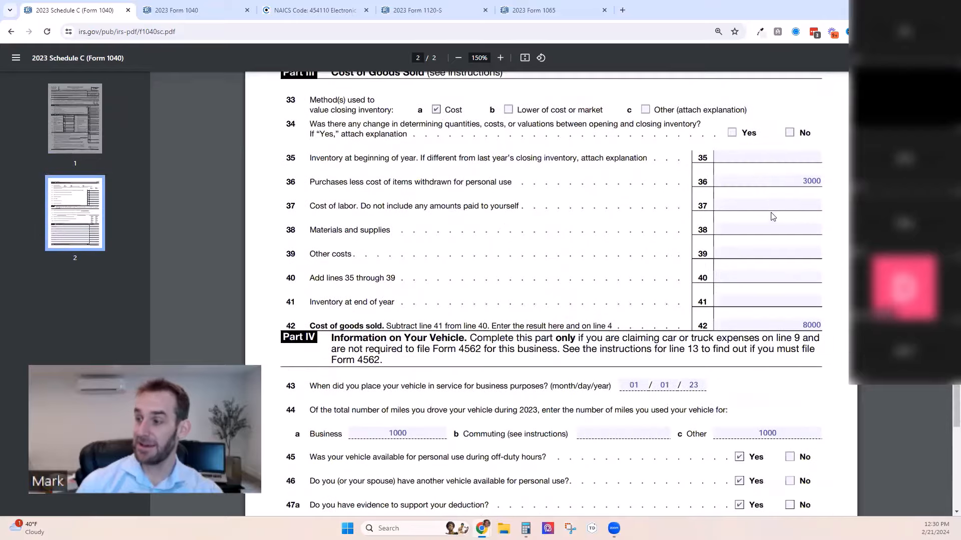
scroll("down", 3)
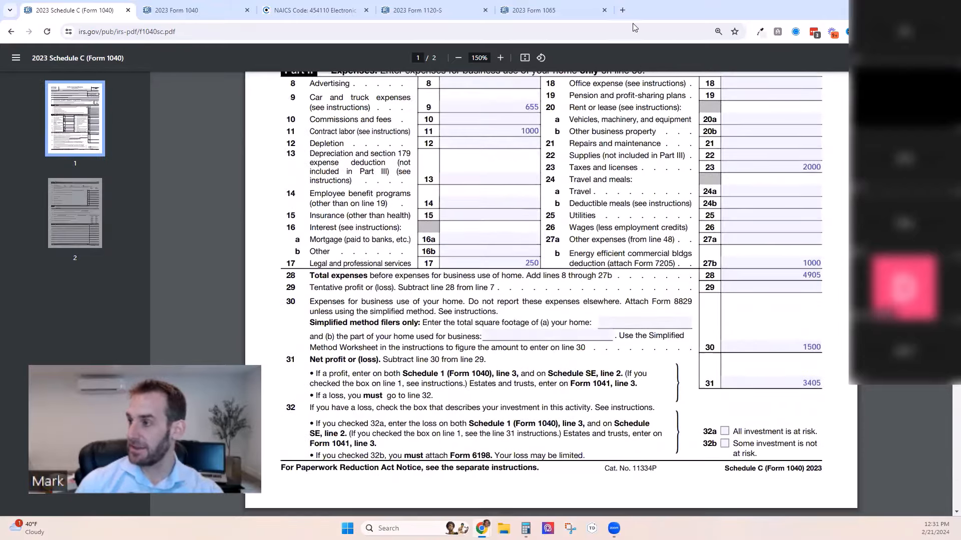
mouse_move(623, 10)
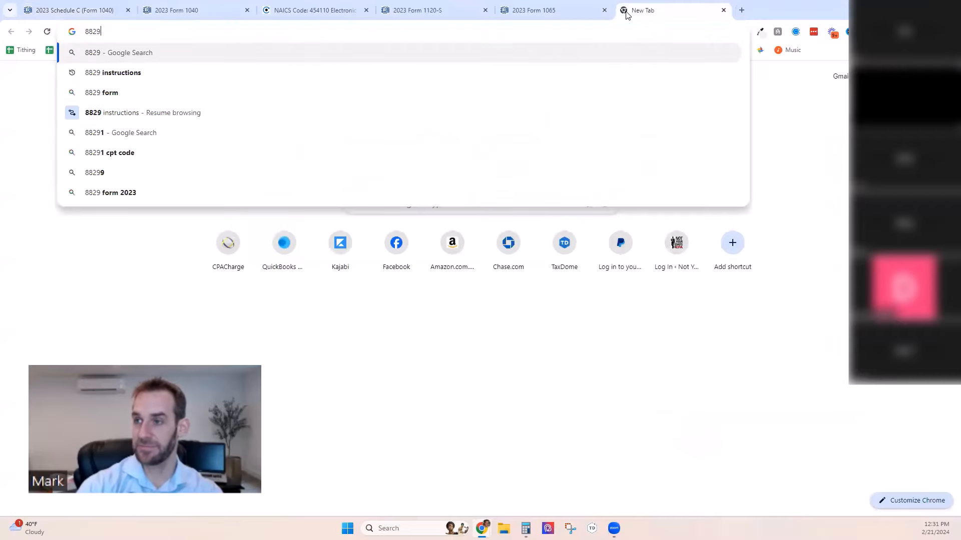
key("Return")
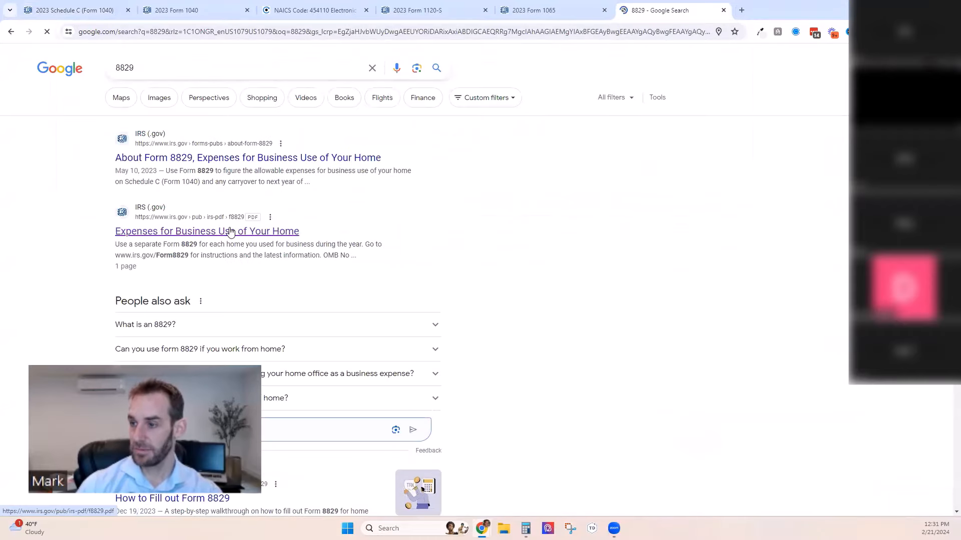
left_click(206, 231)
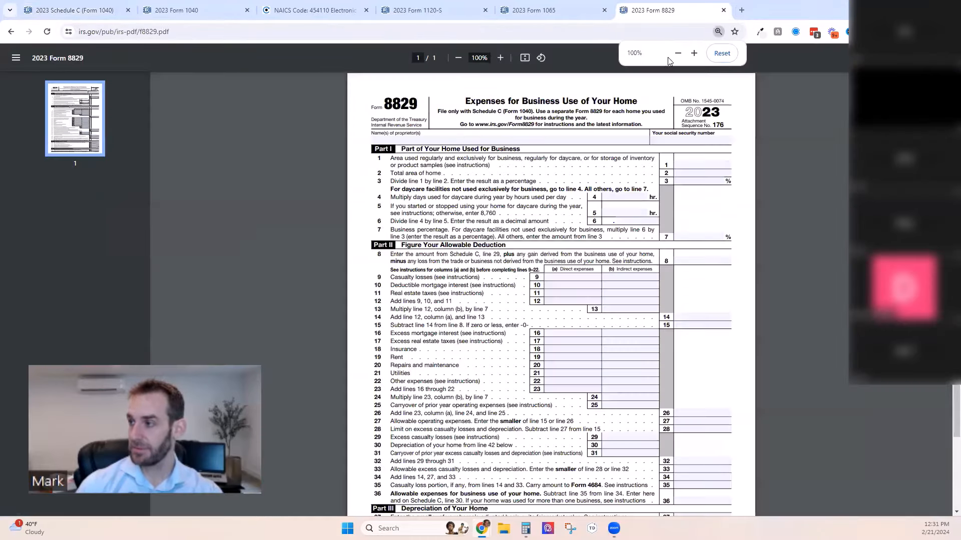
Step: Zoom Form 8829 to 150%, enter 20 on line 3, and scroll through Parts II and III
left_click(500, 57)
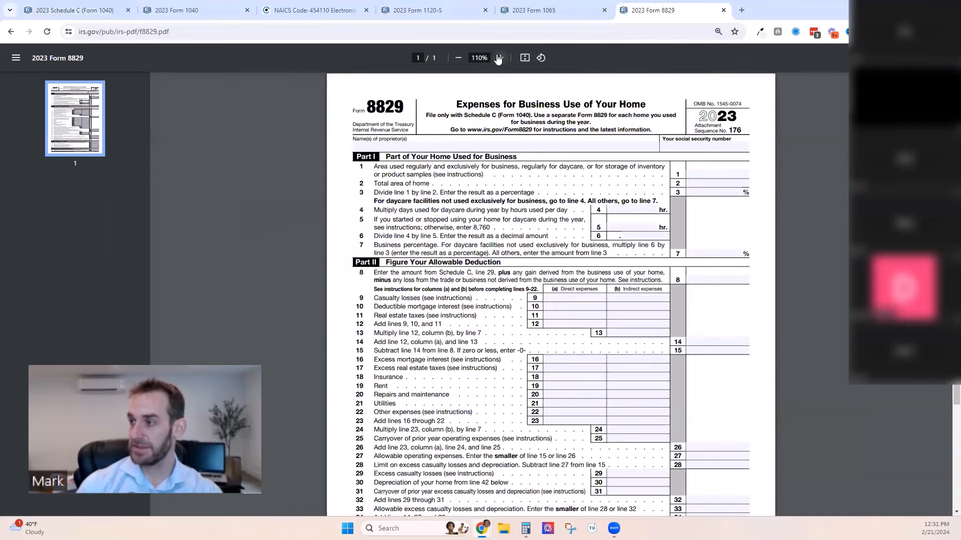
left_click(500, 58)
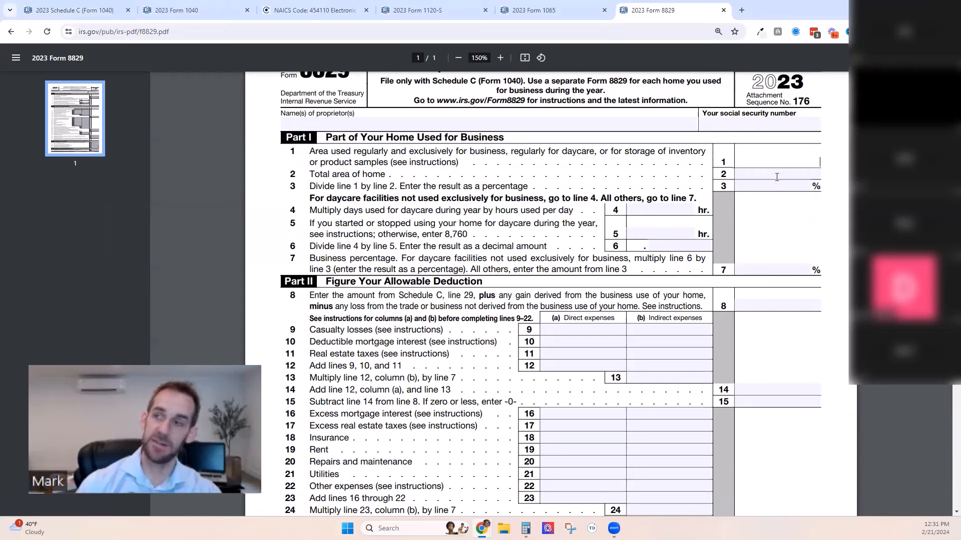
type("2")
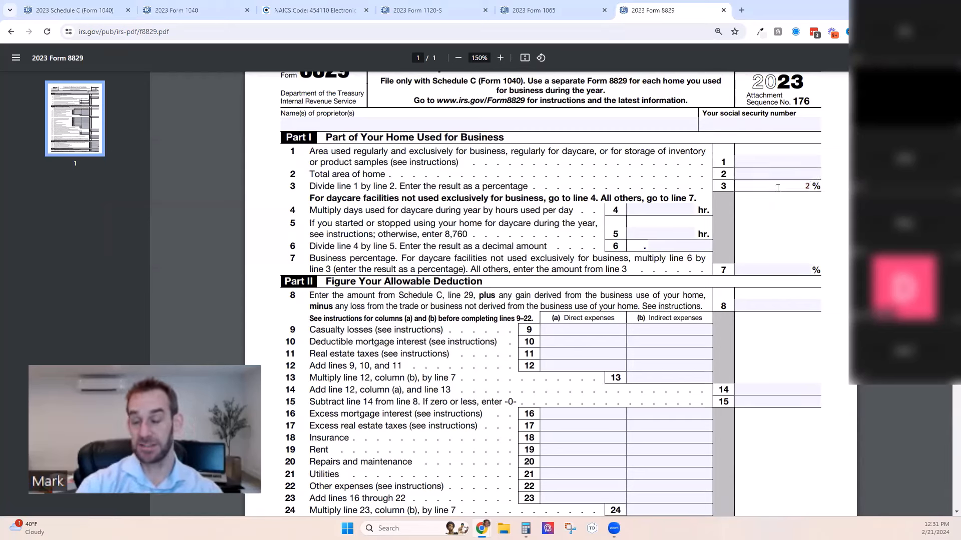
type("20")
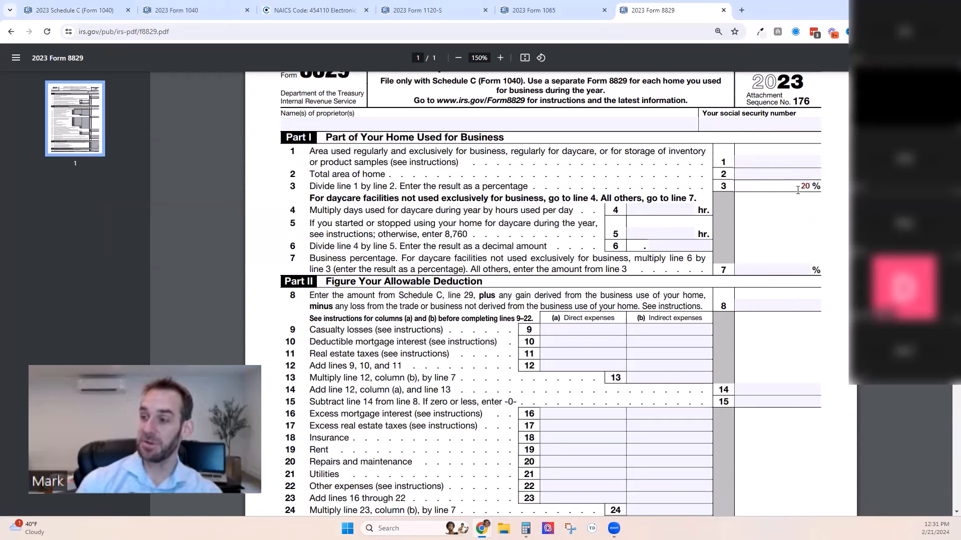
scroll("down", 3)
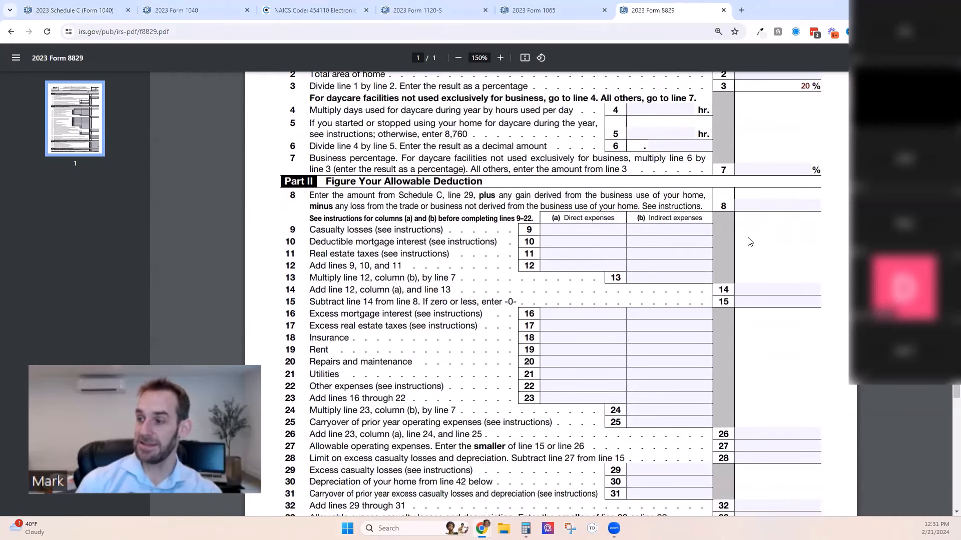
scroll("down", 3)
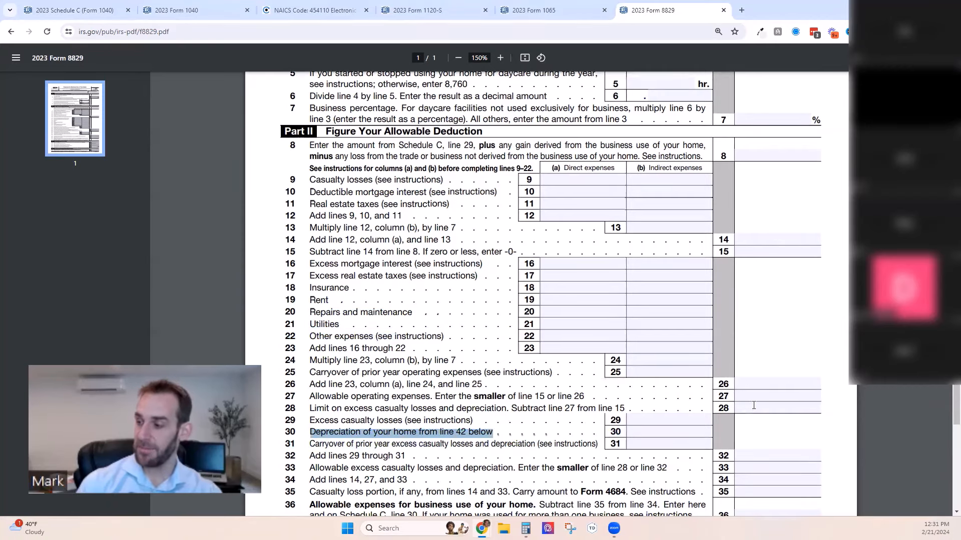
scroll("down", 3)
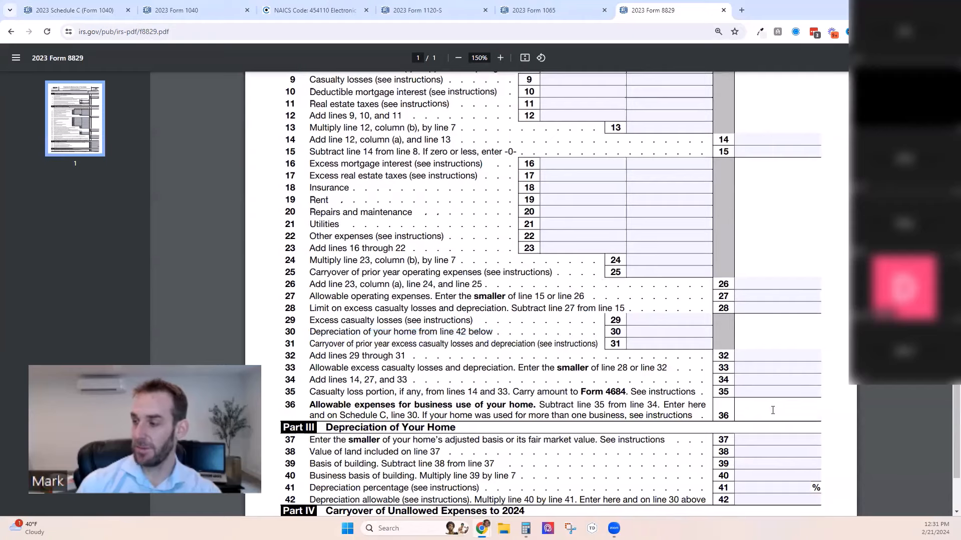
mouse_move(74, 10)
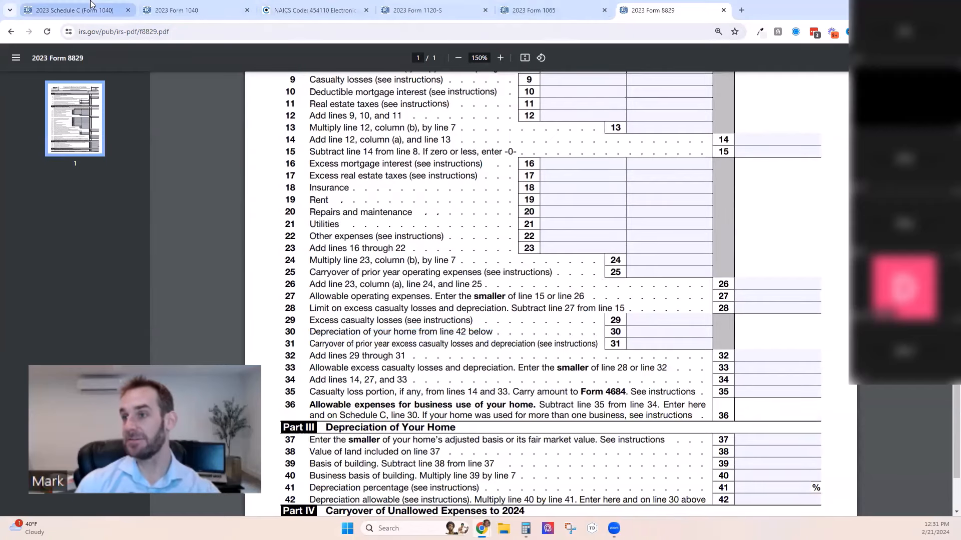
Step: Return to the Schedule C tab and scroll through Parts I and II to the top of page 1
left_click(74, 10)
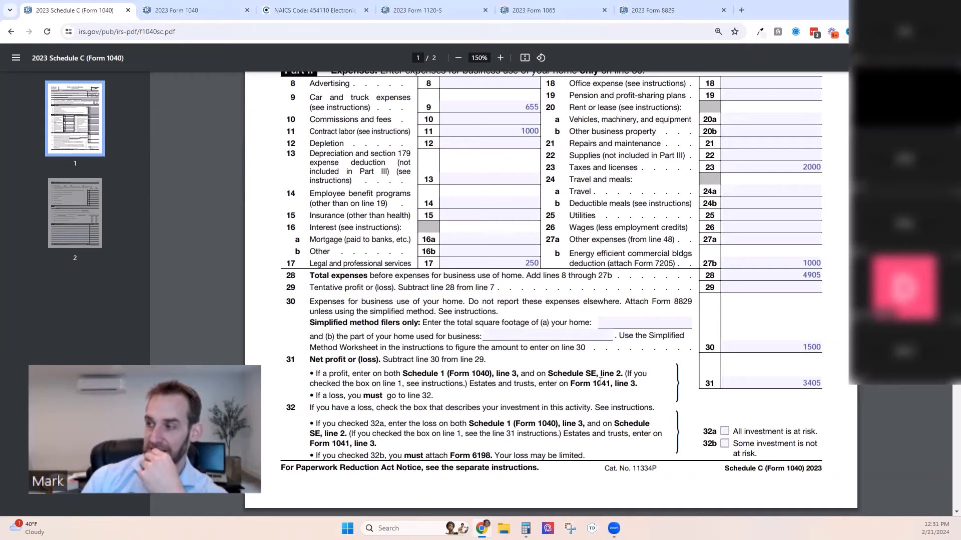
scroll("up", 3)
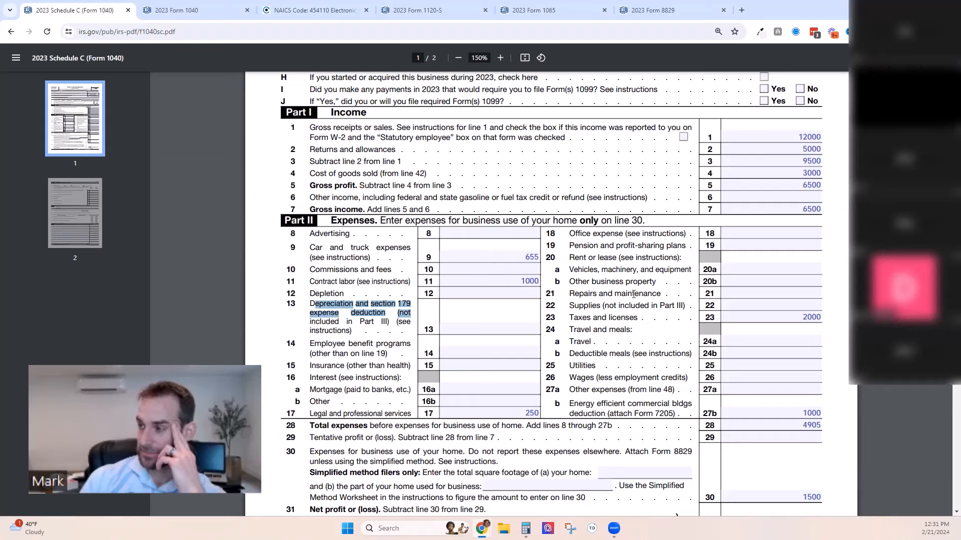
scroll("up", 3)
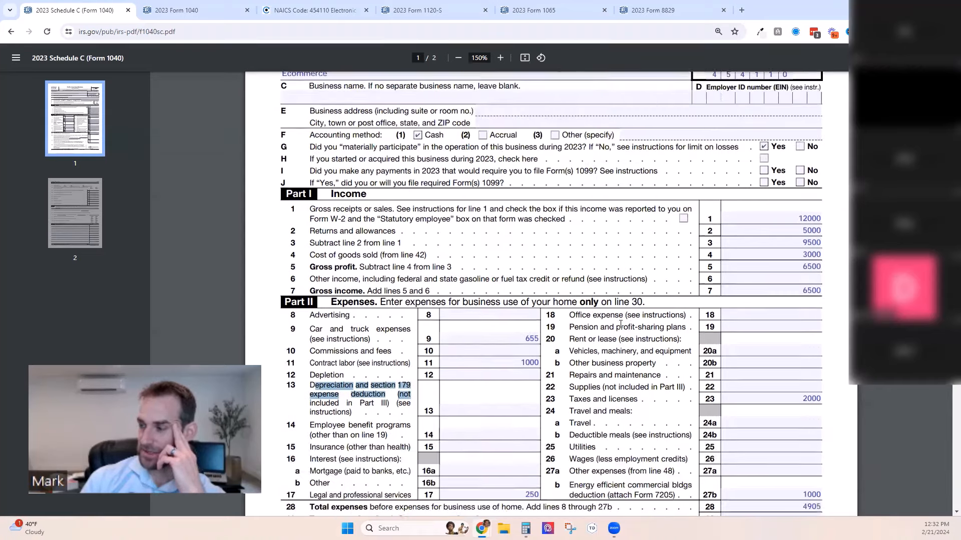
scroll("down", 3)
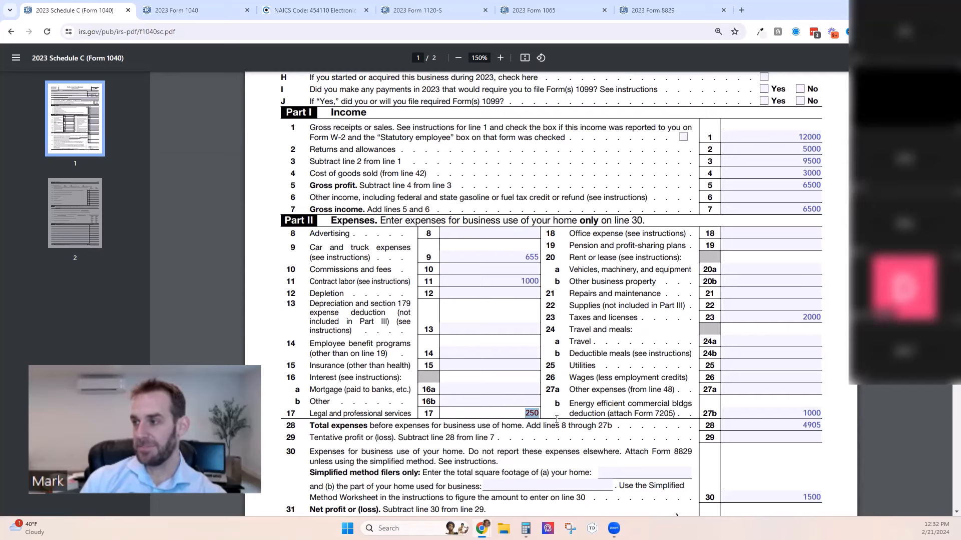
scroll("up", 3)
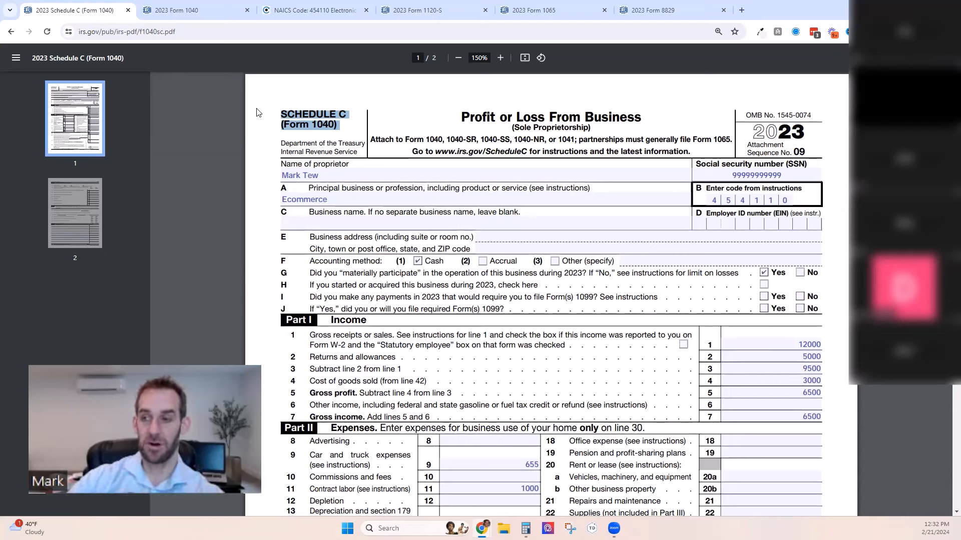
mouse_move(457, 284)
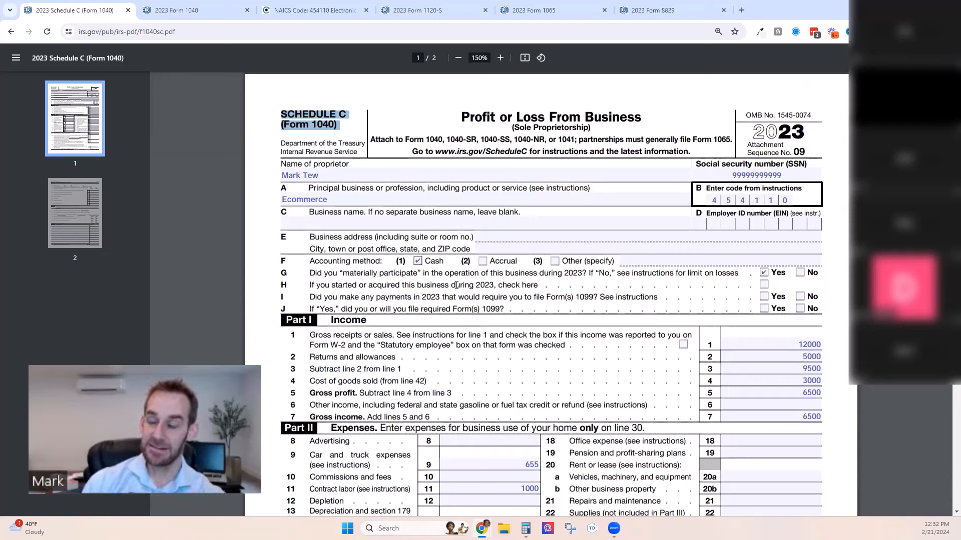
scroll("down", 3)
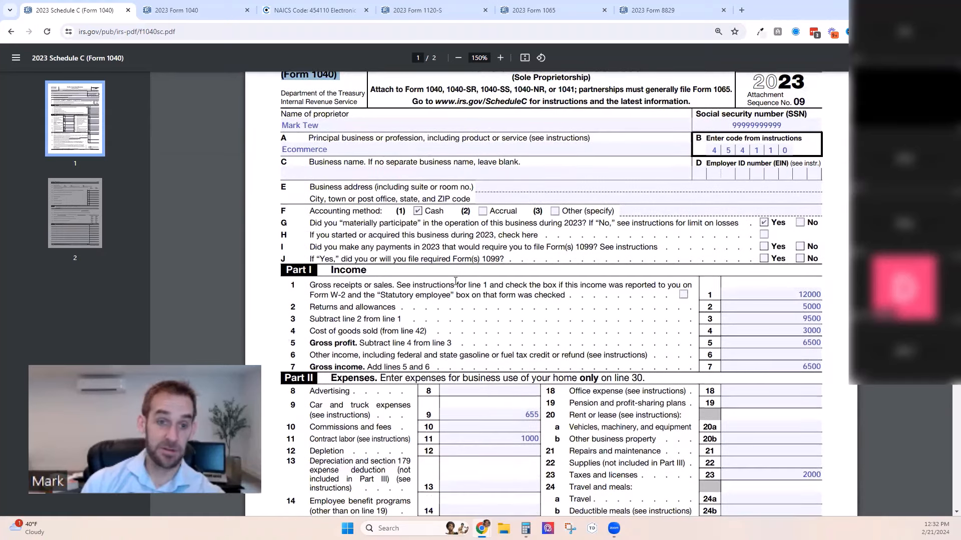
scroll("down", 3)
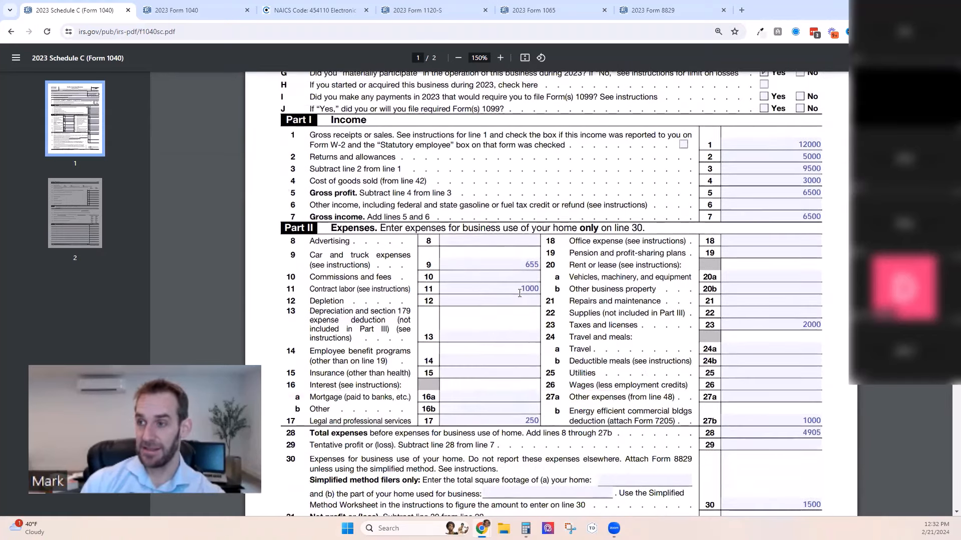
scroll("up", 3)
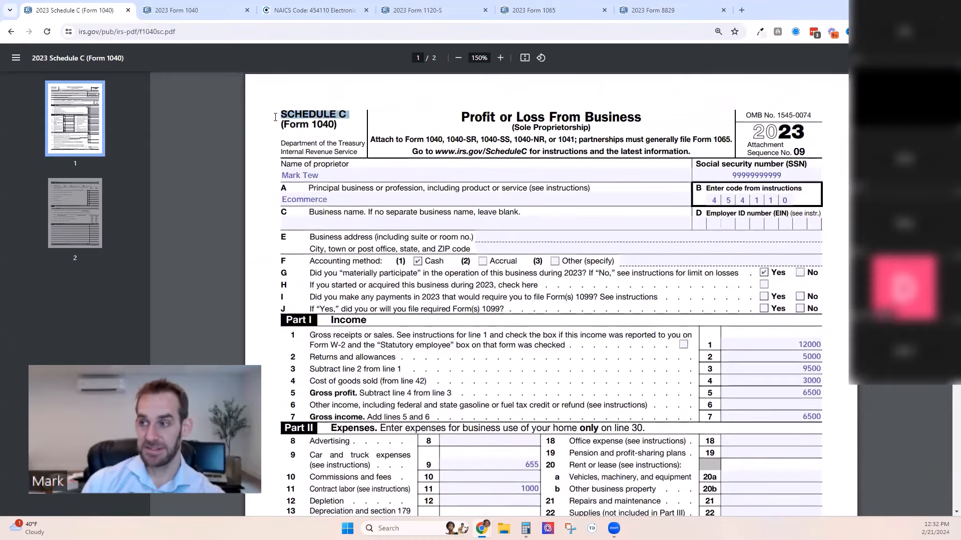
scroll("down", 3)
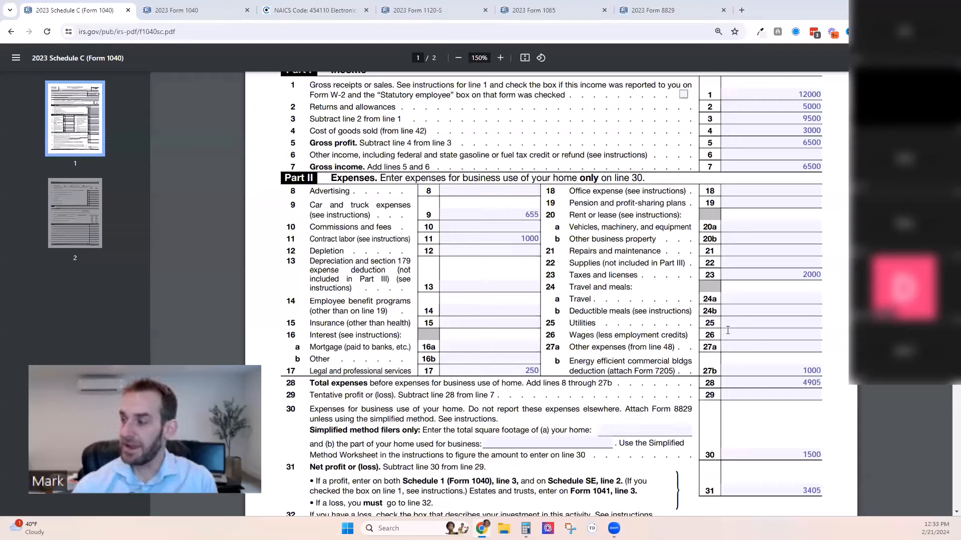
mouse_move(733, 336)
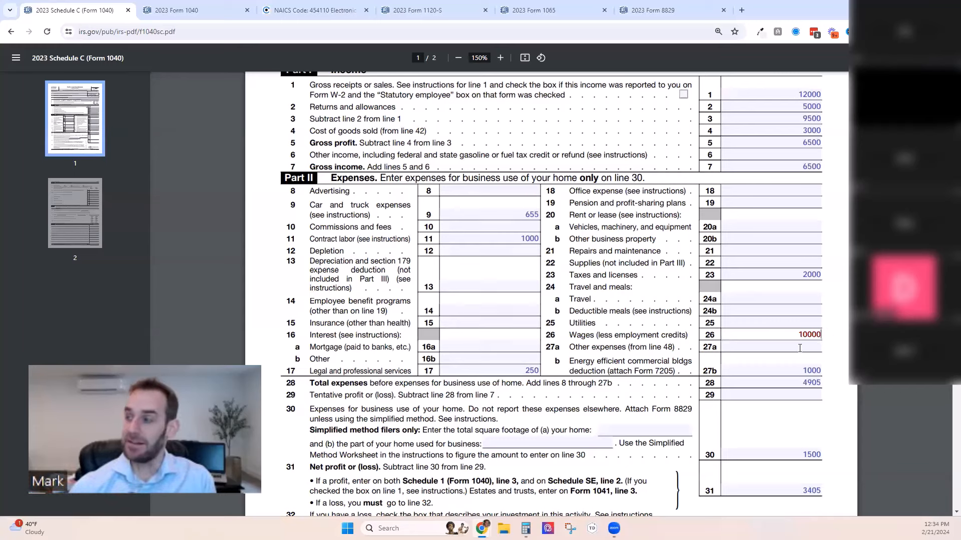
Step: Scroll down Schedule C while entering 10000 on line 26 wages
scroll("down", 3)
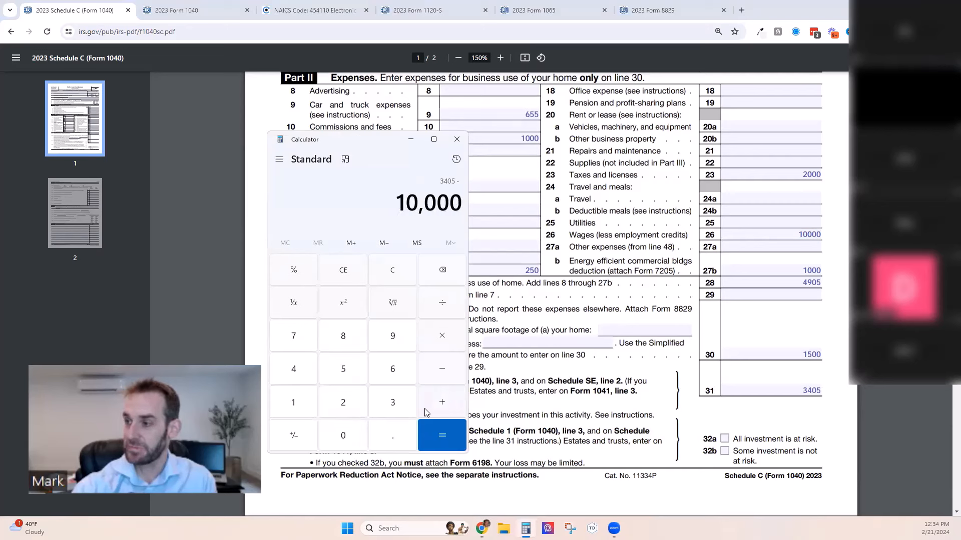
Step: Compute 3405 − 10000 + 1500 = -5095 in Calculator
left_click(441, 435)
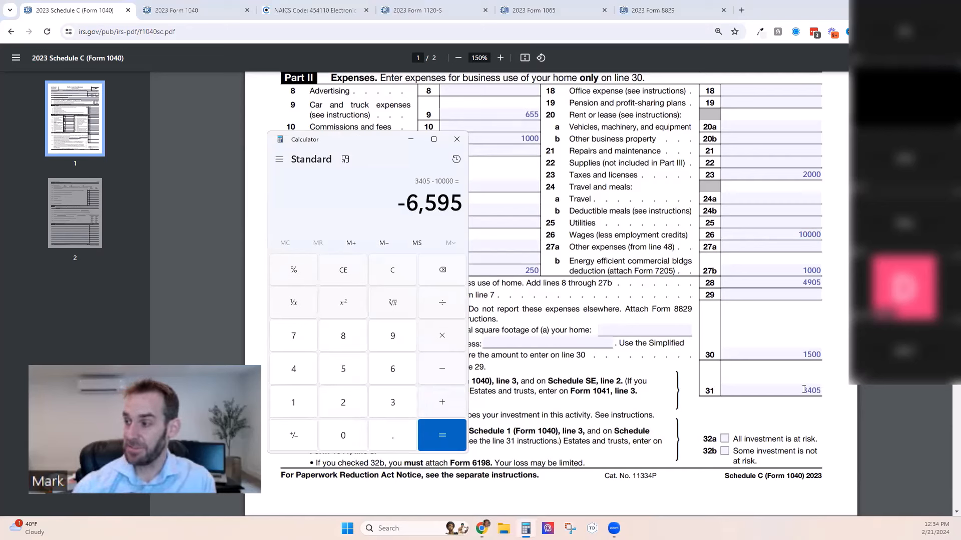
mouse_move(794, 377)
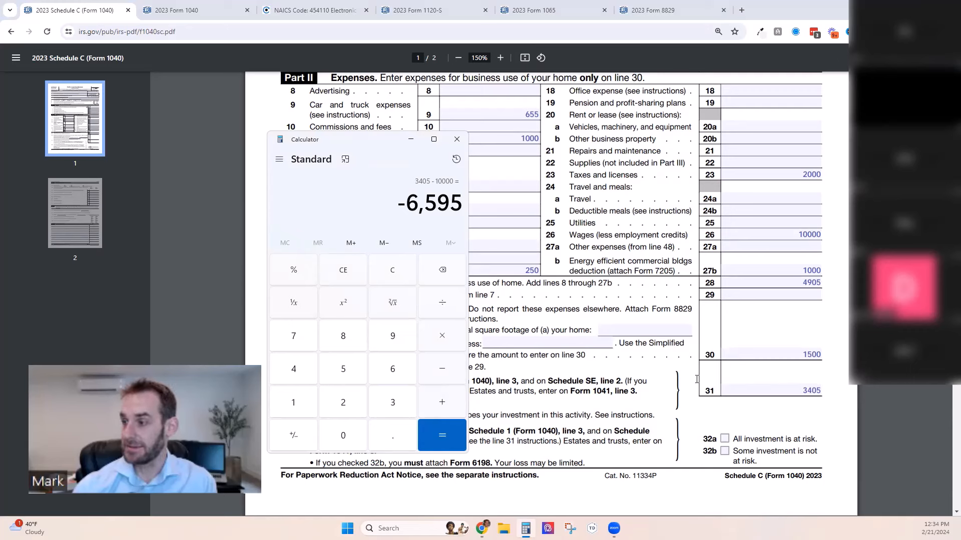
left_click(442, 402)
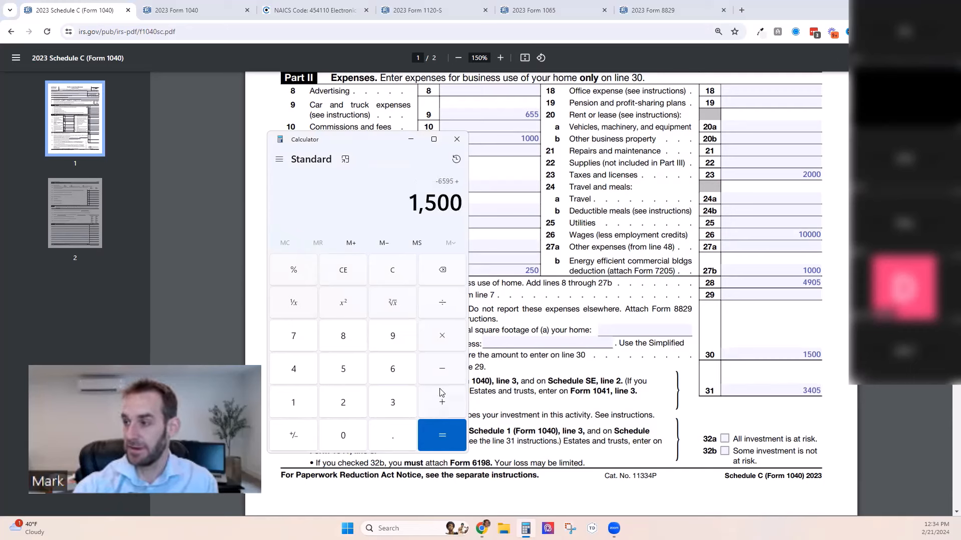
left_click(442, 434)
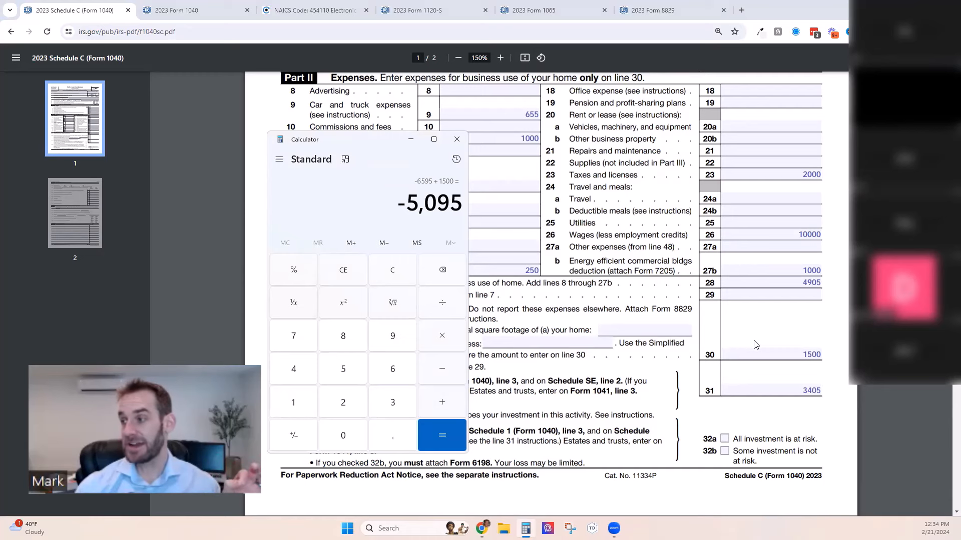
Step: Clear Schedule C line 30 and replace line 31 with -5095
left_click(456, 139)
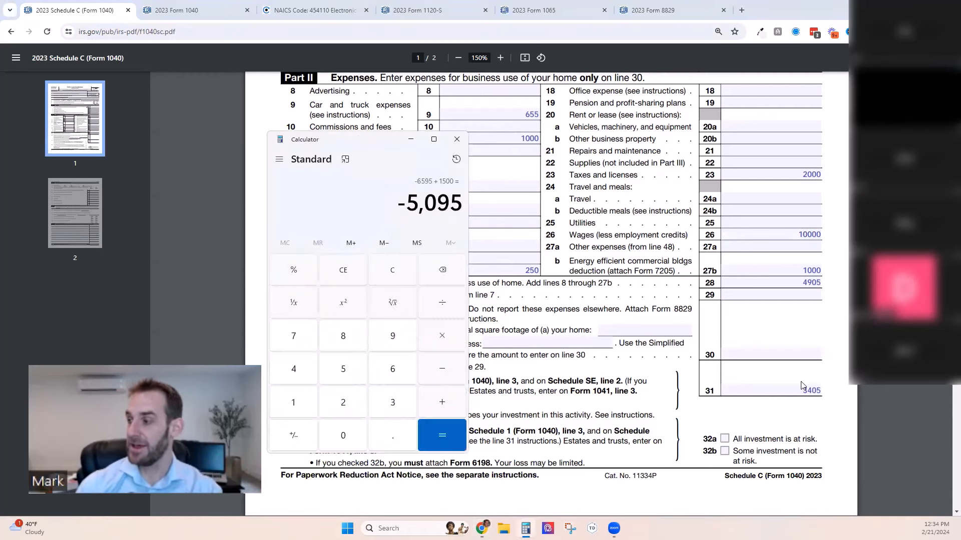
left_click(456, 139)
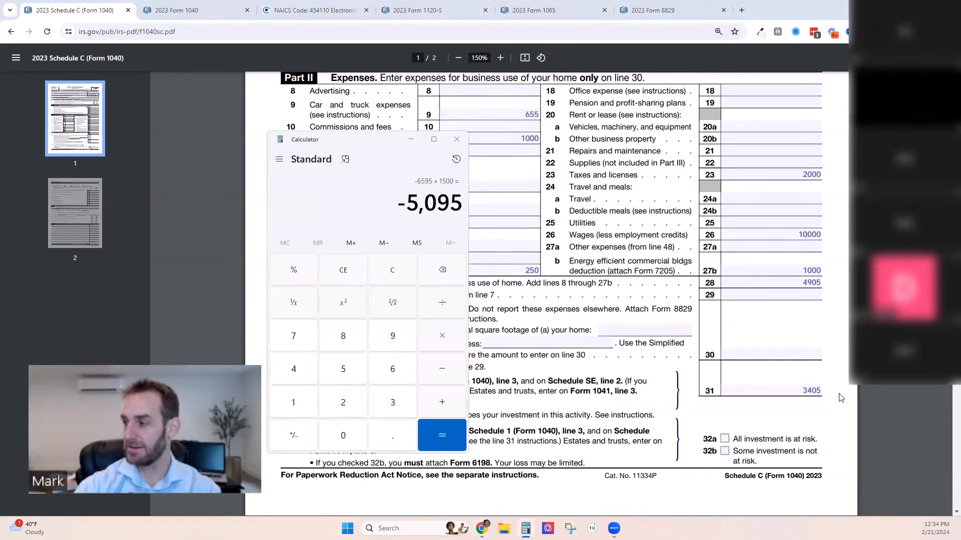
left_click(456, 139)
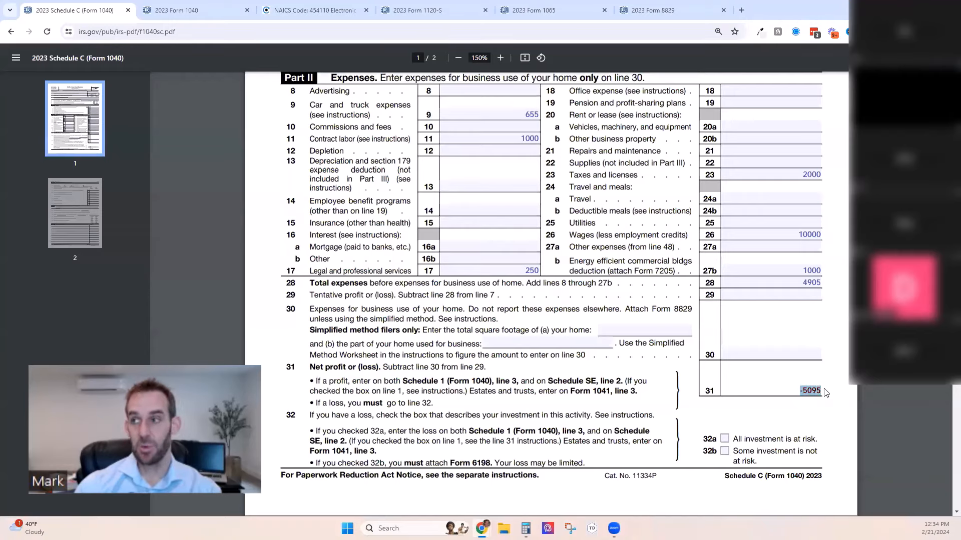
Step: Enter 10000 wages on Form 1040 line 1a, then return to Schedule C
left_click(193, 10)
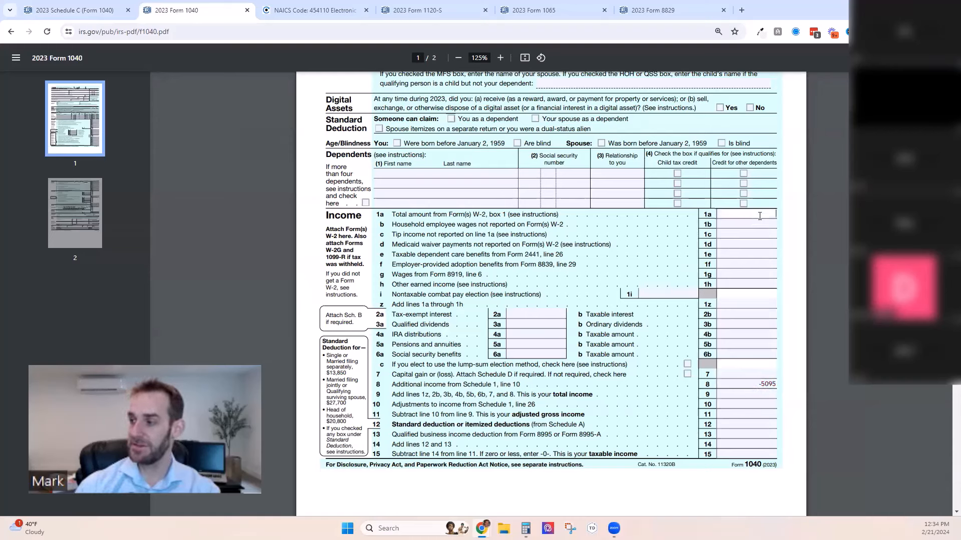
type("10000")
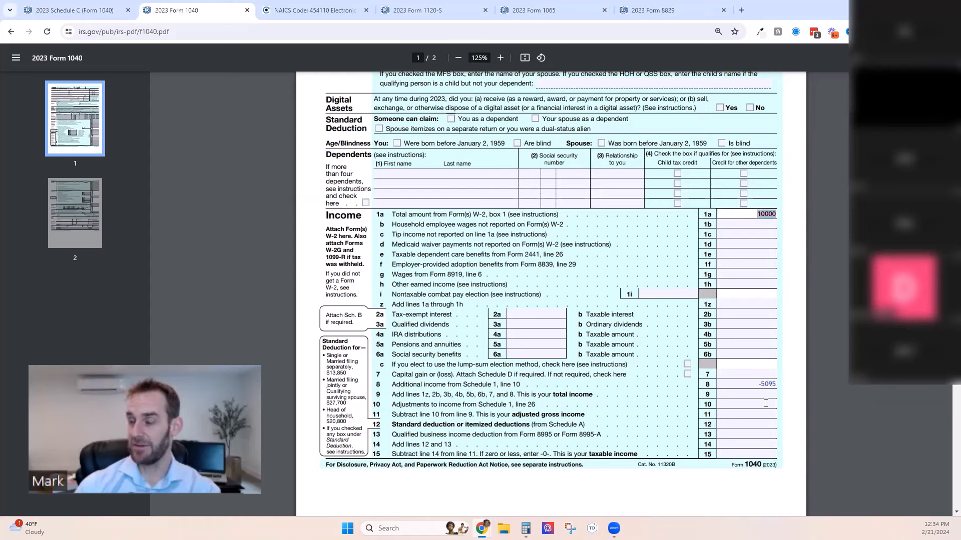
left_click(73, 10)
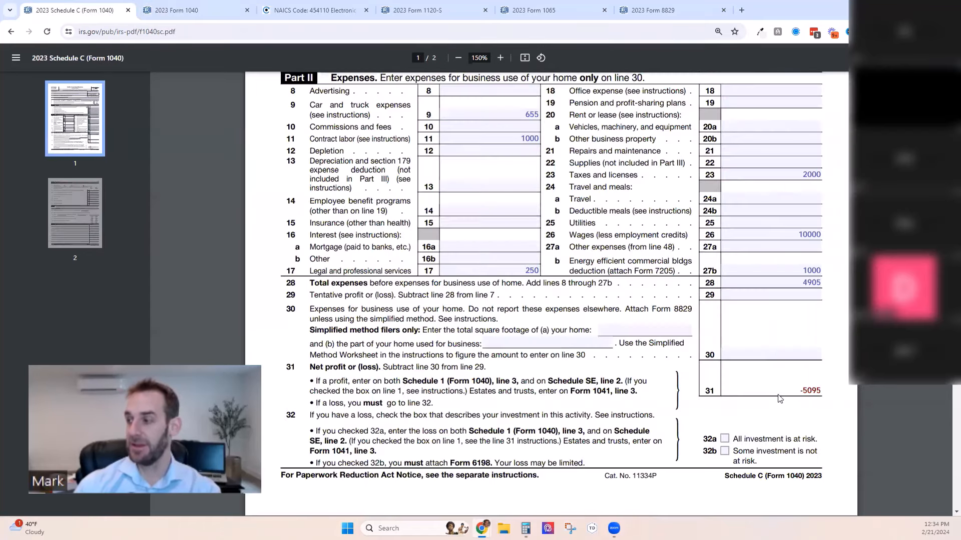
Step: Scroll back up through Schedule C, then switch to the Form 1040 tab
scroll("up", 3)
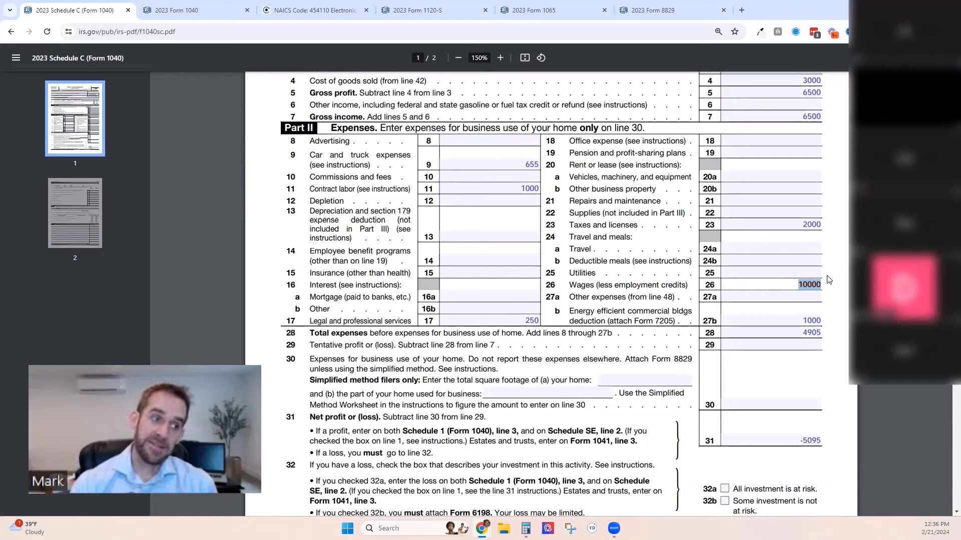
mouse_move(249, 116)
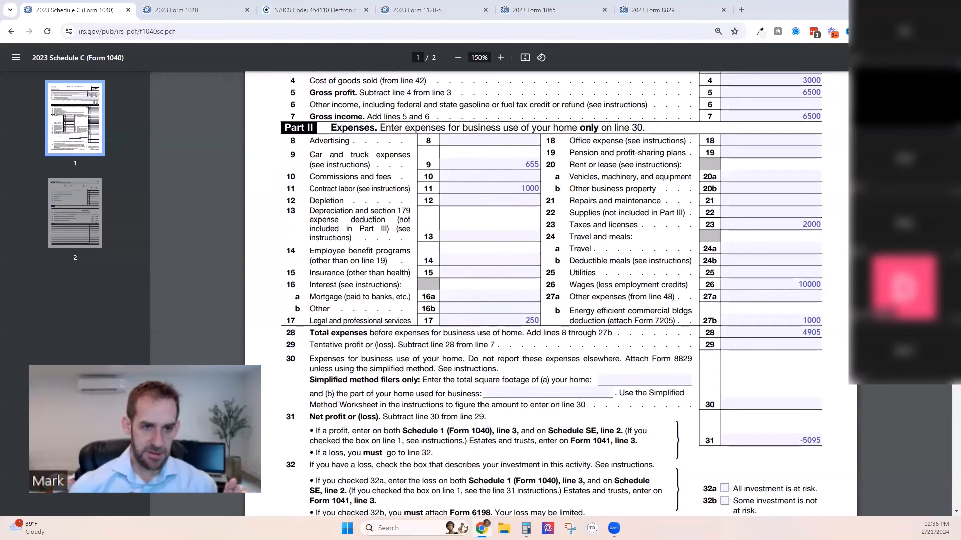
scroll("up", 3)
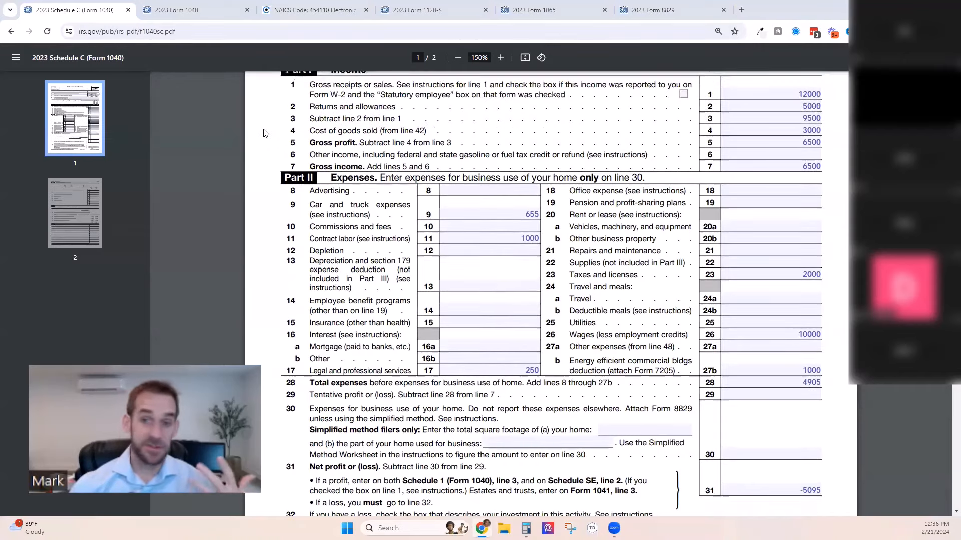
left_click(178, 11)
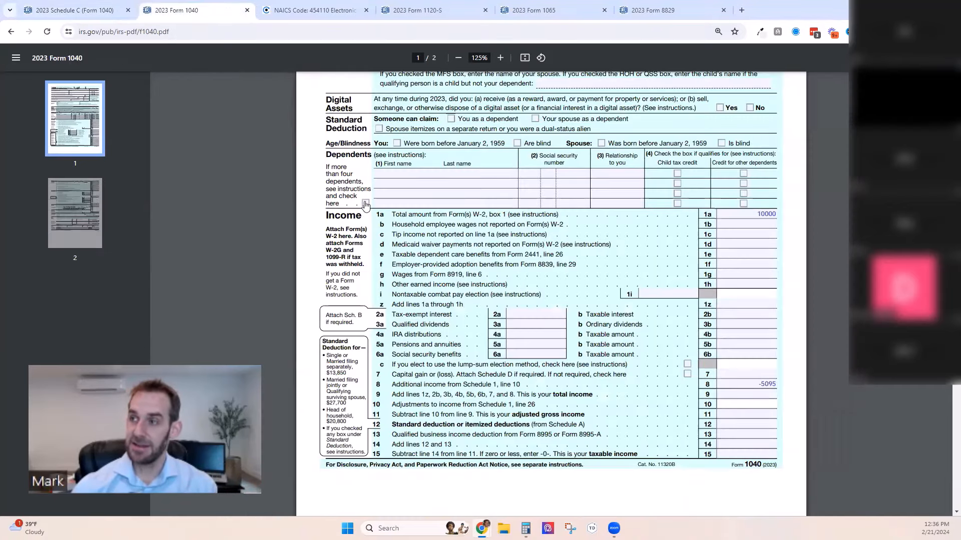
mouse_move(484, 57)
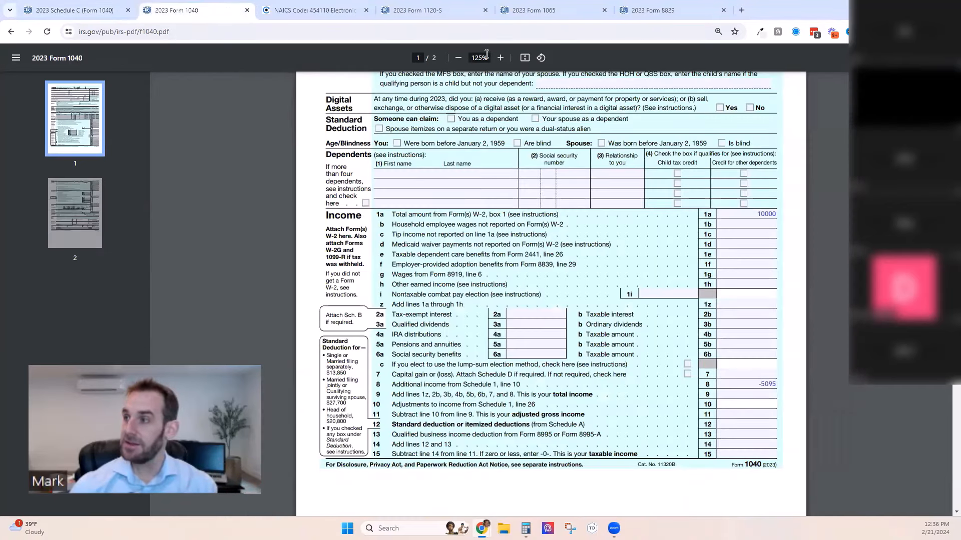
Step: Move between the Form 1120-S, Schedule C and Form 1040 tabs, ending on Form 1065
left_click(527, 10)
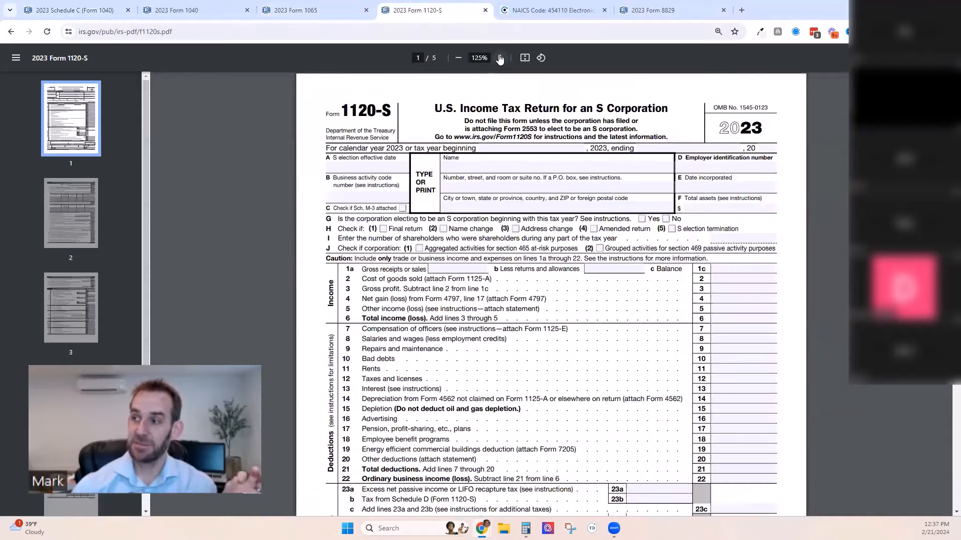
left_click(73, 10)
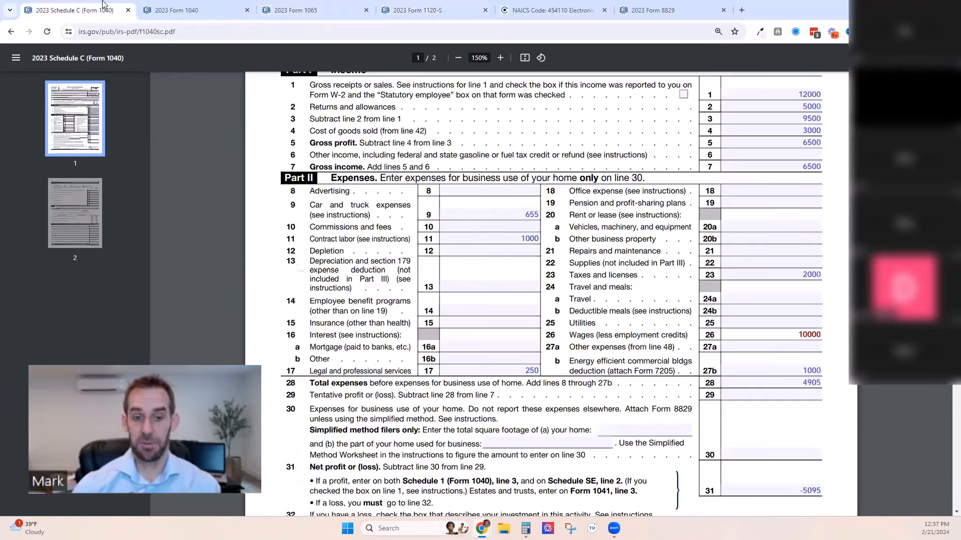
mouse_move(480, 115)
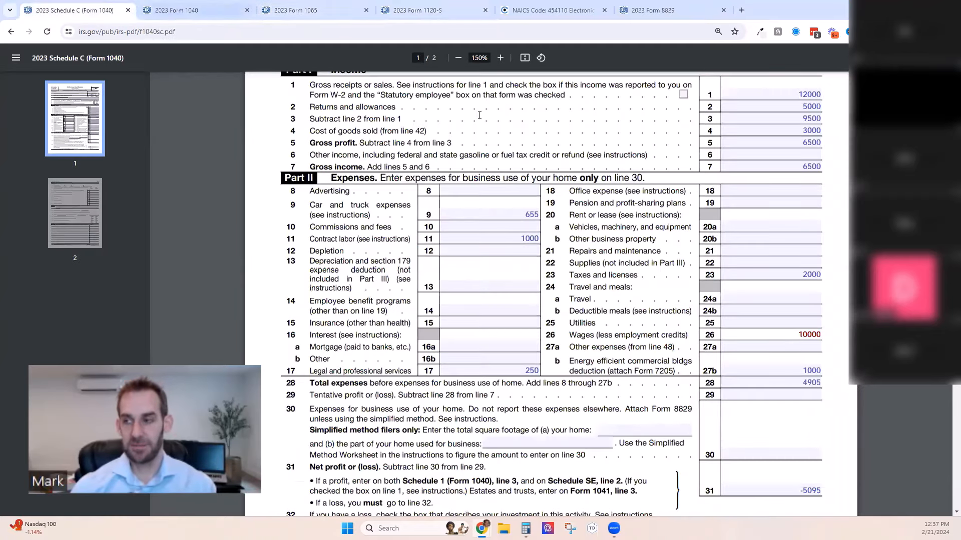
scroll("up", 3)
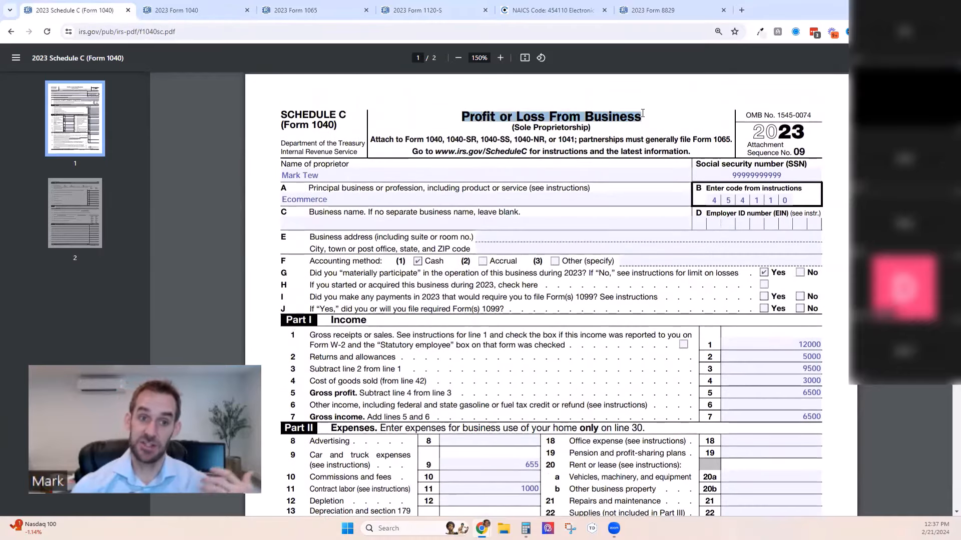
mouse_move(423, 126)
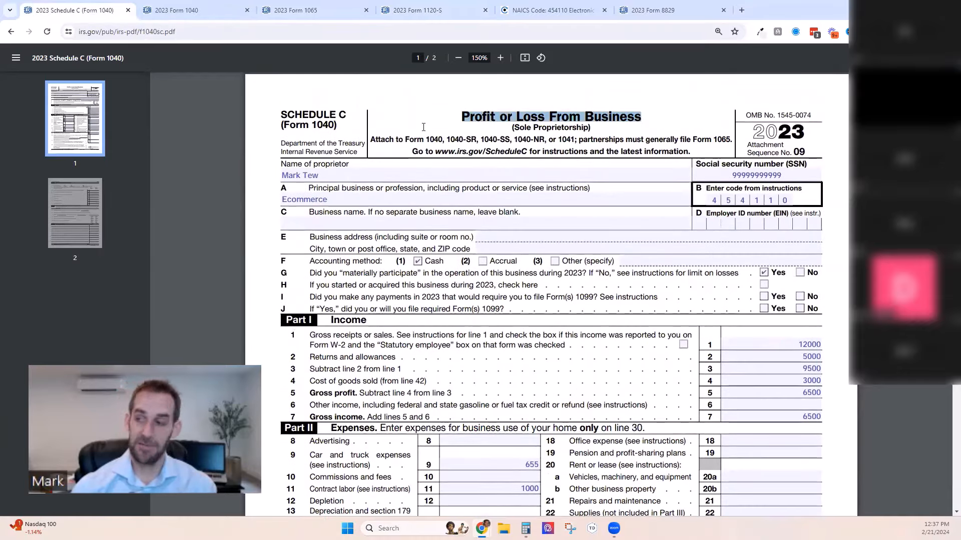
left_click(190, 10)
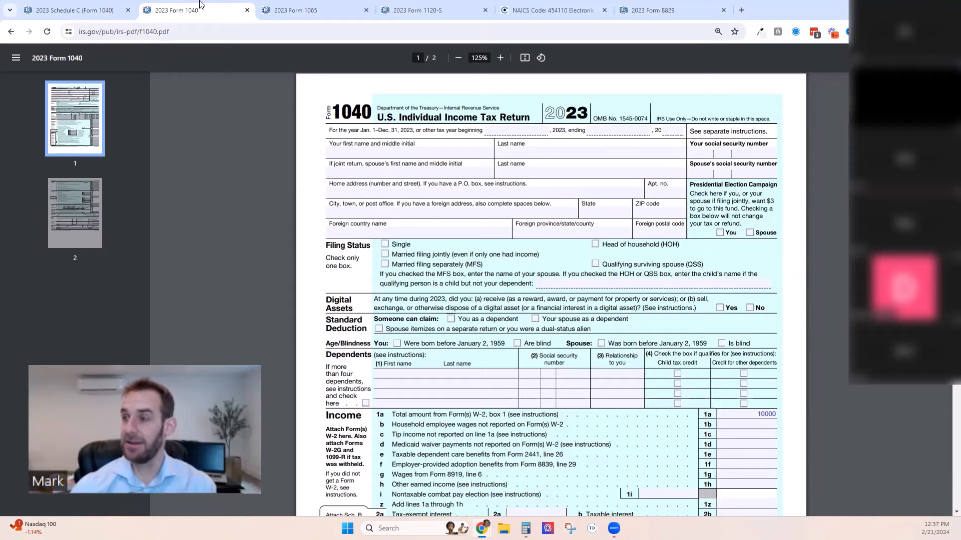
left_click(312, 10)
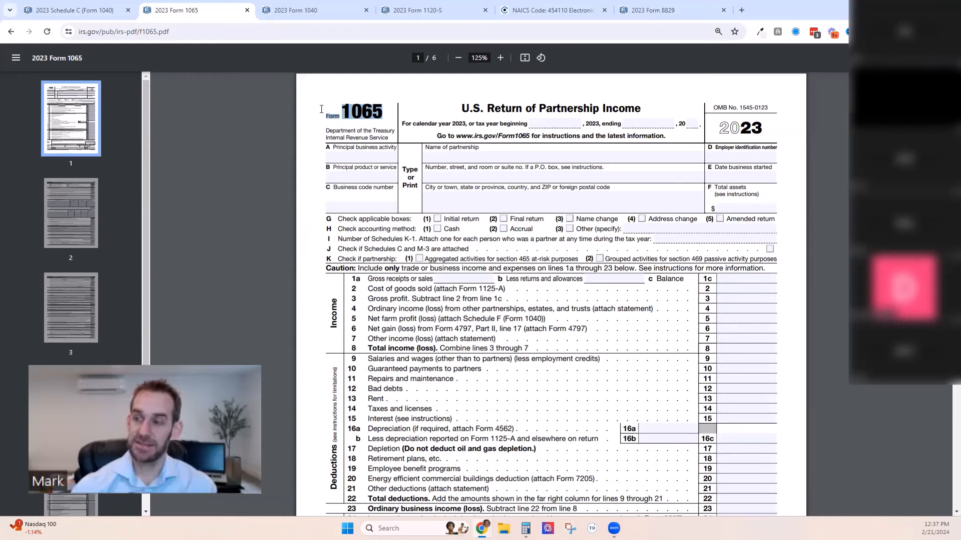
mouse_move(524, 162)
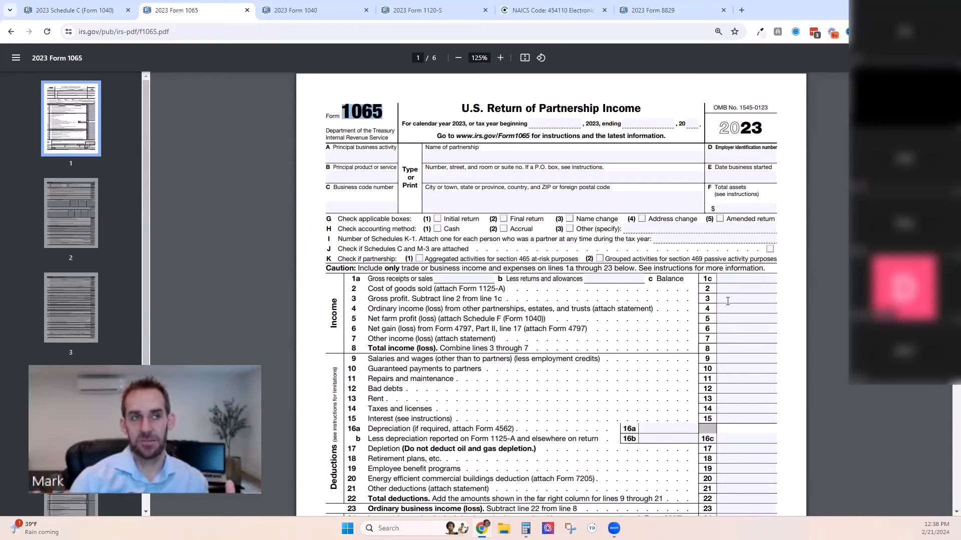
mouse_move(776, 275)
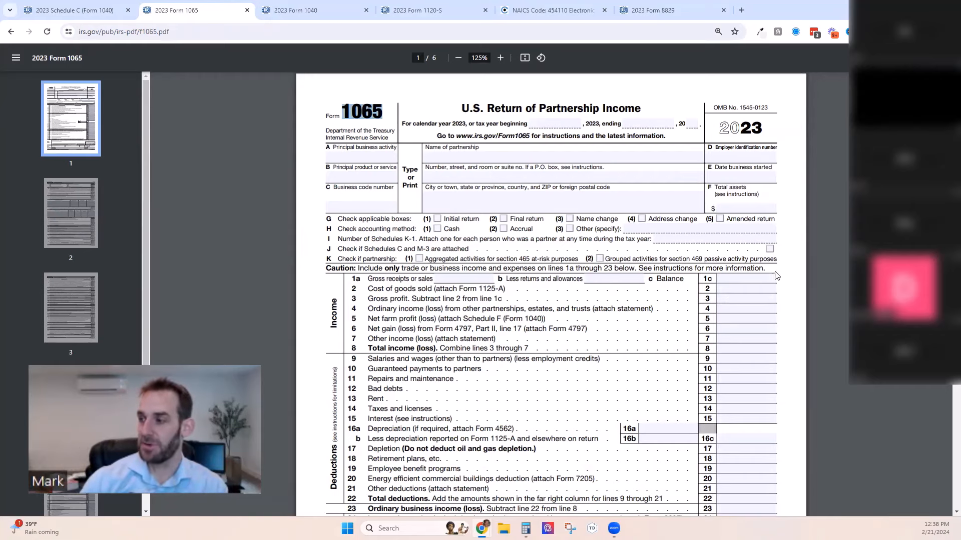
left_click(500, 58)
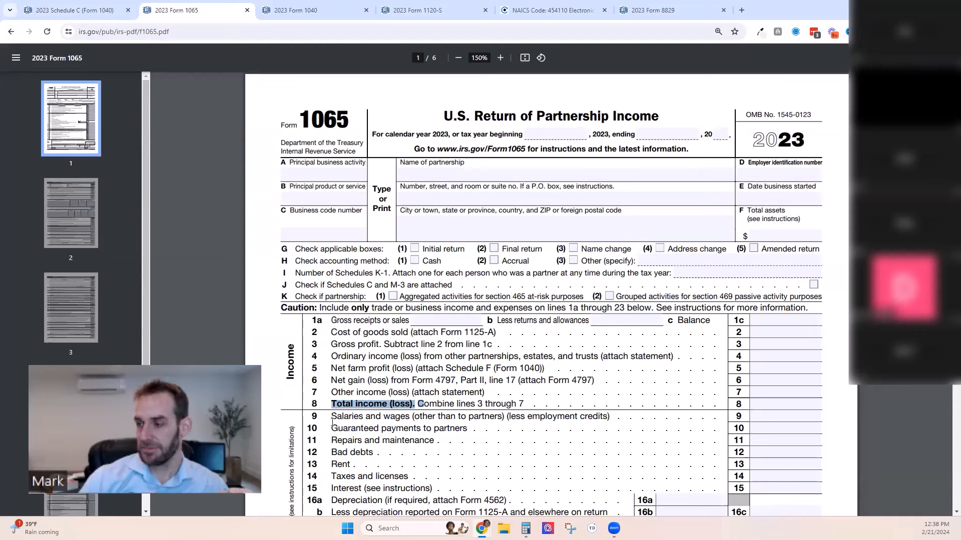
double_click(415, 415)
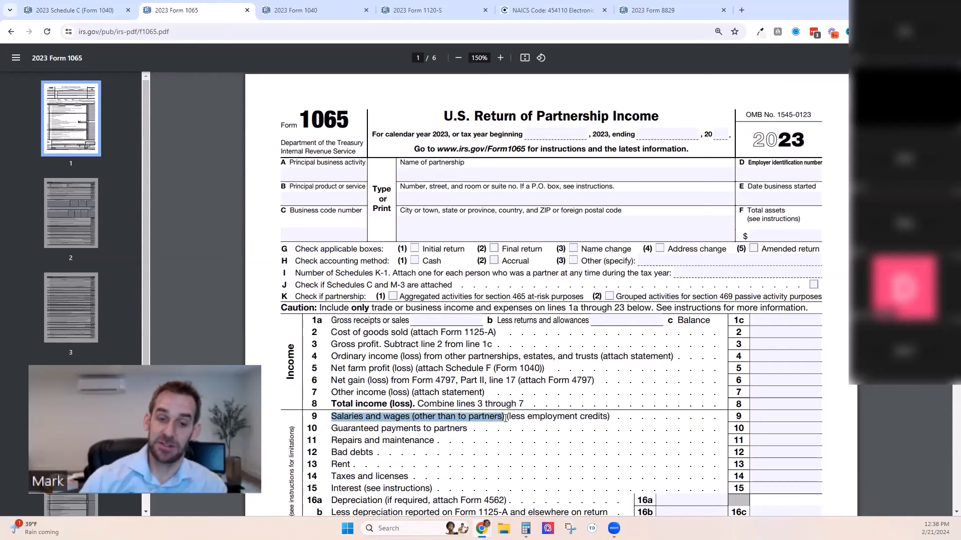
scroll("down", 3)
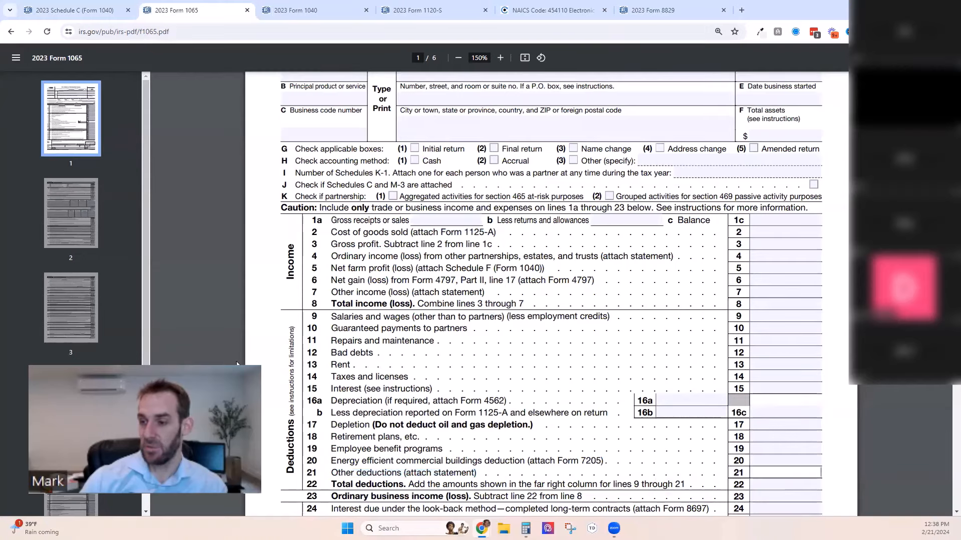
scroll("down", 3)
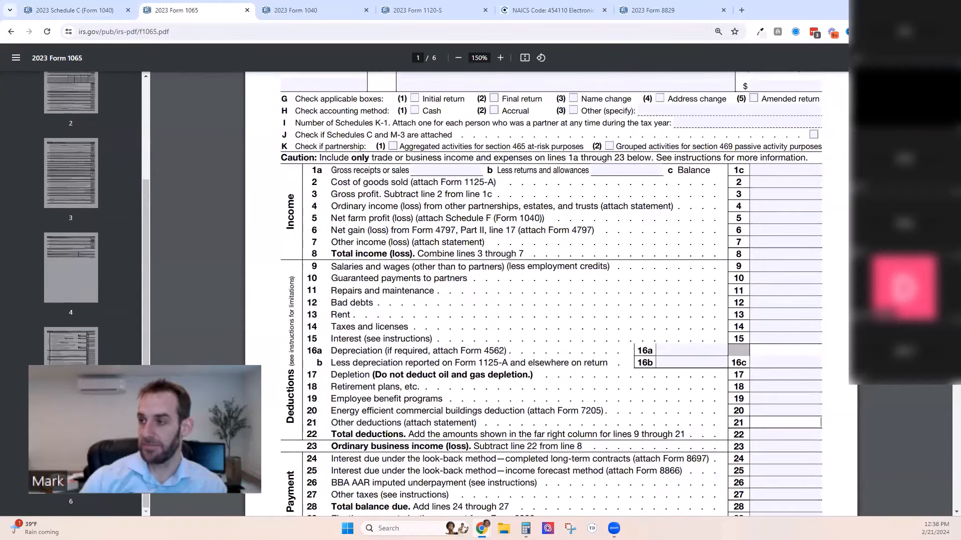
left_click(74, 10)
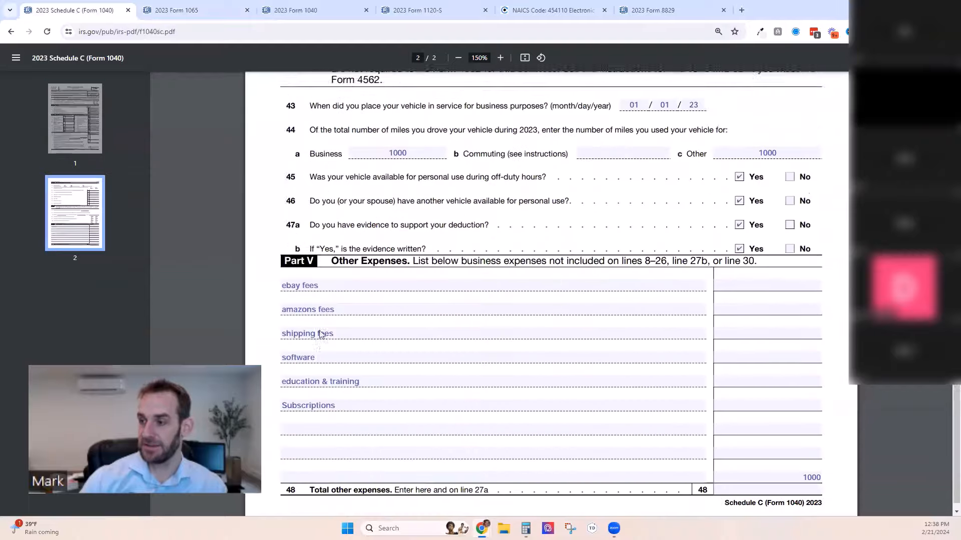
left_click(177, 10)
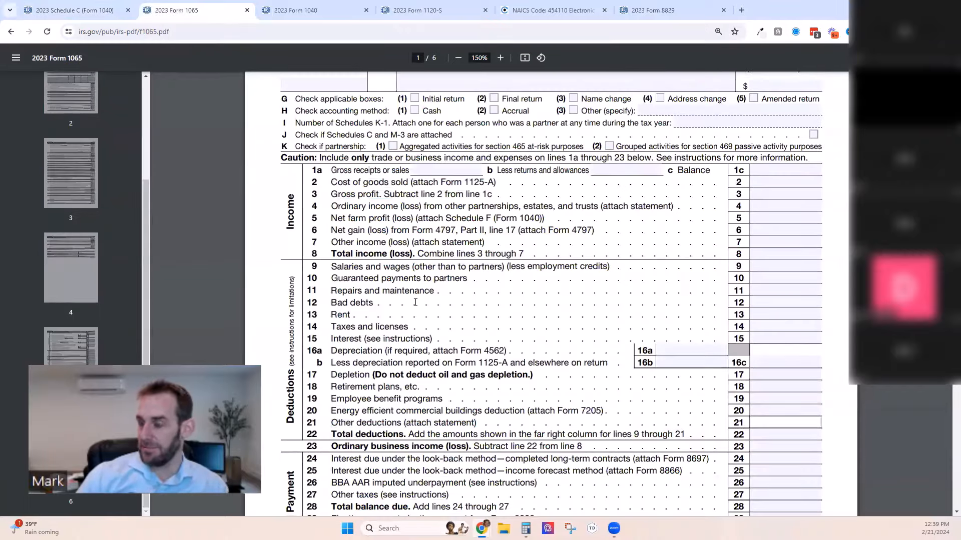
scroll("down", 3)
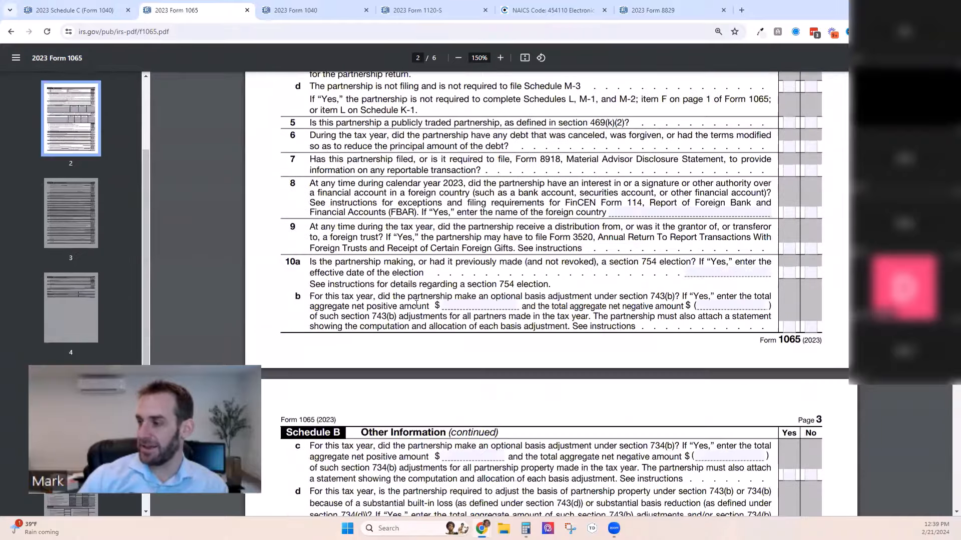
scroll("down", 3)
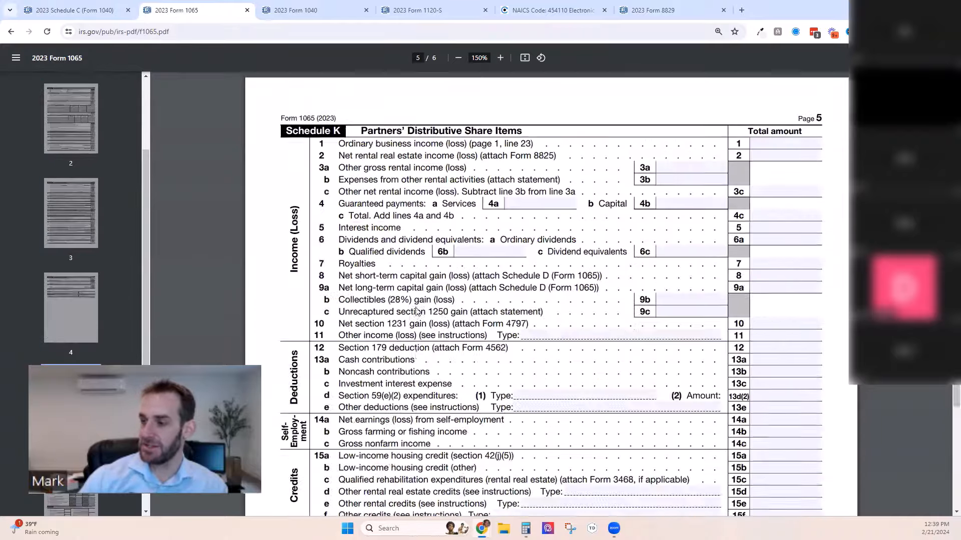
scroll("down", 3)
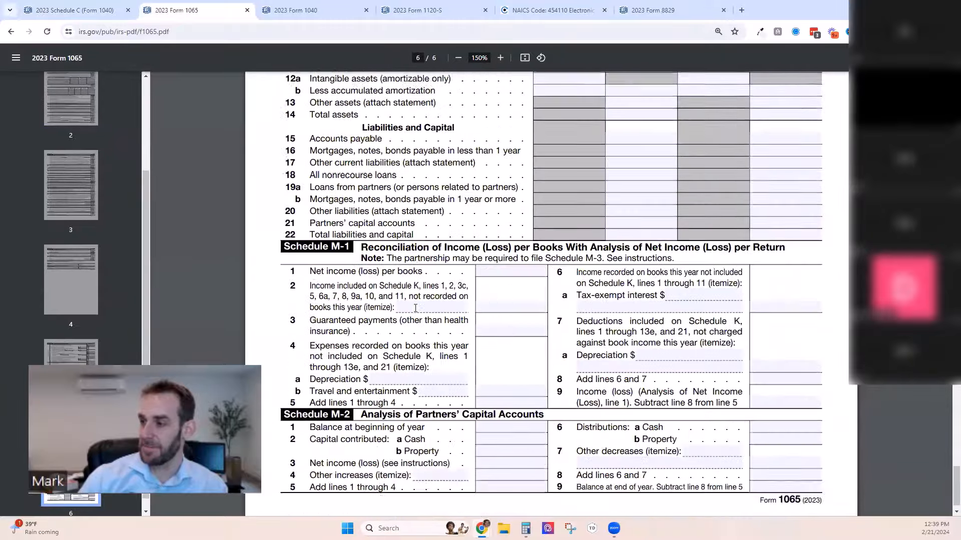
scroll("up", 3)
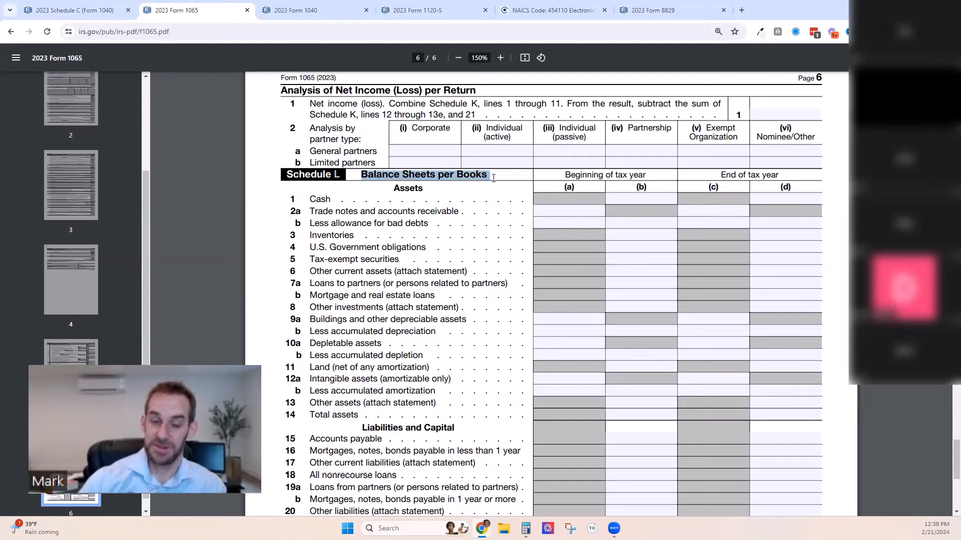
scroll("down", 3)
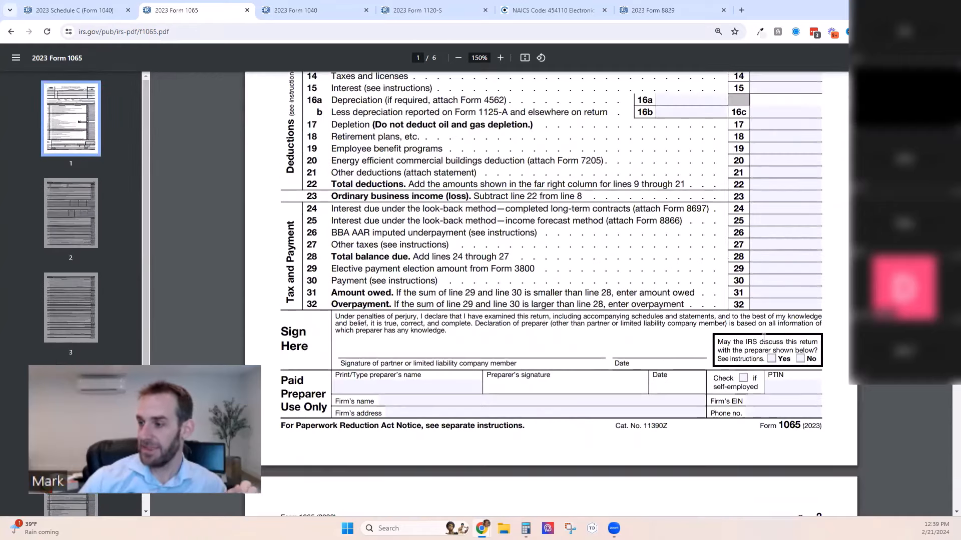
scroll("up", 3)
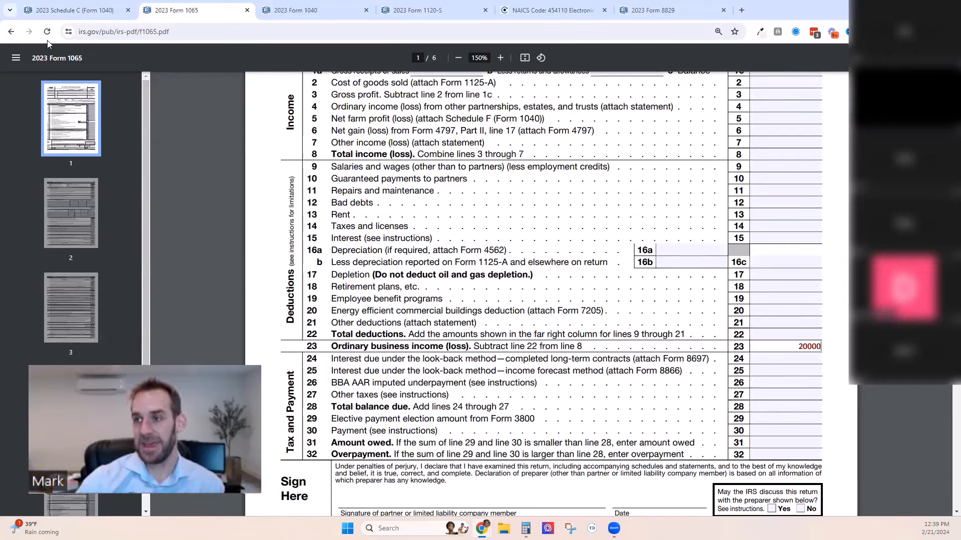
Step: Compare the Form 1040 and Form 1065 returns, then move the Form 1065 tab after Form 1040
left_click(313, 10)
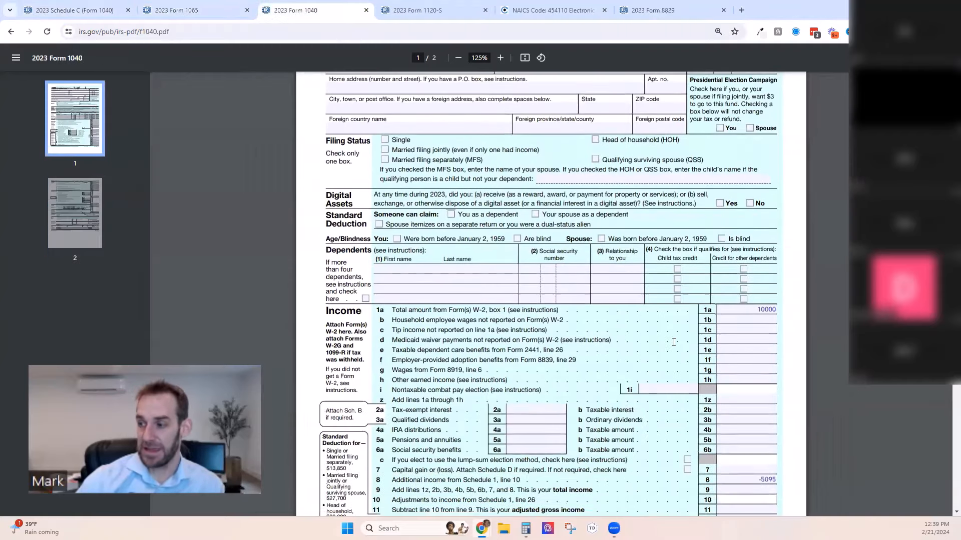
scroll("down", 3)
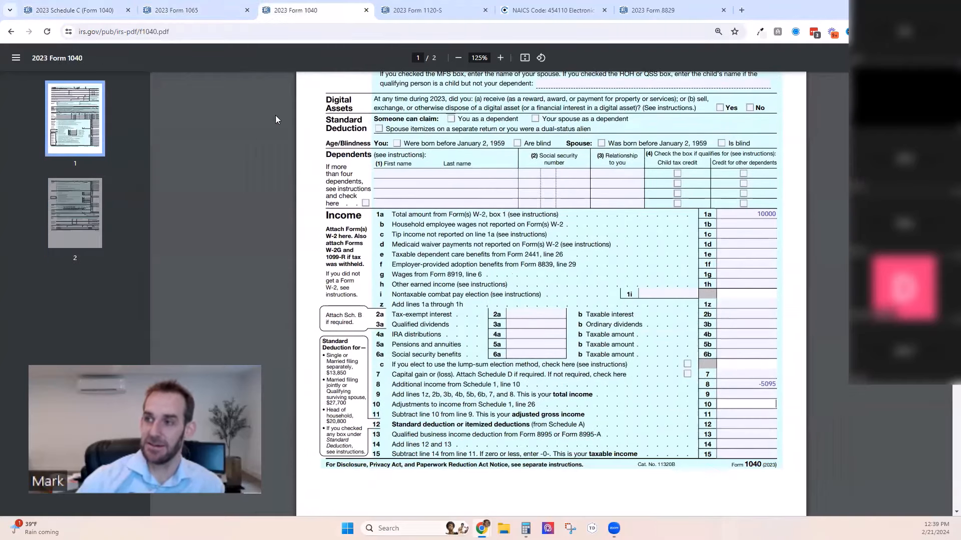
left_click(193, 10)
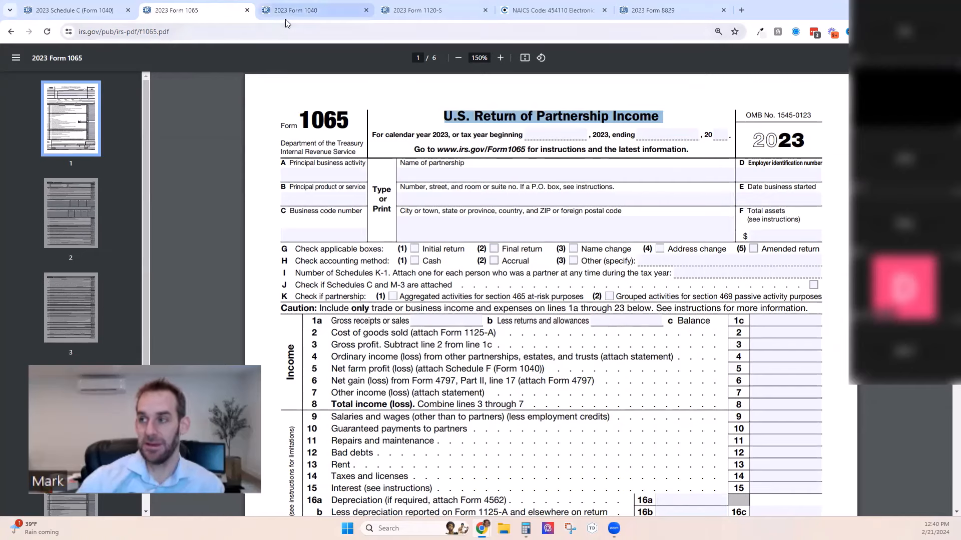
scroll("down", 3)
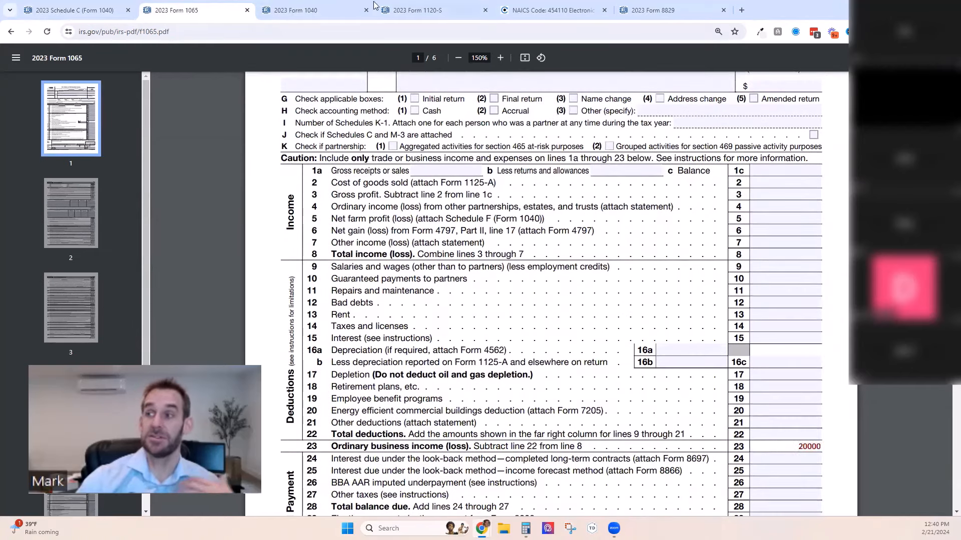
left_click(312, 10)
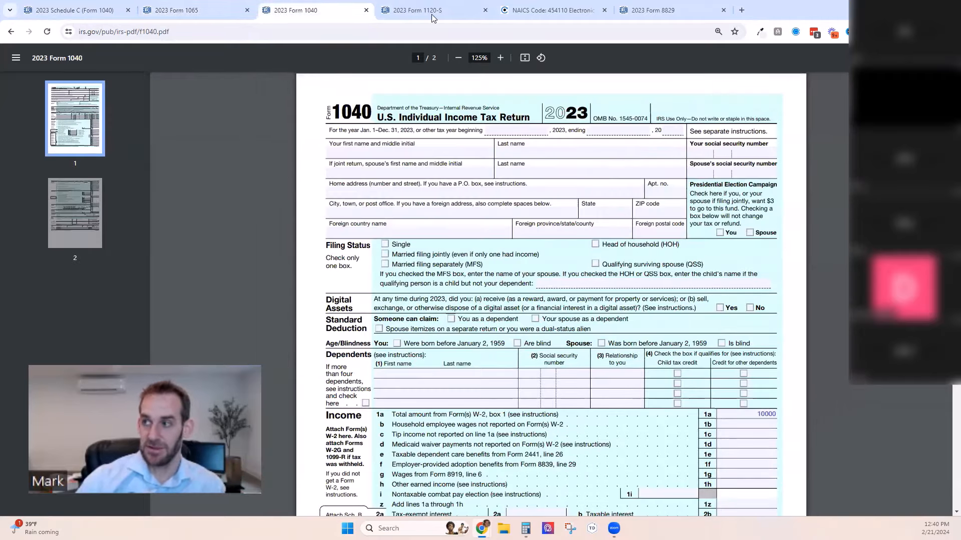
left_click(414, 10)
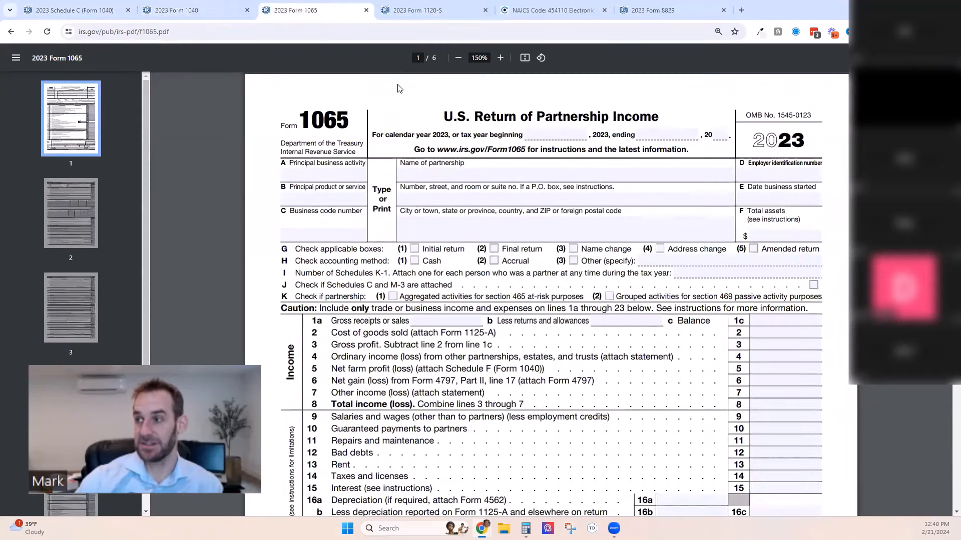
Step: Bring up the blank 2023 Form 1120-S S corporation return
left_click(416, 10)
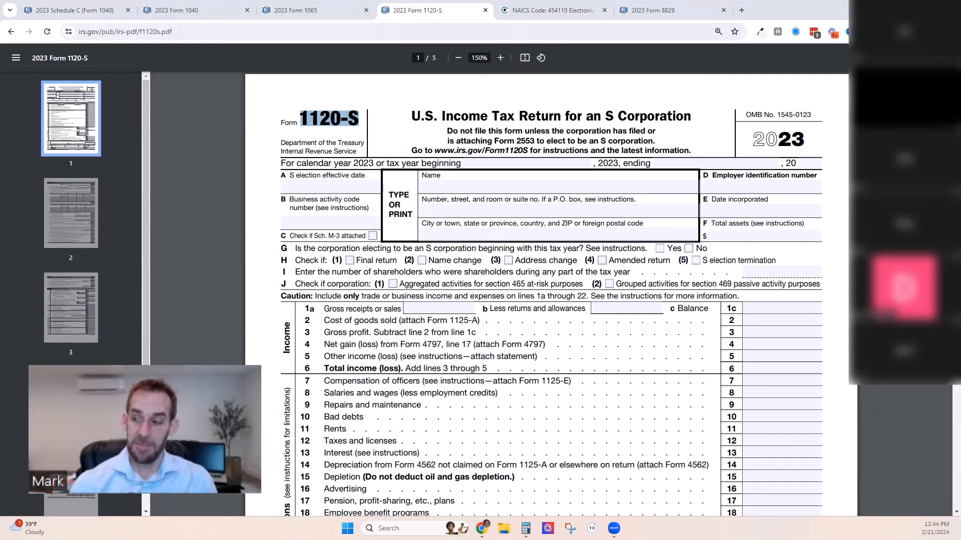
Step: Return to Schedule C and replace the line 31 net profit with 5000
left_click(178, 10)
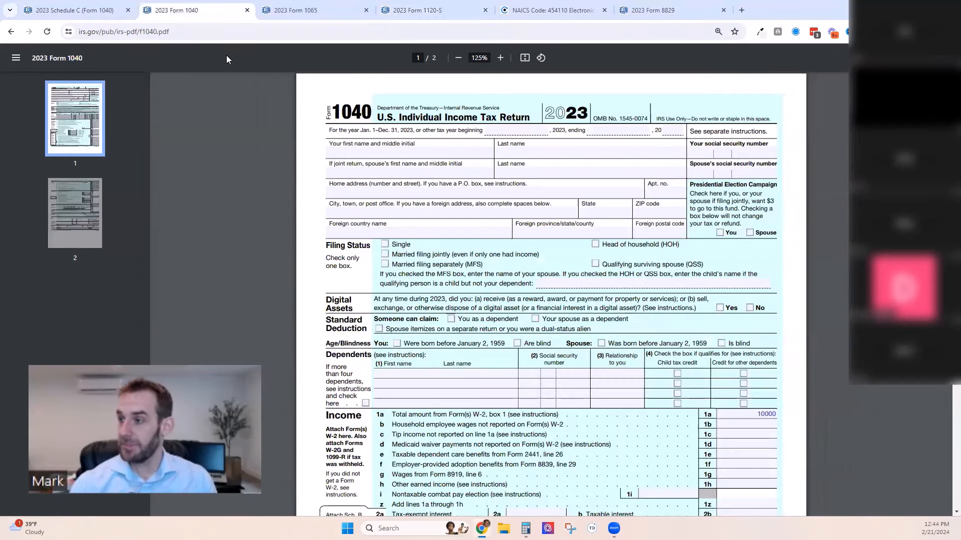
left_click(74, 10)
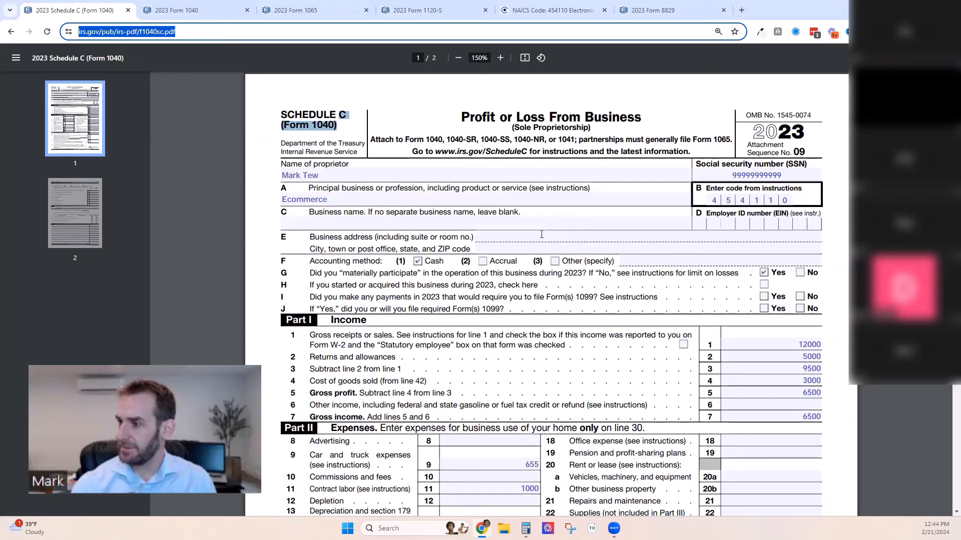
left_click(337, 175)
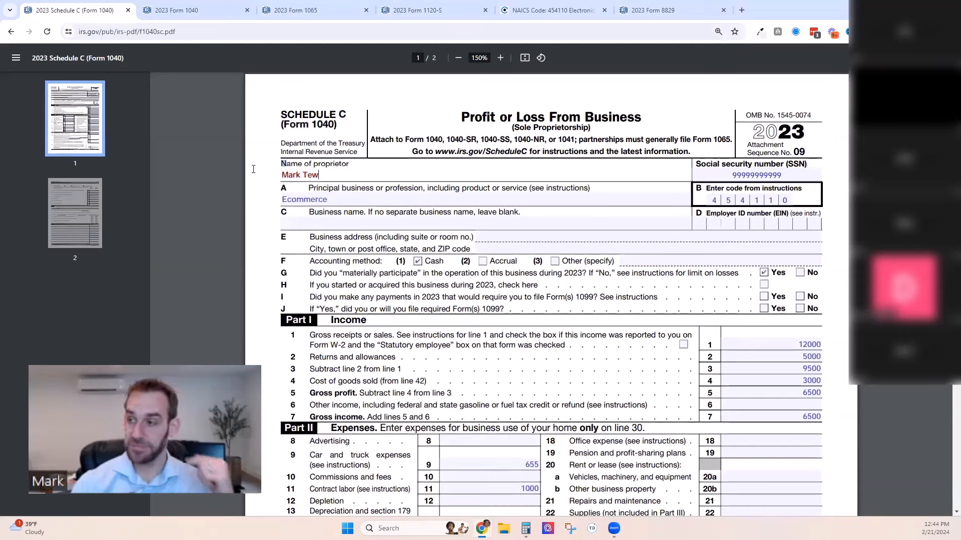
double_click(299, 174)
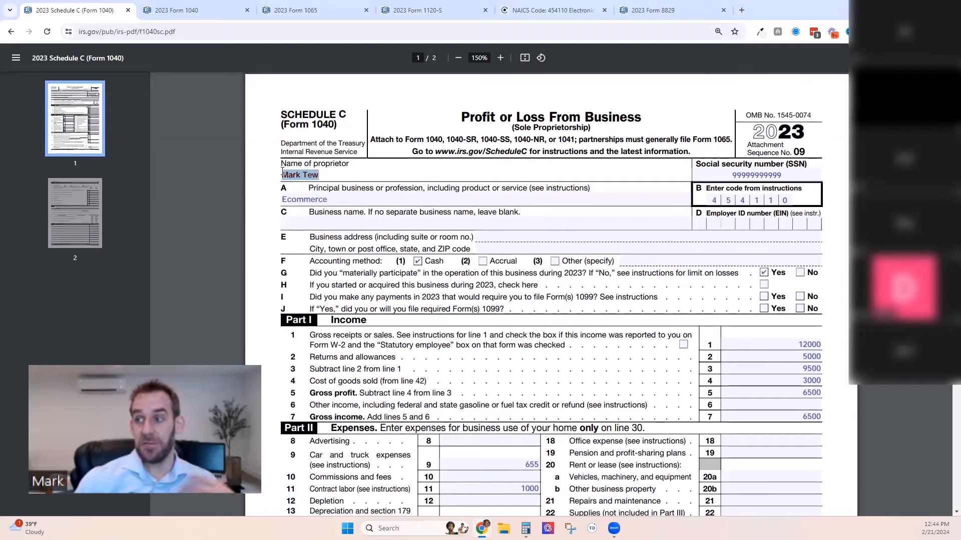
scroll("down", 3)
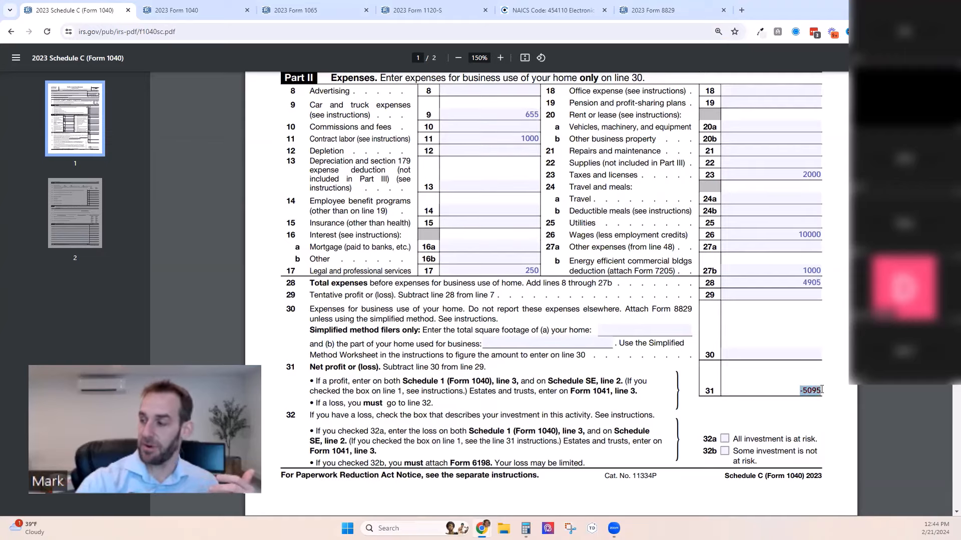
type("5000")
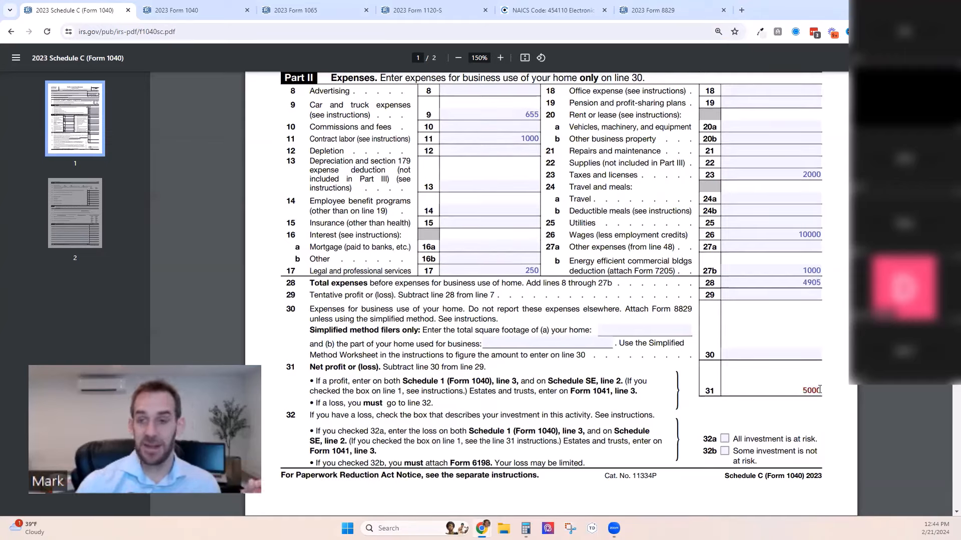
Step: Scroll through Schedule C to review the 5000 net profit and 4905 total expenses
scroll("up", 3)
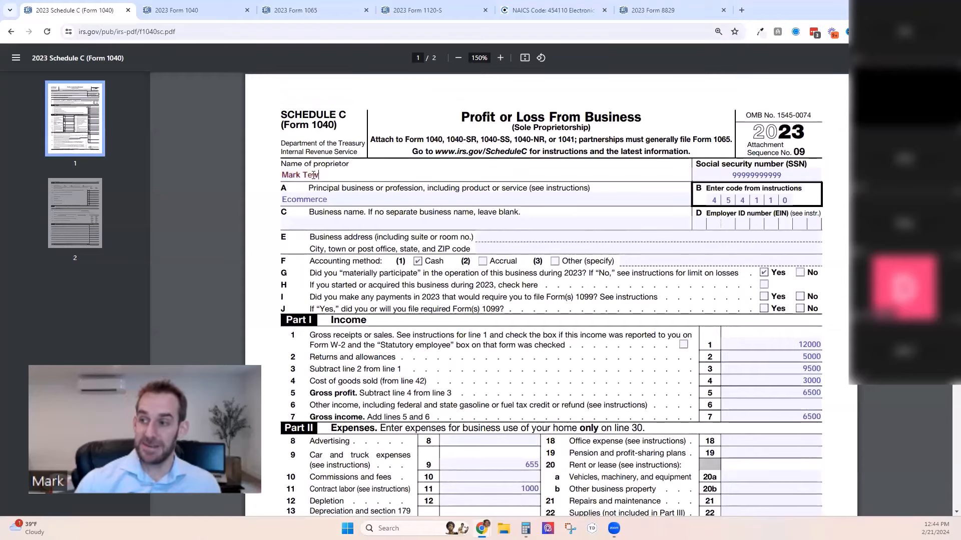
scroll("down", 3)
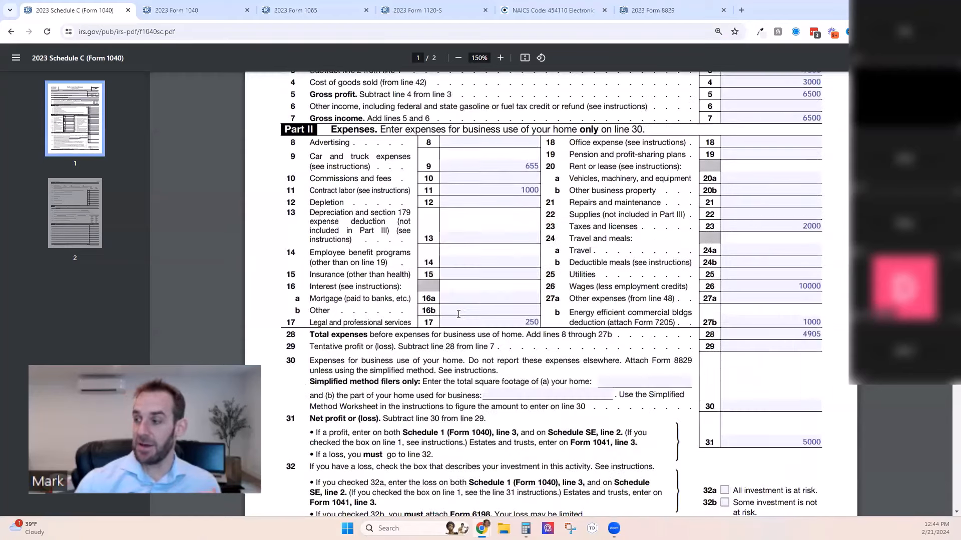
scroll("down", 3)
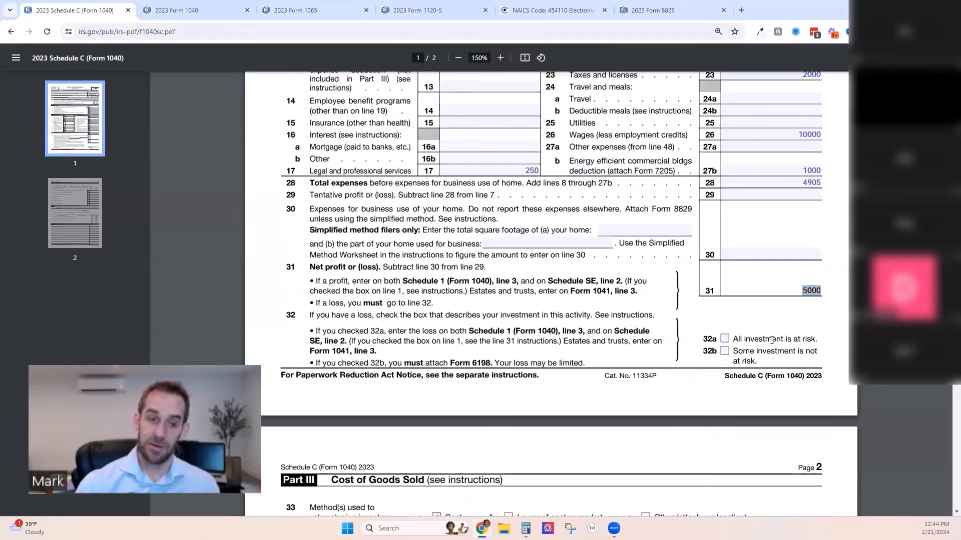
scroll("up", 3)
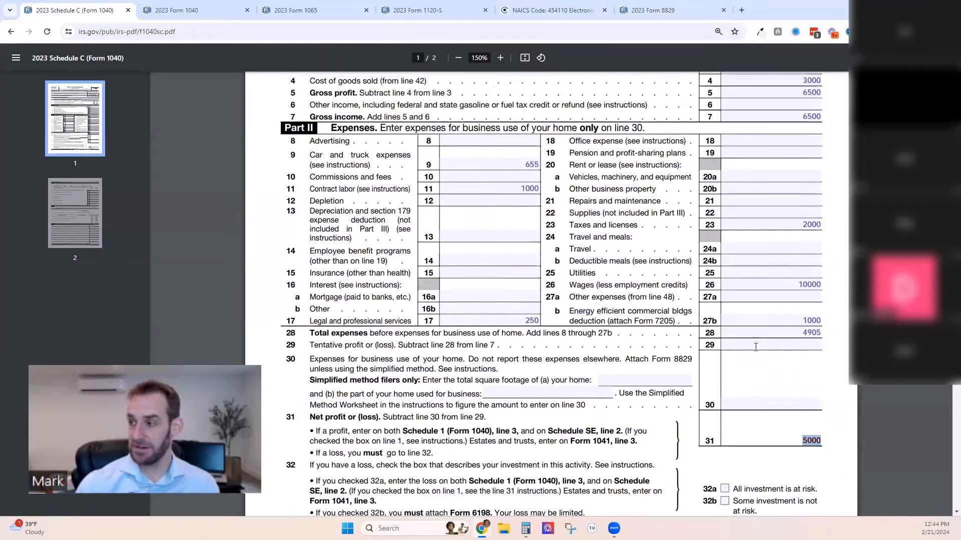
scroll("up", 3)
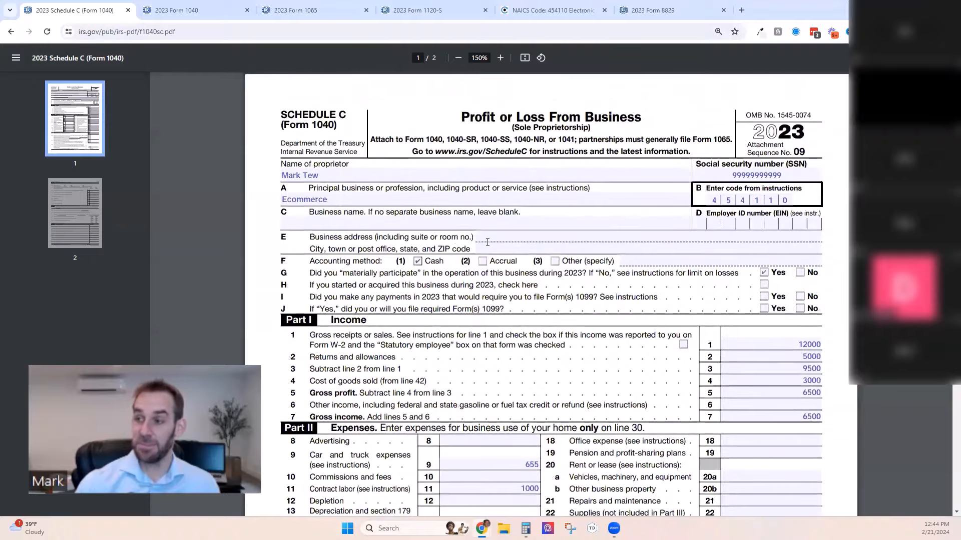
scroll("down", 3)
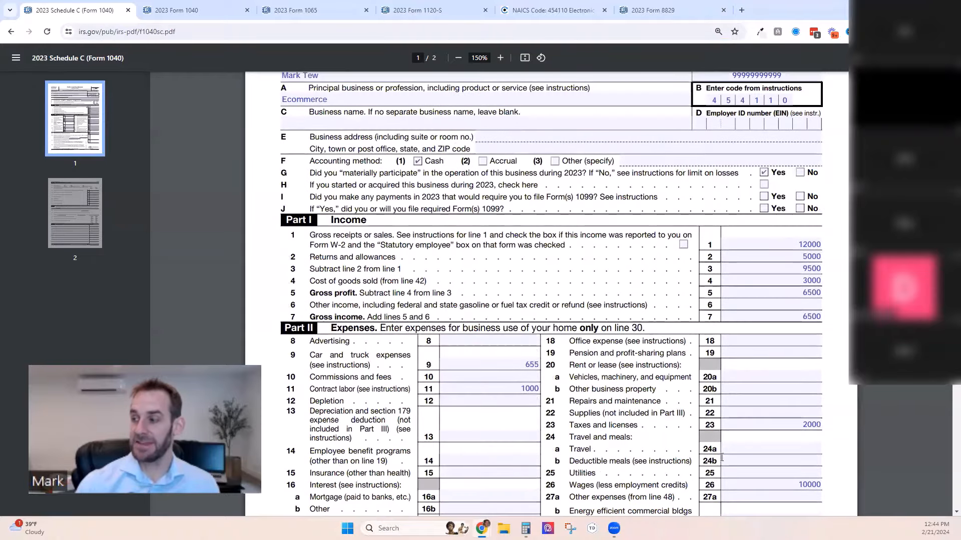
scroll("up", 3)
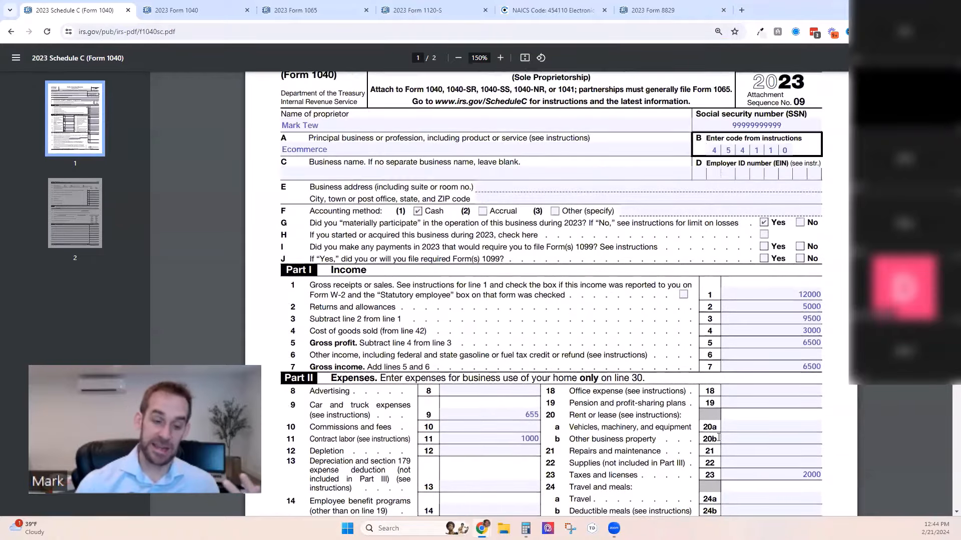
scroll("down", 3)
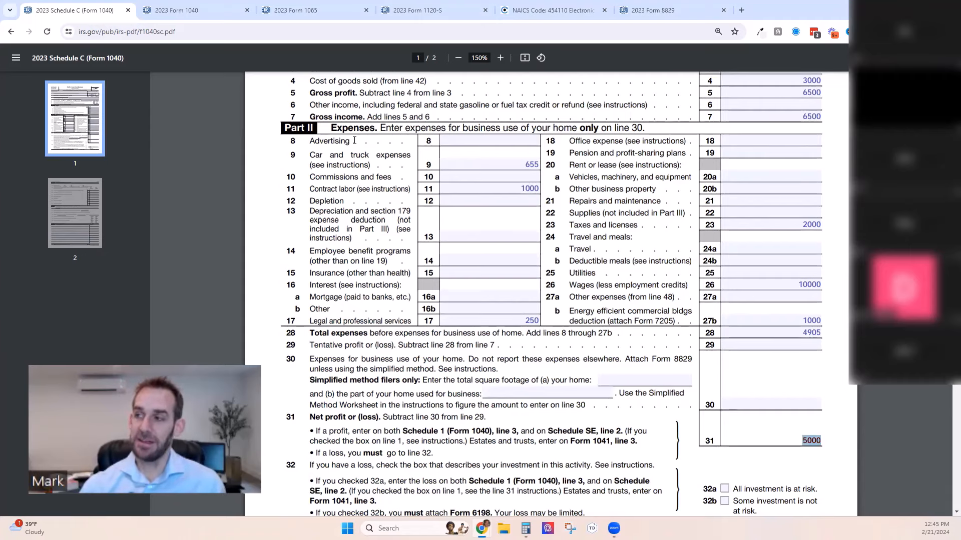
Step: Go back to Schedule C from Form 1065 and set lines 11 and 31 to 2500
left_click(315, 10)
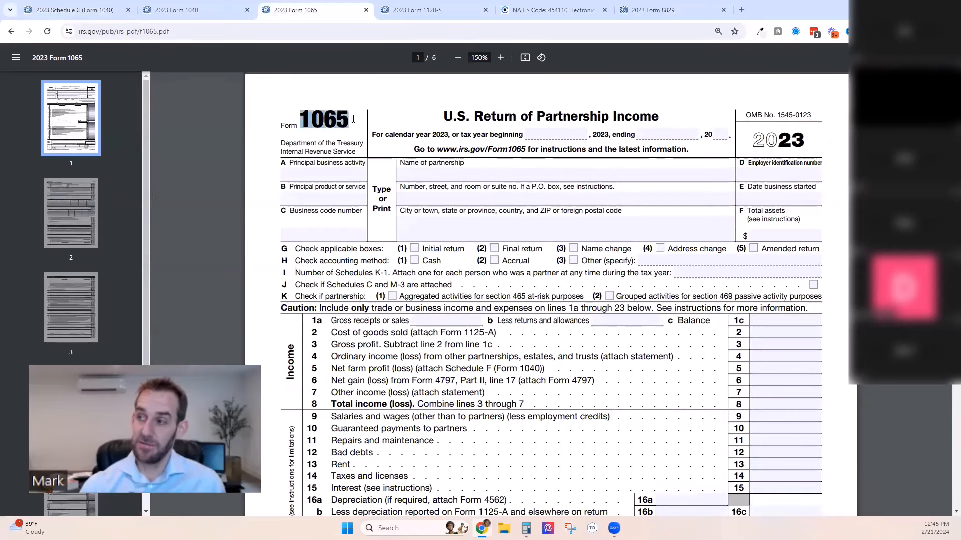
left_click(73, 10)
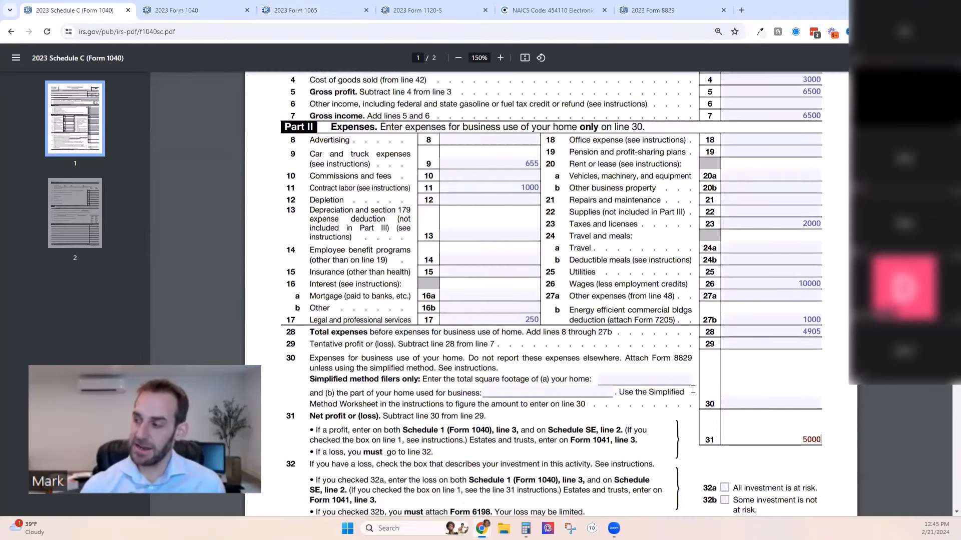
scroll("down", 3)
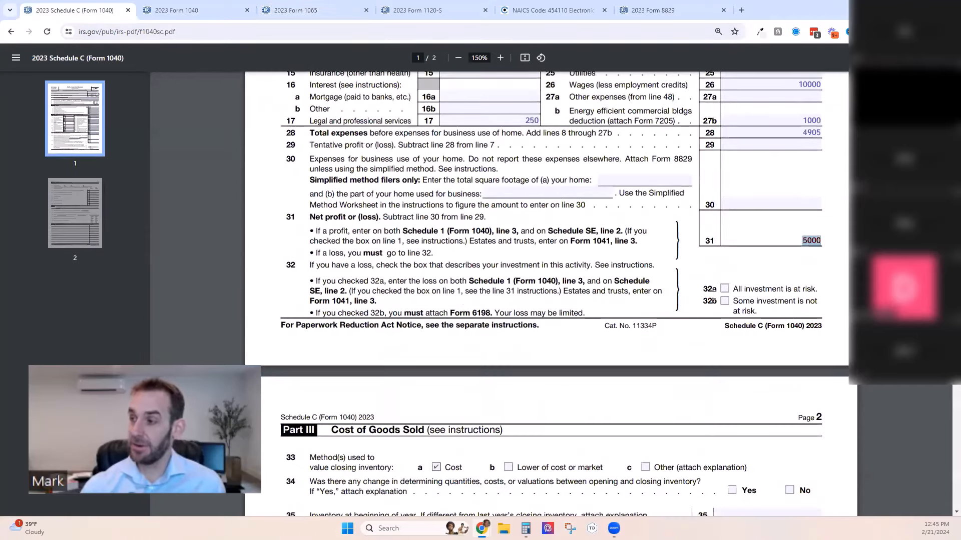
scroll("up", 3)
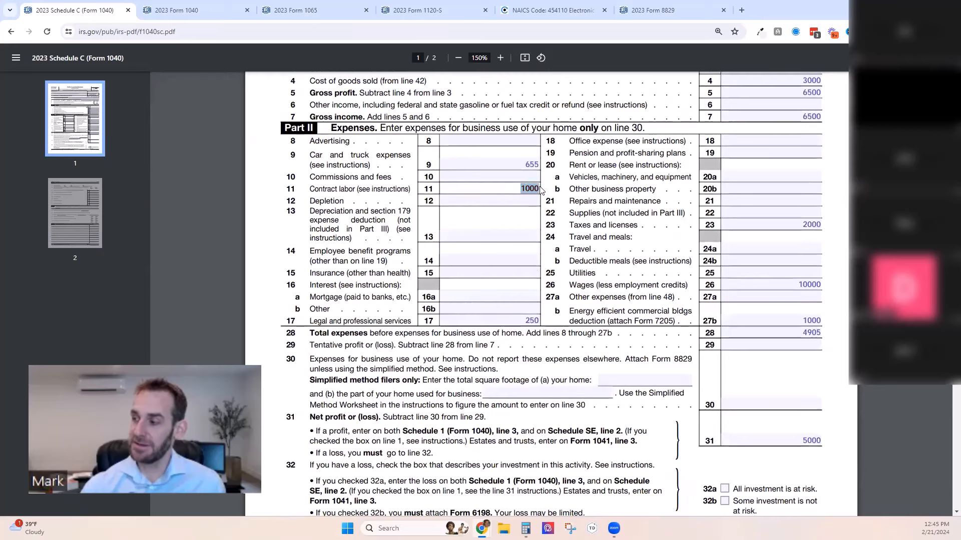
mouse_move(540, 188)
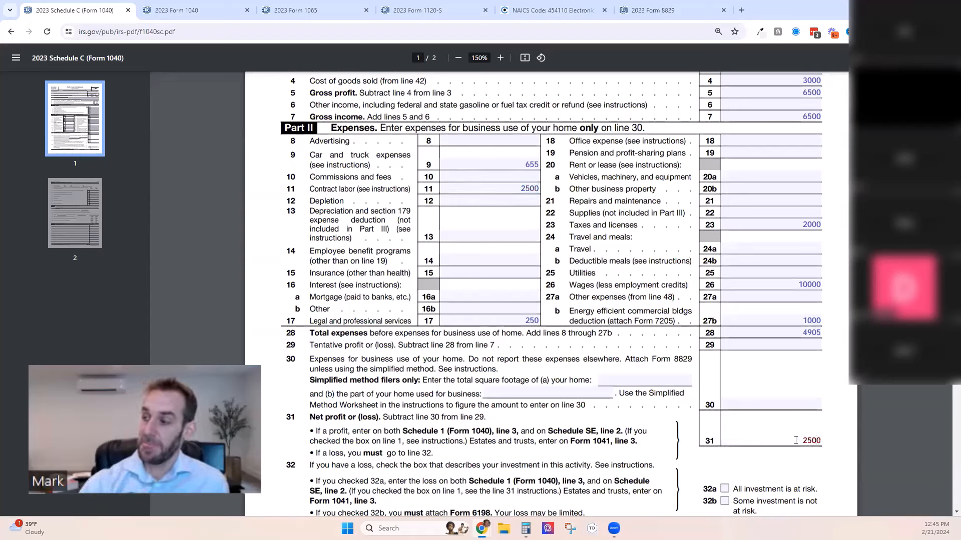
mouse_move(811, 366)
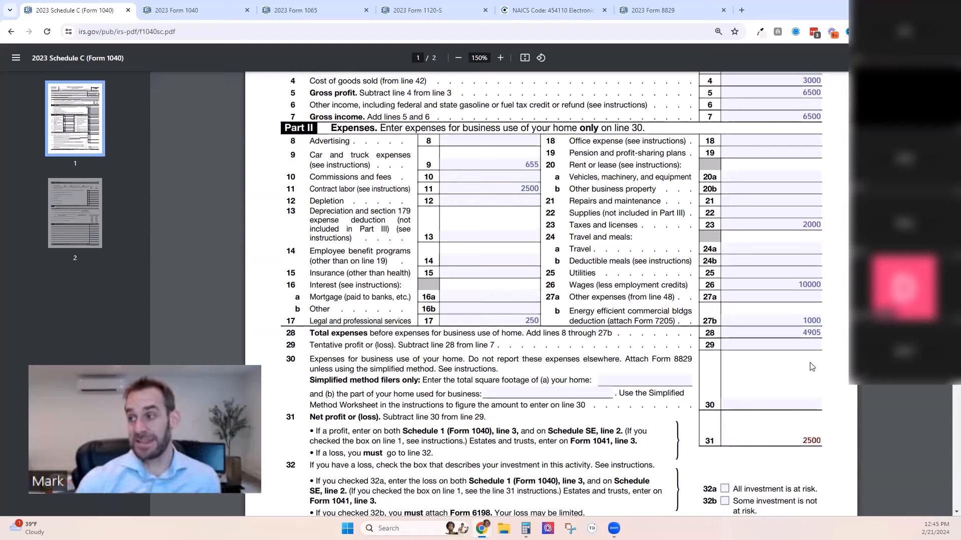
scroll("up", 3)
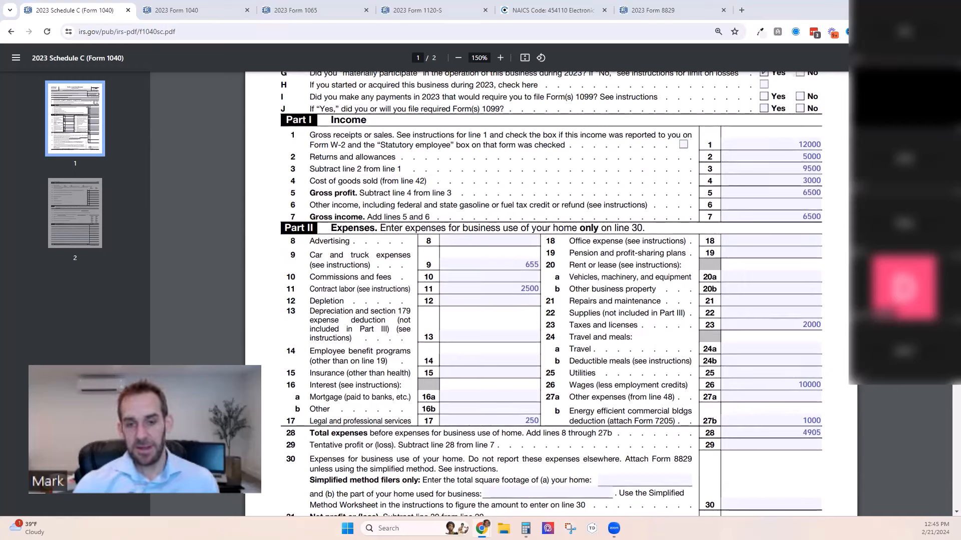
scroll("down", 3)
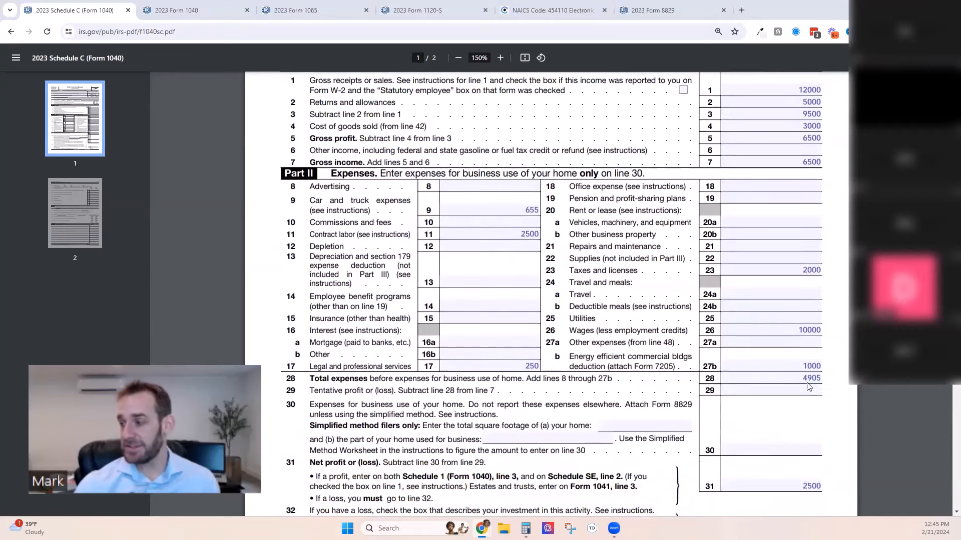
scroll("down", 3)
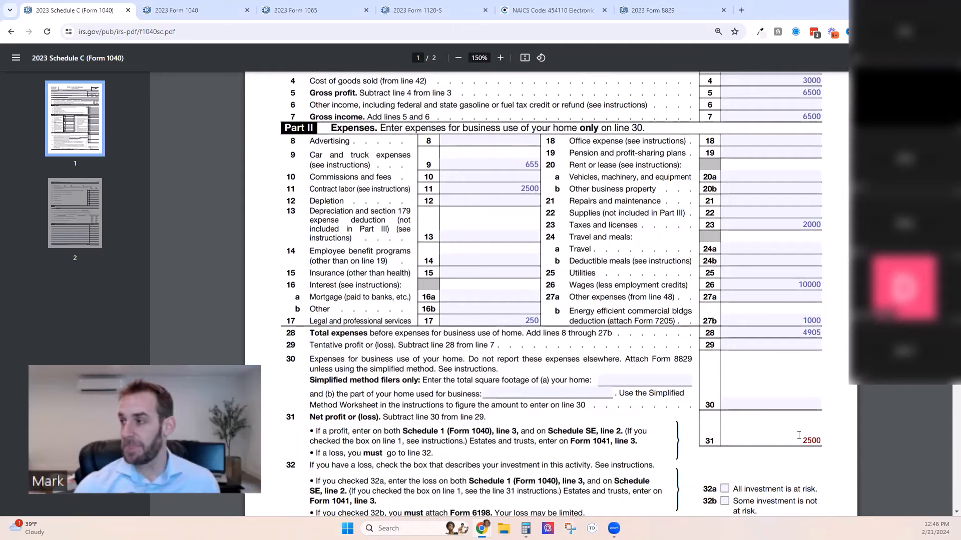
Step: Enter 150000 car and truck expenses on line 9, making line 31 -1450000
scroll("up", 3)
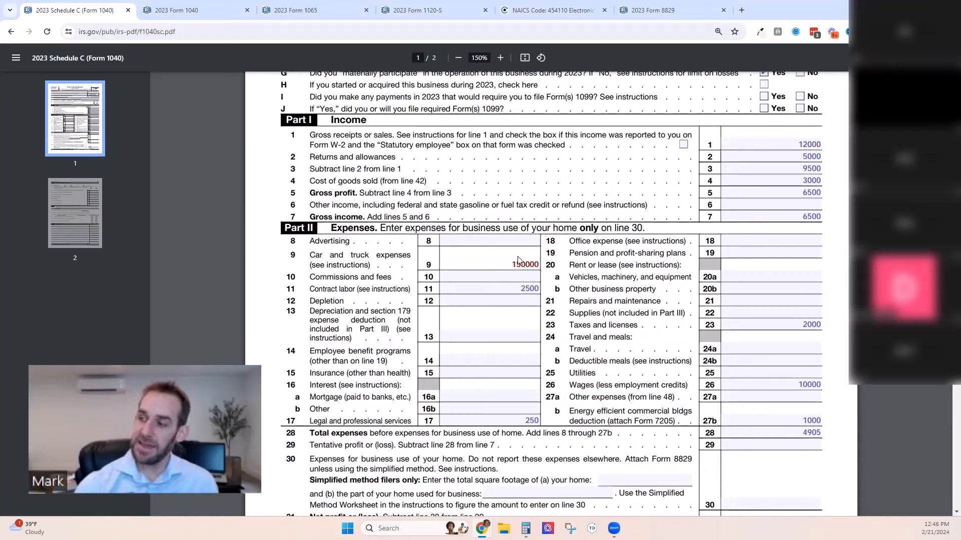
scroll("down", 3)
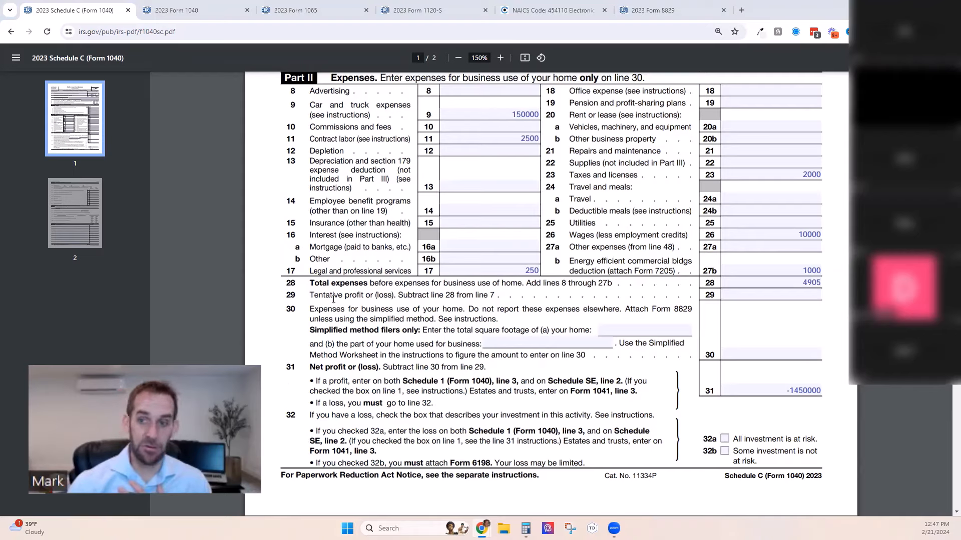
Step: Scroll Schedule C, then jump to its first page via the sidebar thumbnail
scroll("up", 3)
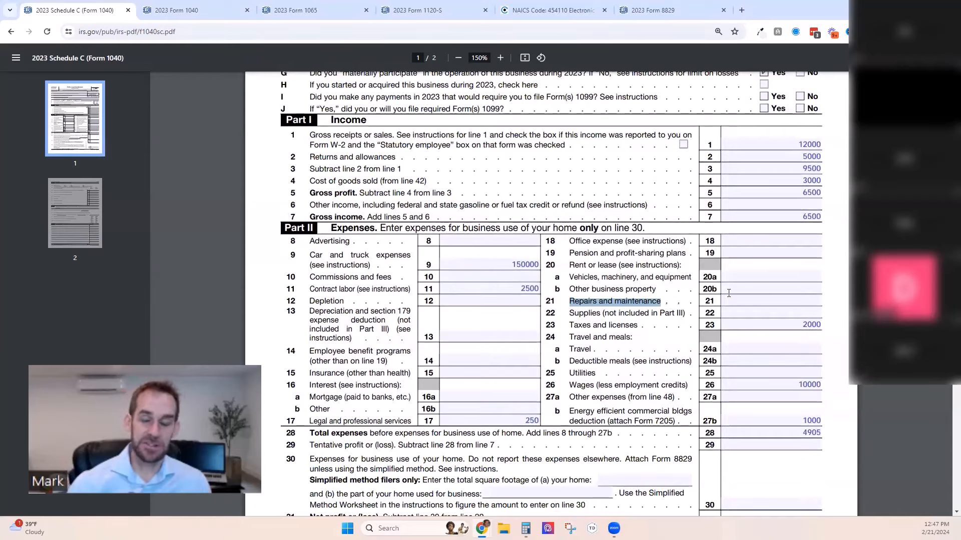
scroll("down", 3)
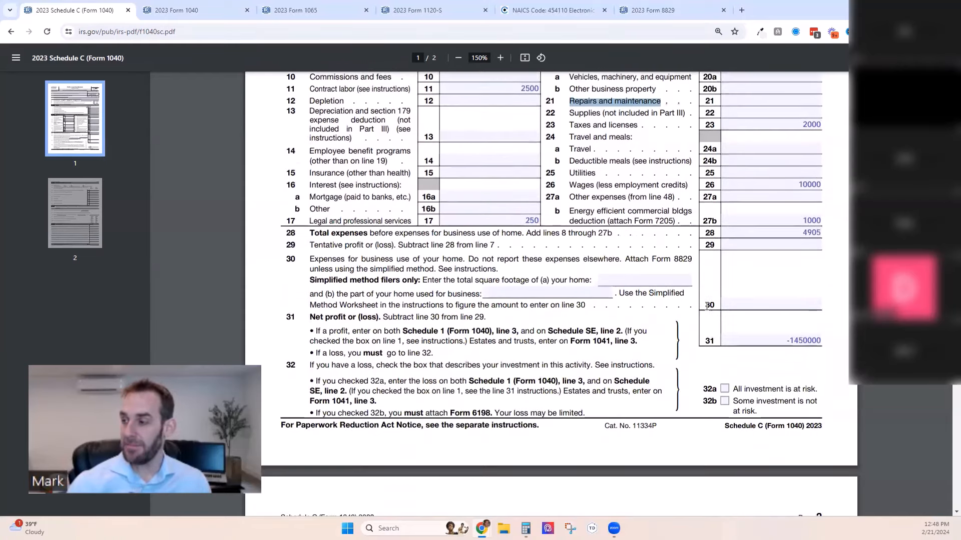
scroll("up", 3)
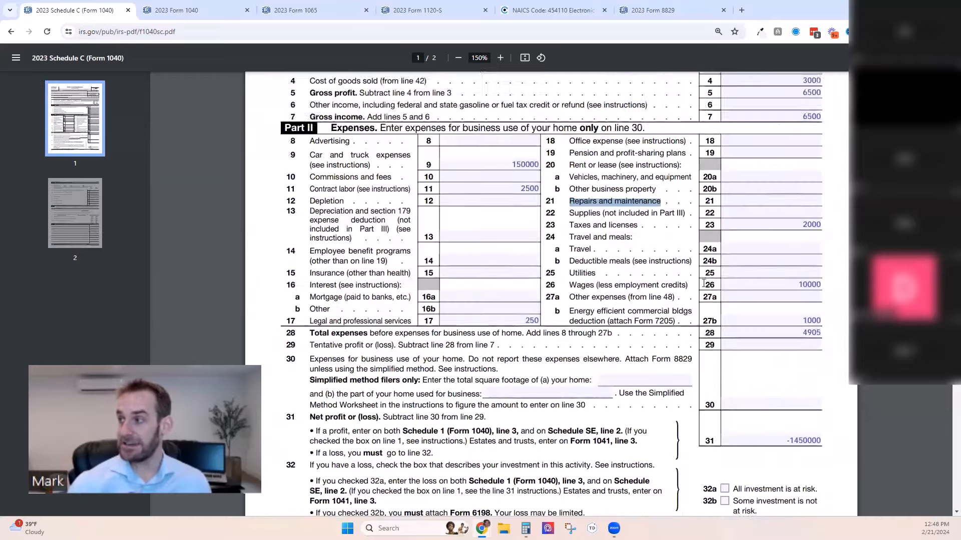
scroll("down", 3)
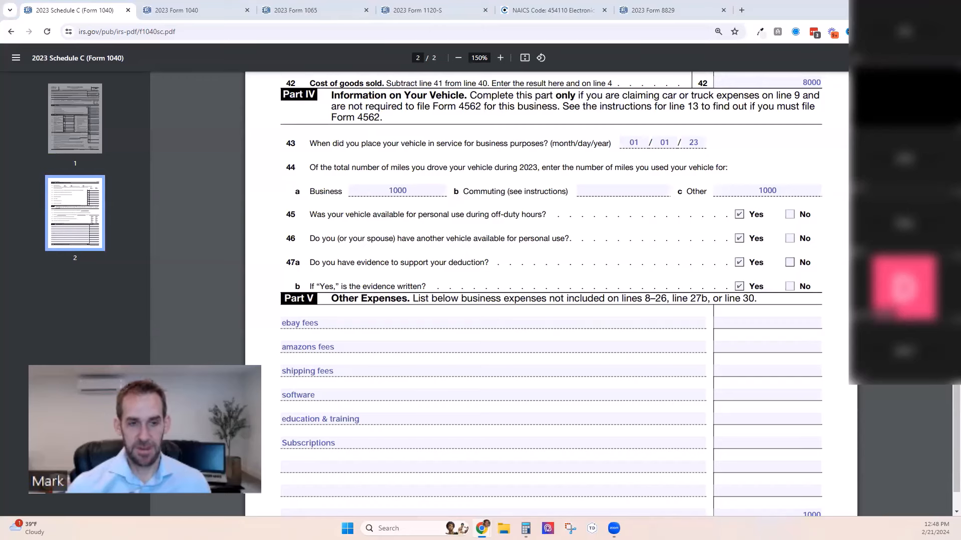
mouse_move(87, 121)
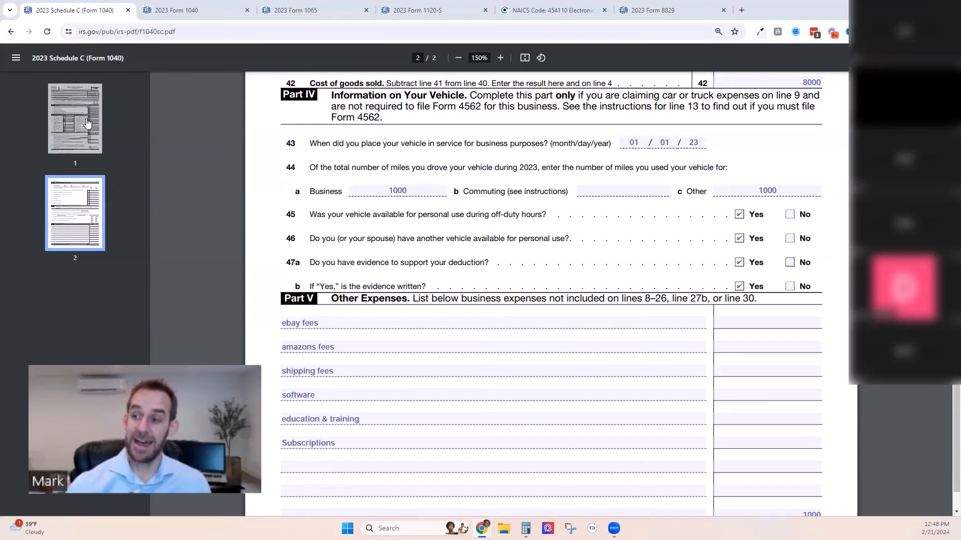
left_click(74, 118)
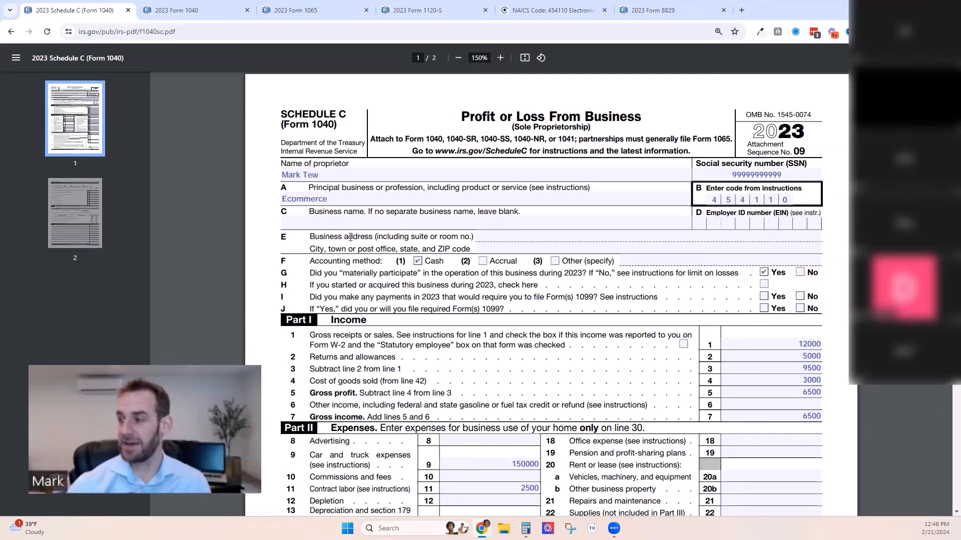
Step: Scroll down to Part III Cost of Goods Sold on Schedule C page 2
scroll("down", 3)
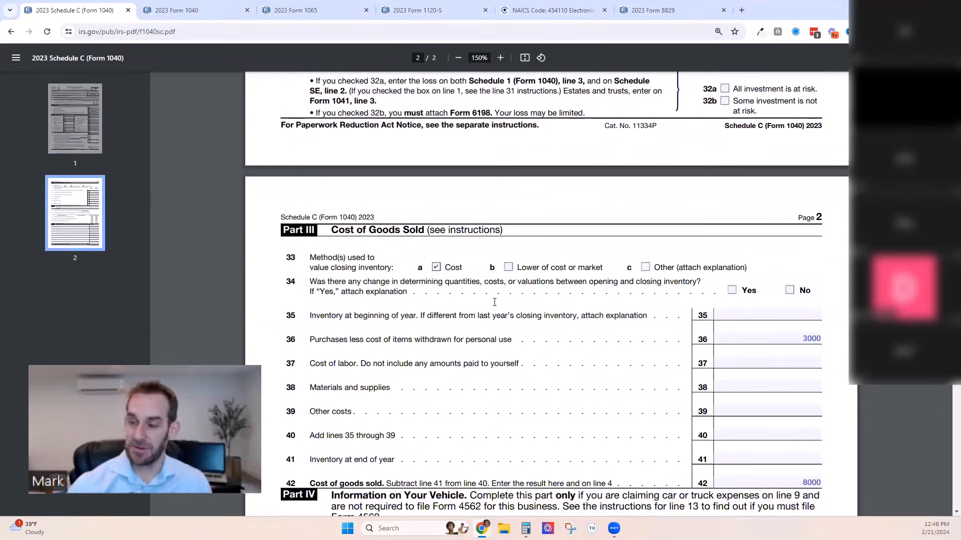
mouse_move(807, 330)
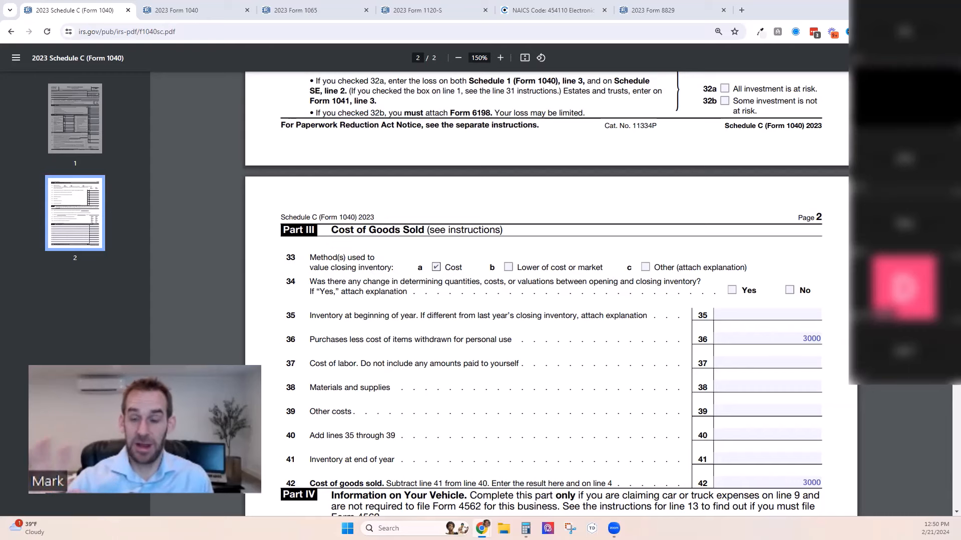
Step: Switch to Form 8829 and zoom in on its Part II expense lines
left_click(653, 10)
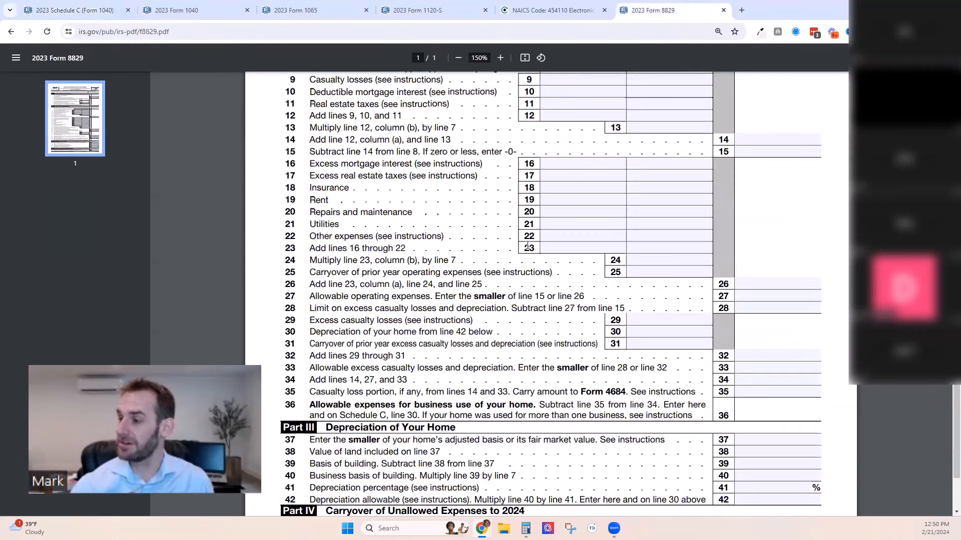
scroll("up", 3)
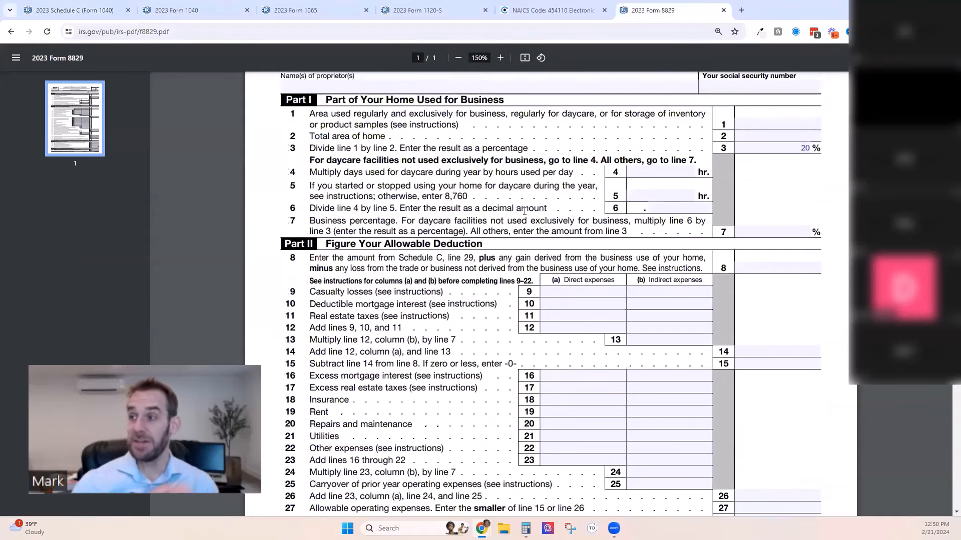
scroll("up", 3)
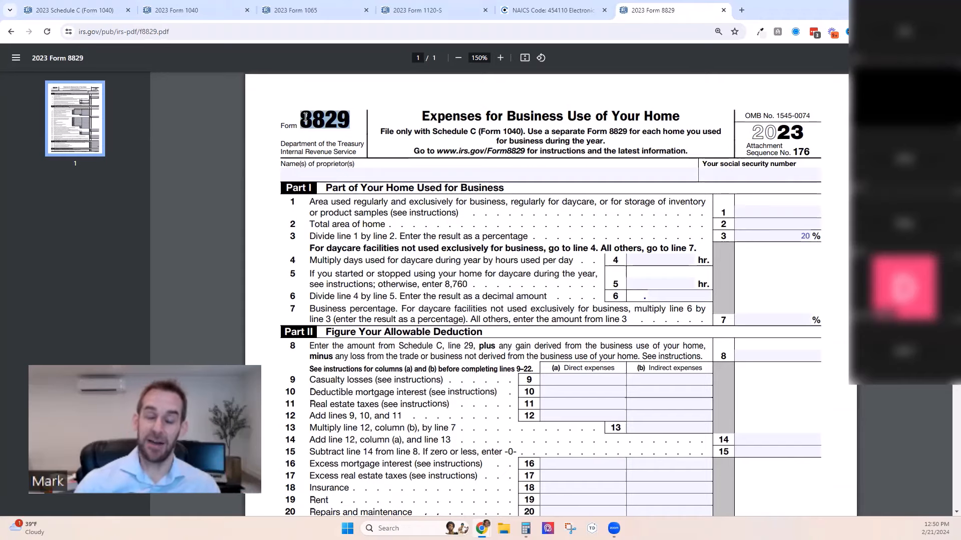
scroll("down", 3)
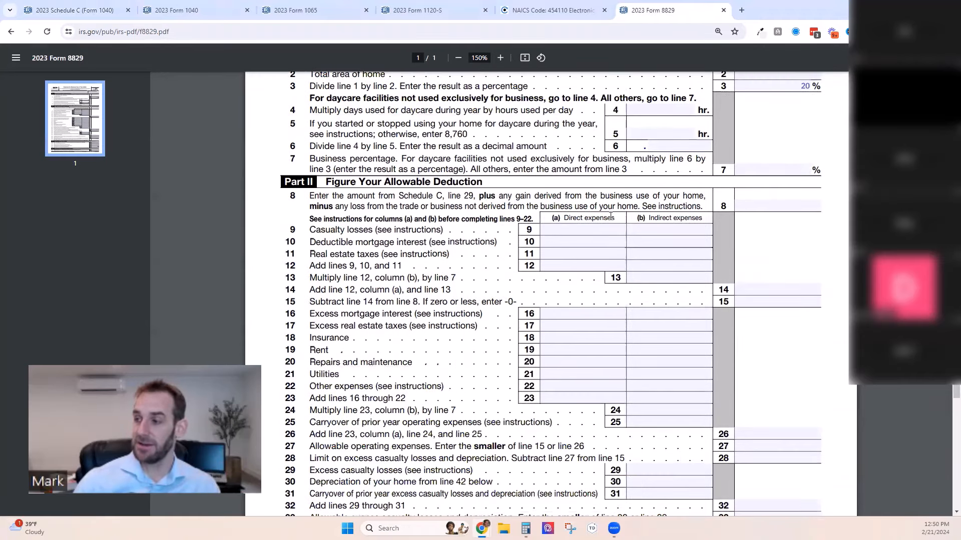
left_click(500, 58)
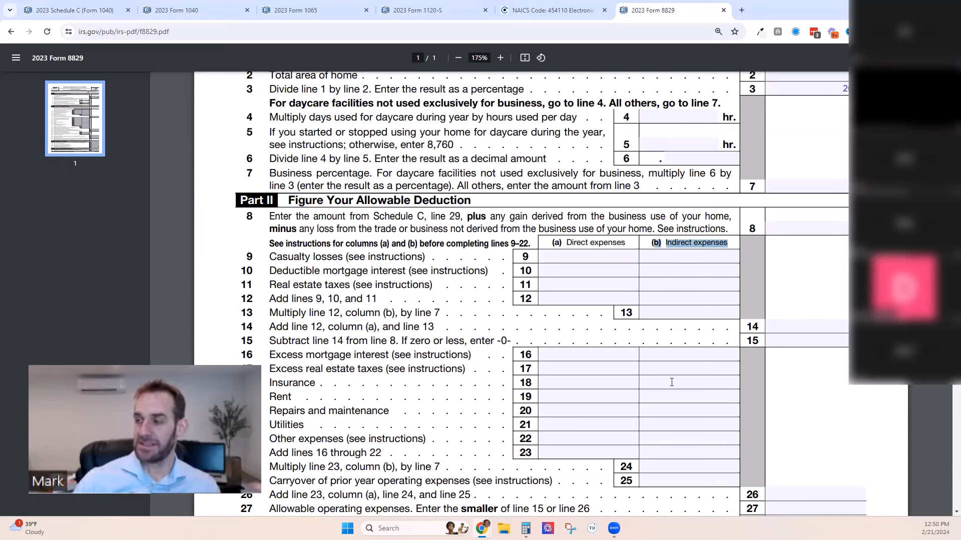
mouse_move(673, 409)
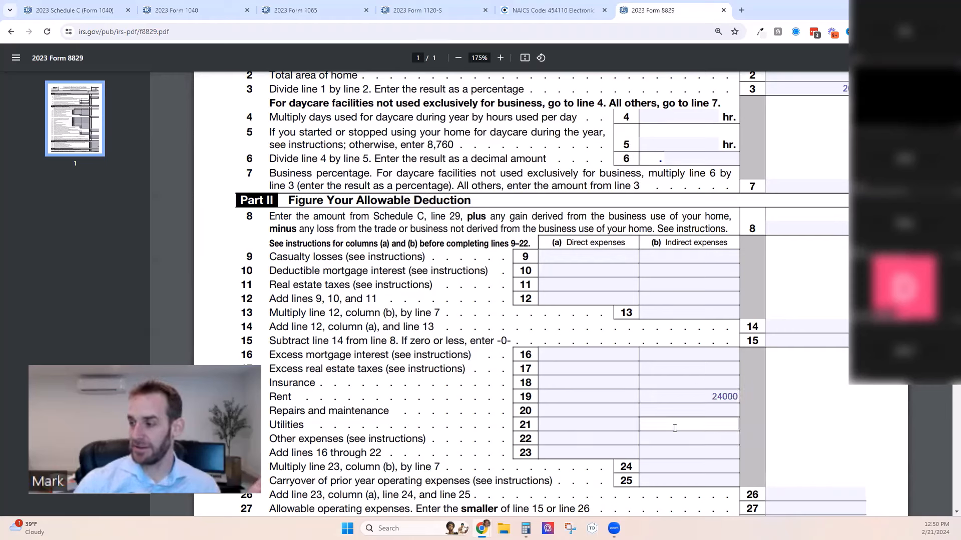
Step: Enter 3000 utilities on Form 8829 line 21 and calculate 27000 × 0.2 = 5,400
type("3000")
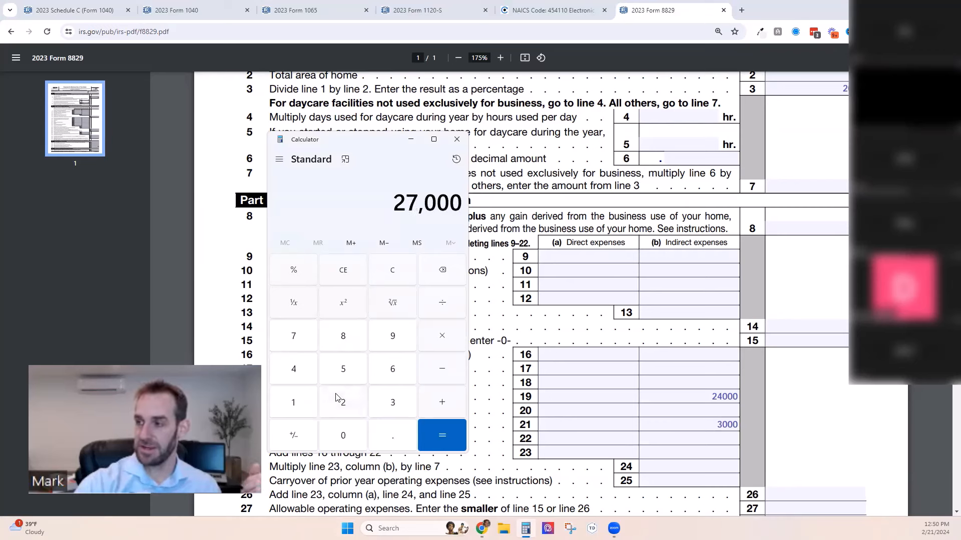
left_click(442, 336)
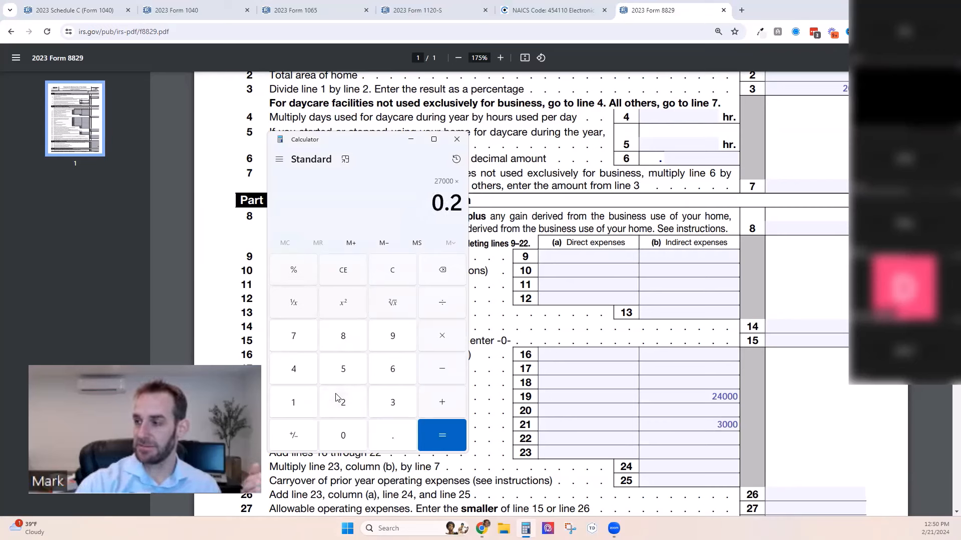
left_click(441, 434)
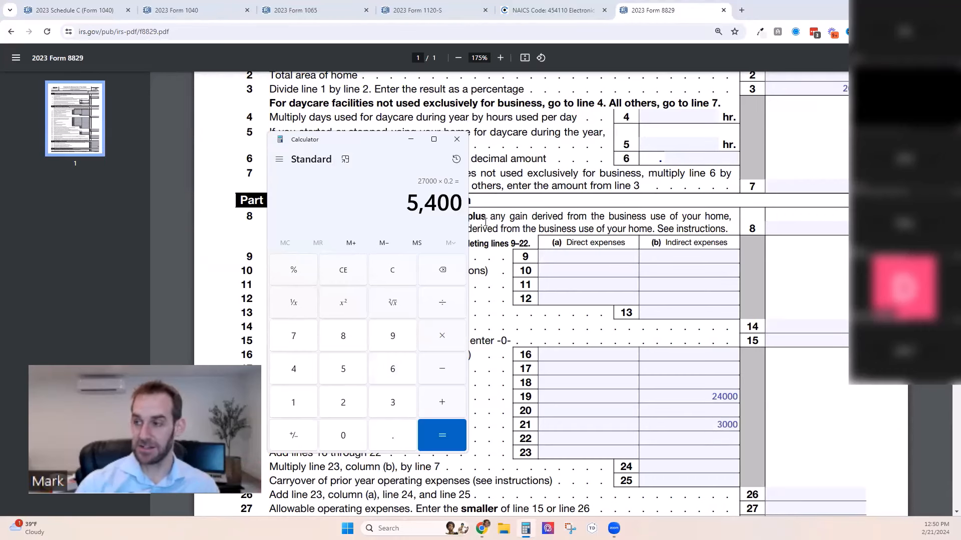
mouse_move(367, 142)
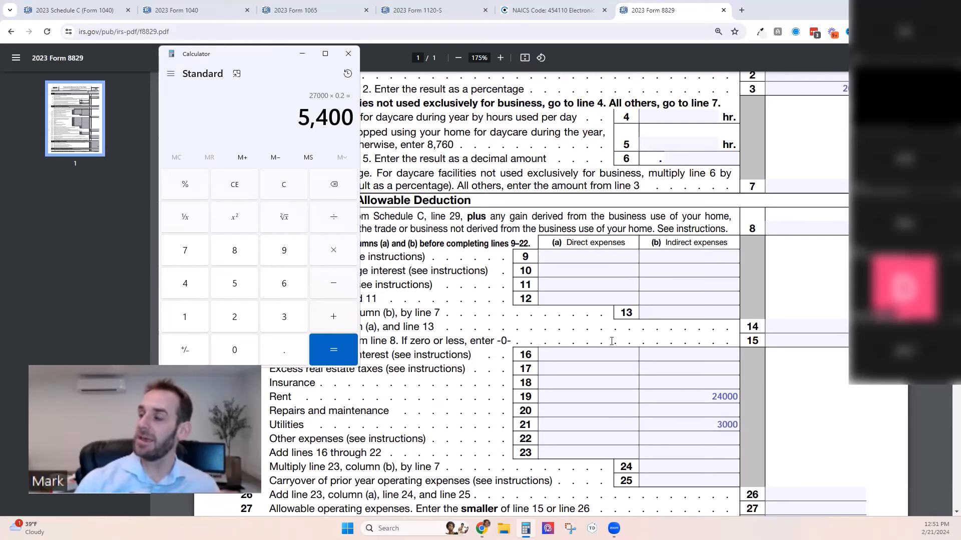
Step: Bring Form 8829 in front of the calculator, then display the 2023 Form 1040
left_click(348, 54)
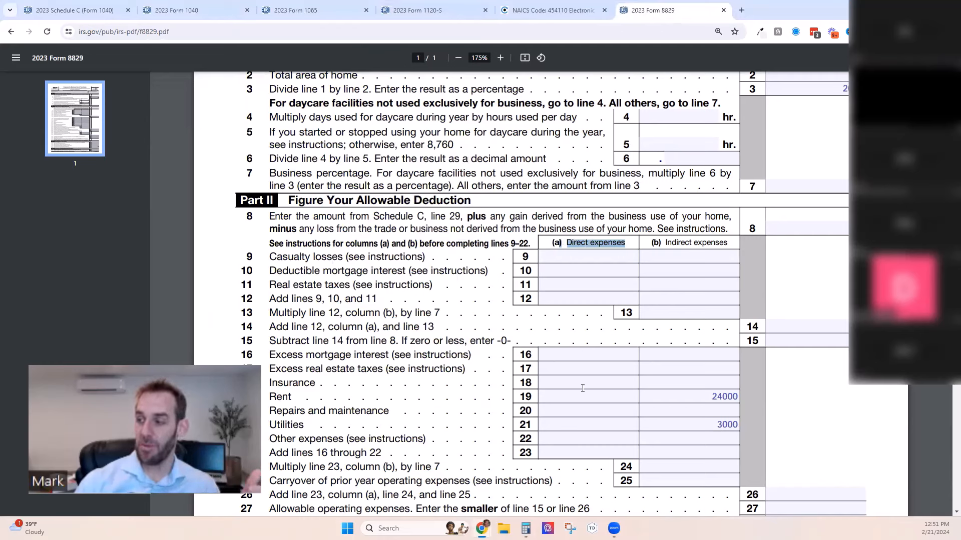
mouse_move(816, 168)
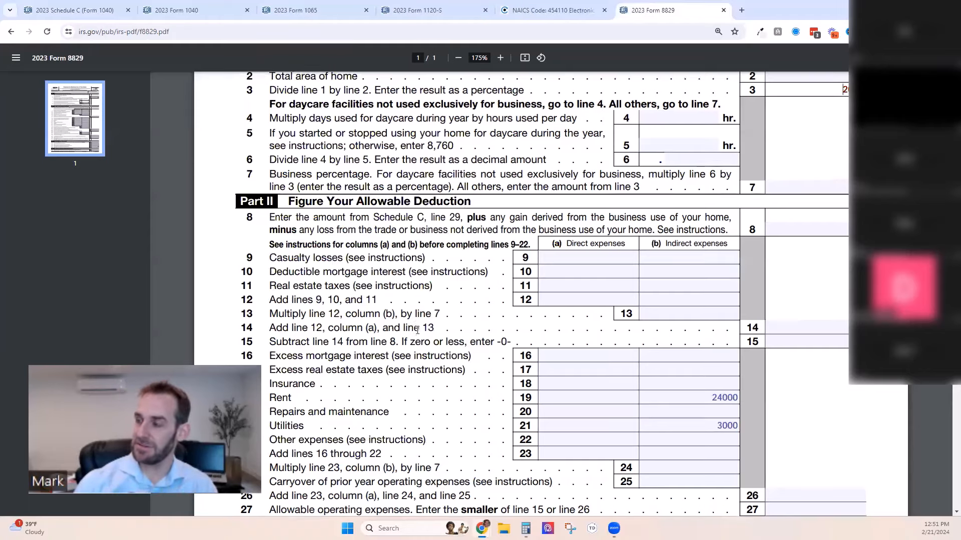
left_click(177, 10)
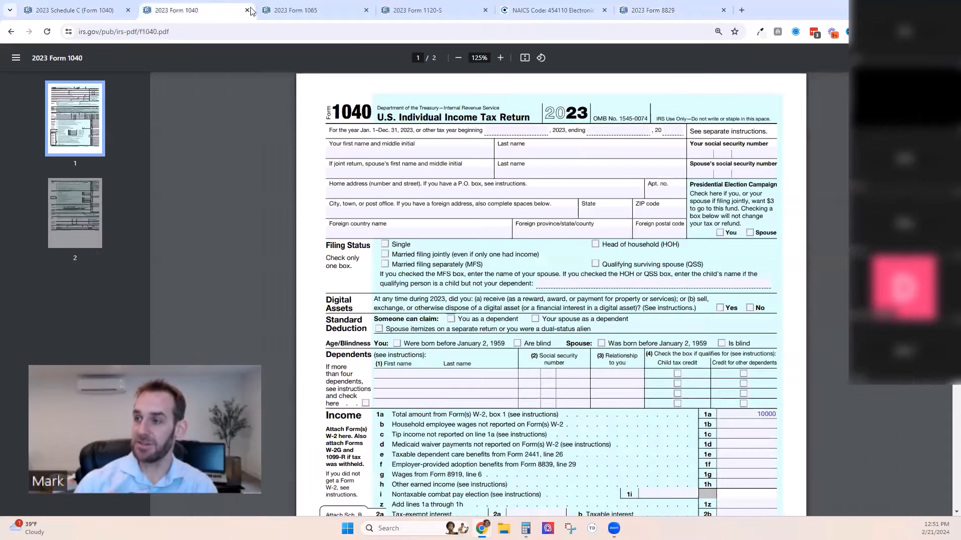
Step: Return to the Schedule C tab and scroll to line 31's -1450000 net loss
left_click(74, 10)
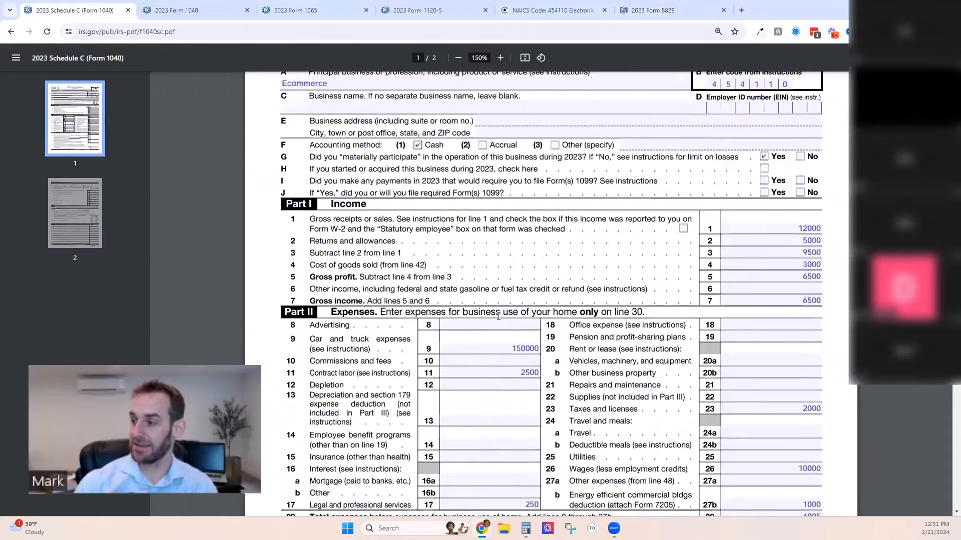
scroll("down", 3)
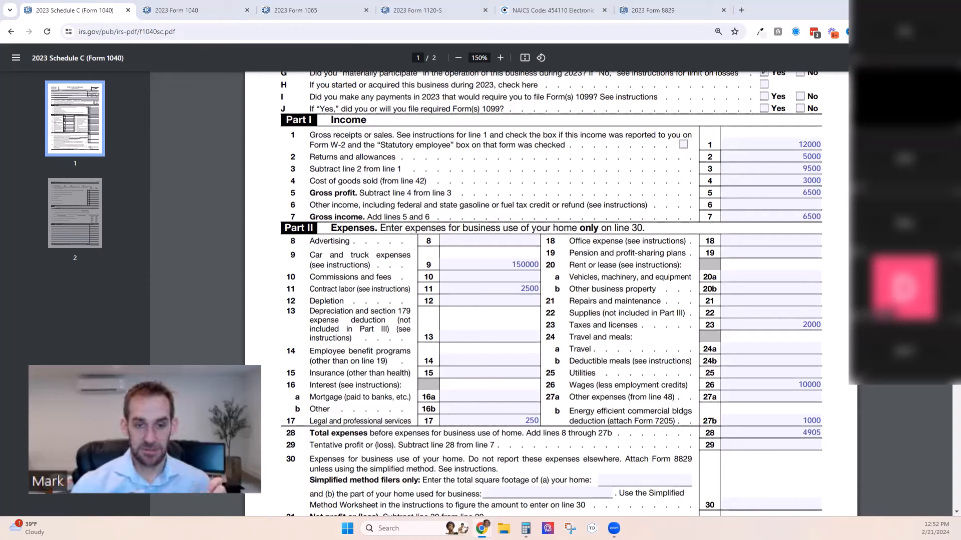
scroll("down", 3)
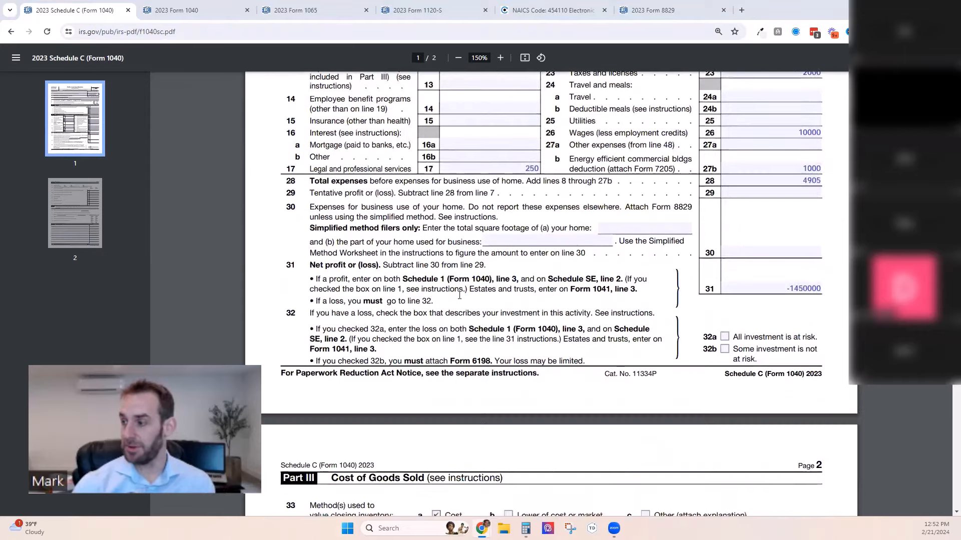
scroll("down", 3)
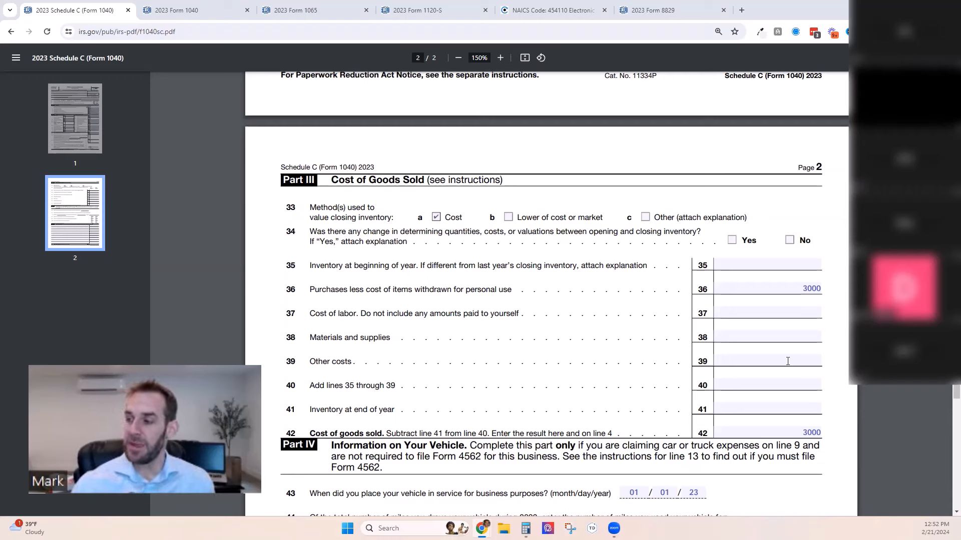
mouse_move(823, 355)
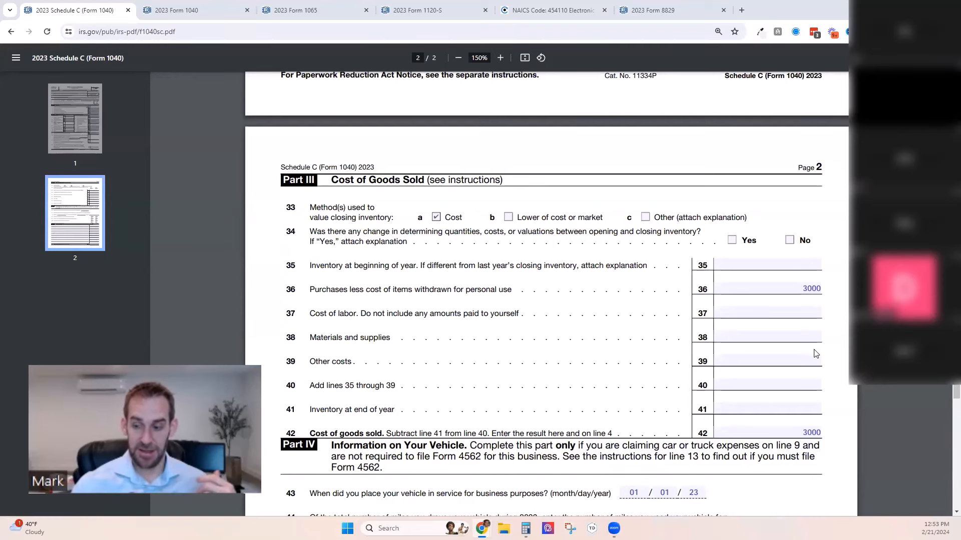
mouse_move(810, 354)
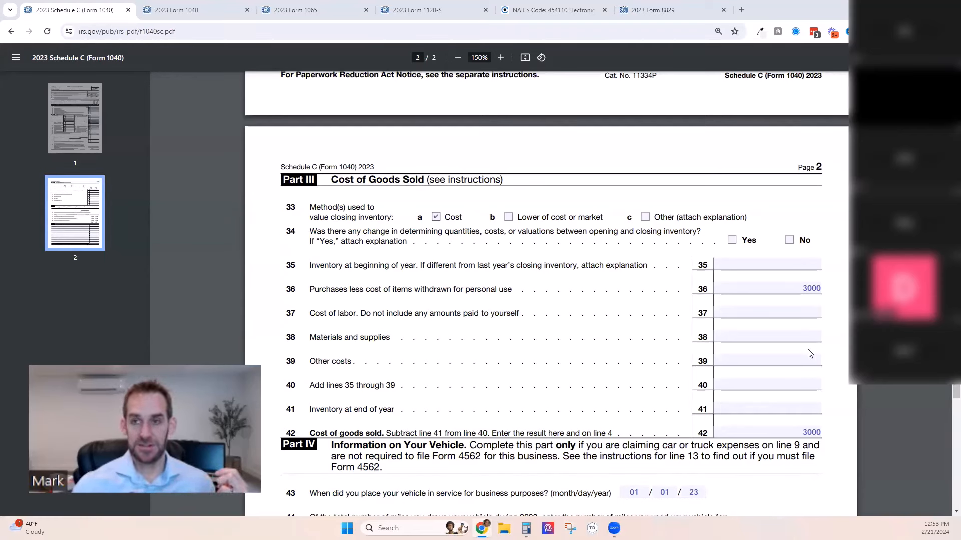